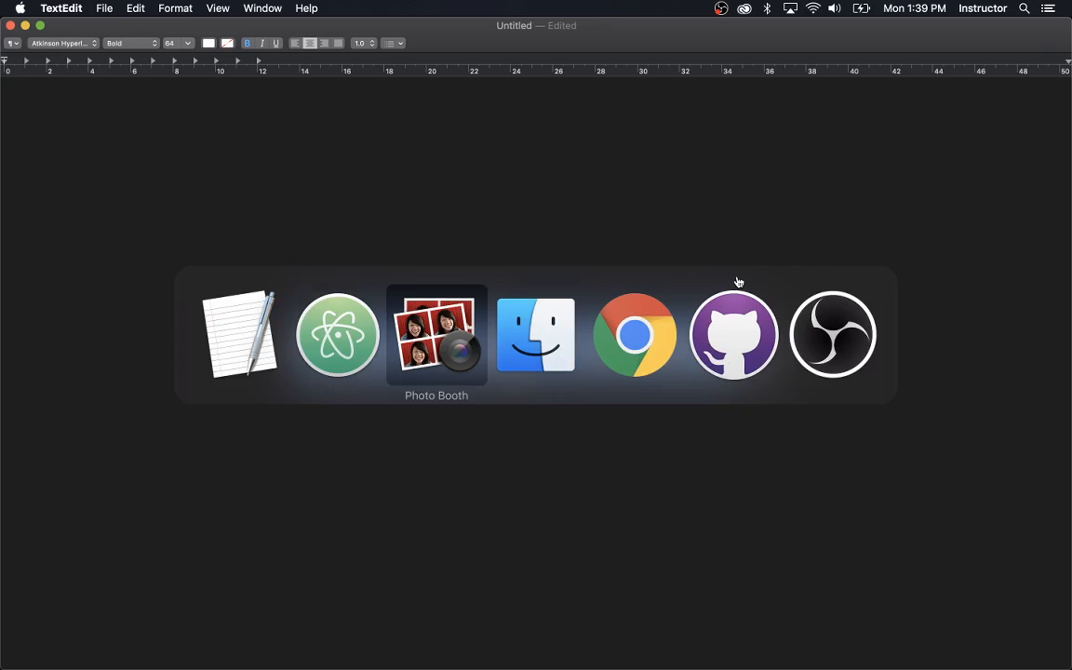
- Bring Atom to the front, showing the inheritance project's script.js
left_click(436, 334)
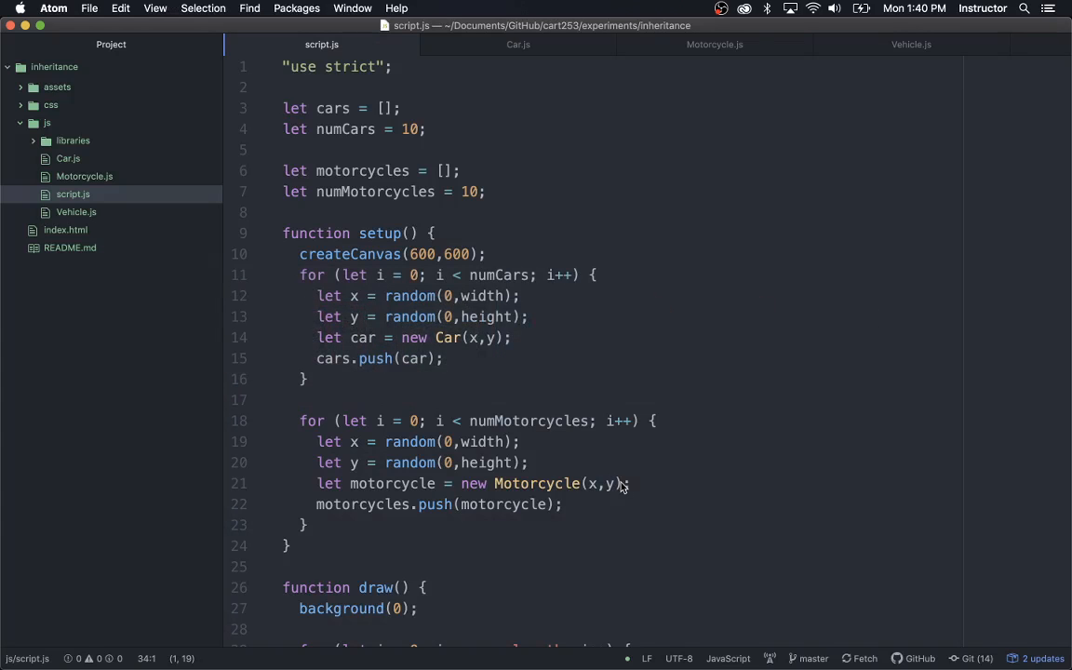
mouse_move(683, 346)
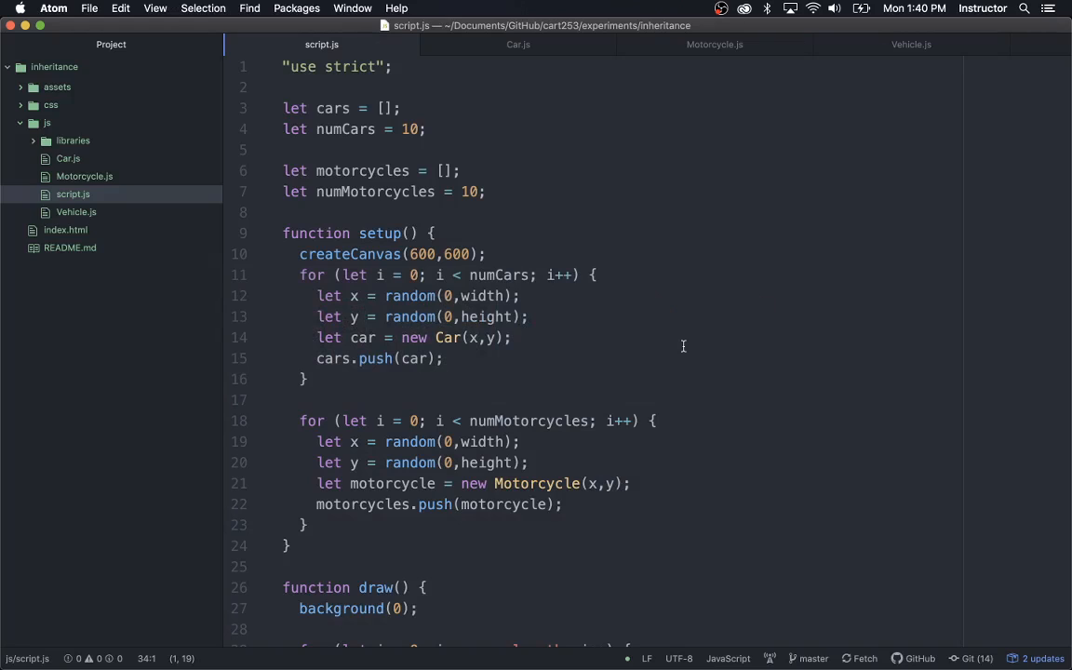
- Review the Vehicle parent class in Vehicle.js, then bring up Car.js
left_click(909, 44)
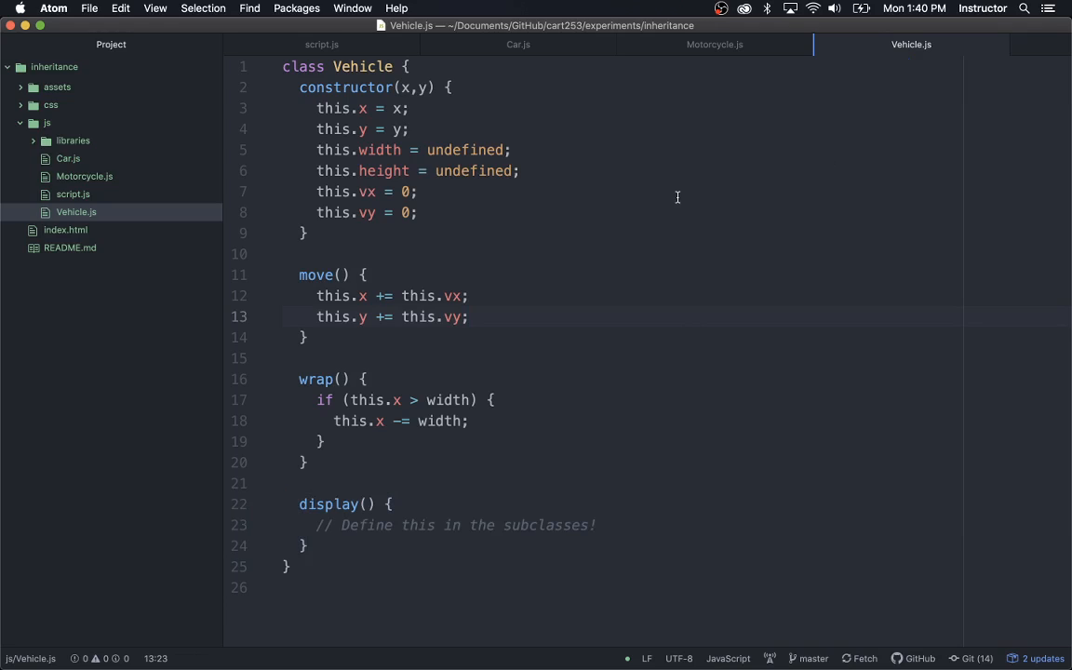
left_click(469, 316)
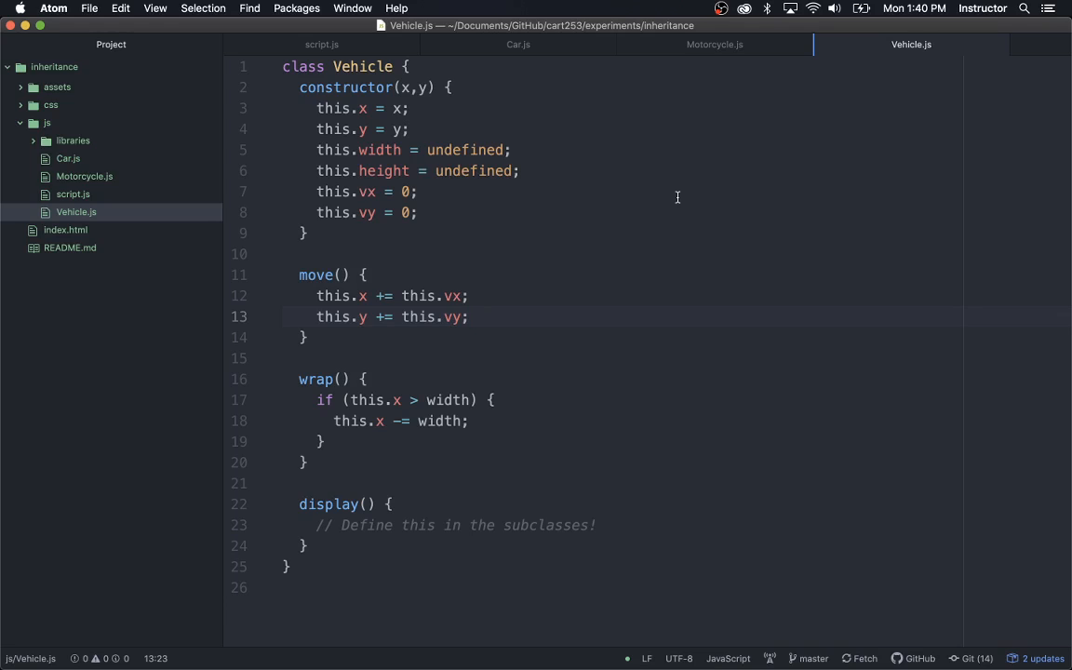
left_click(469, 316)
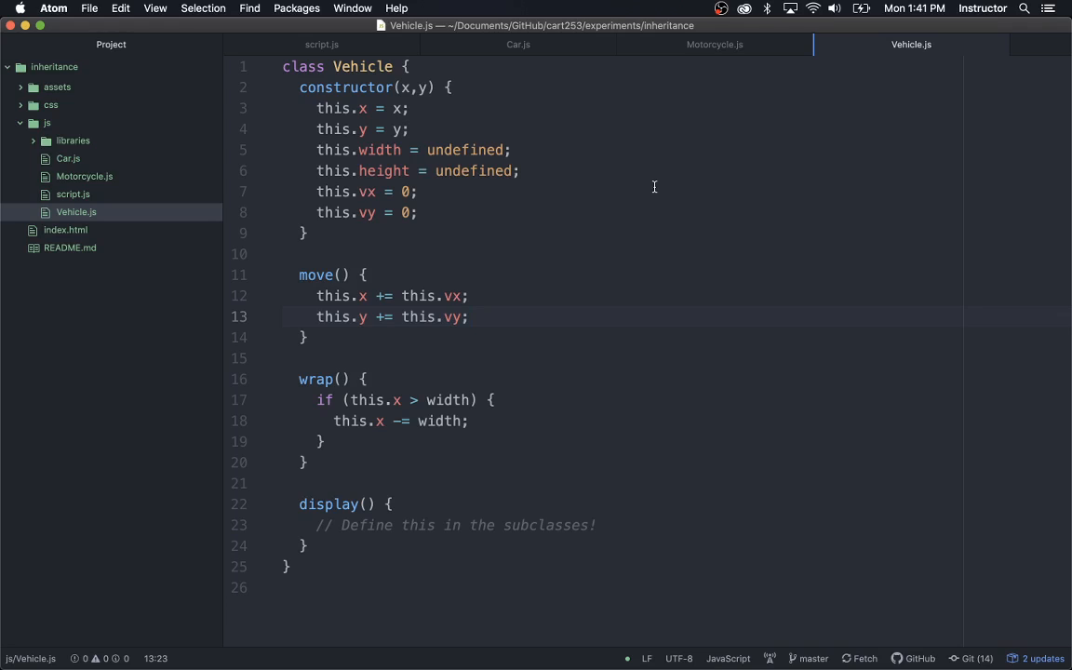
left_click(469, 316)
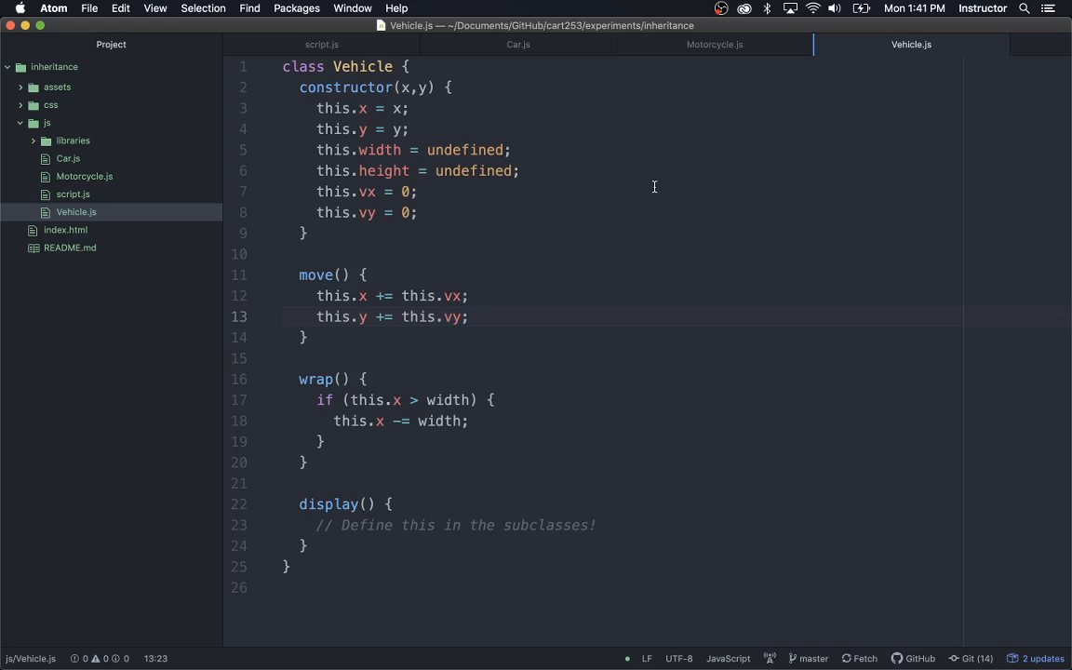
left_click(470, 316)
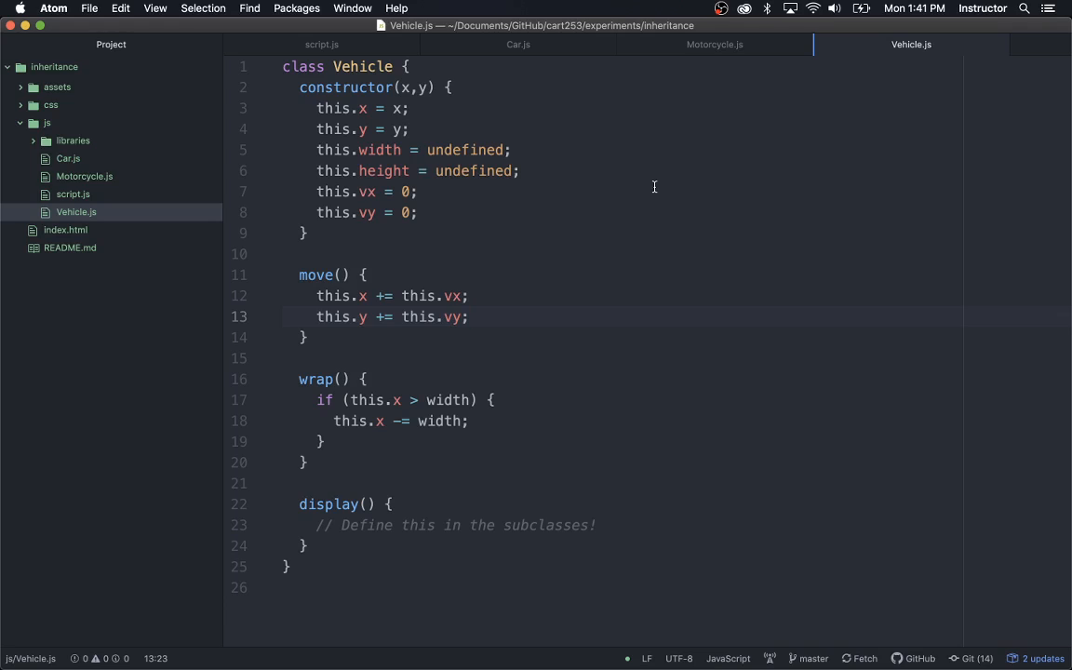
left_click(470, 317)
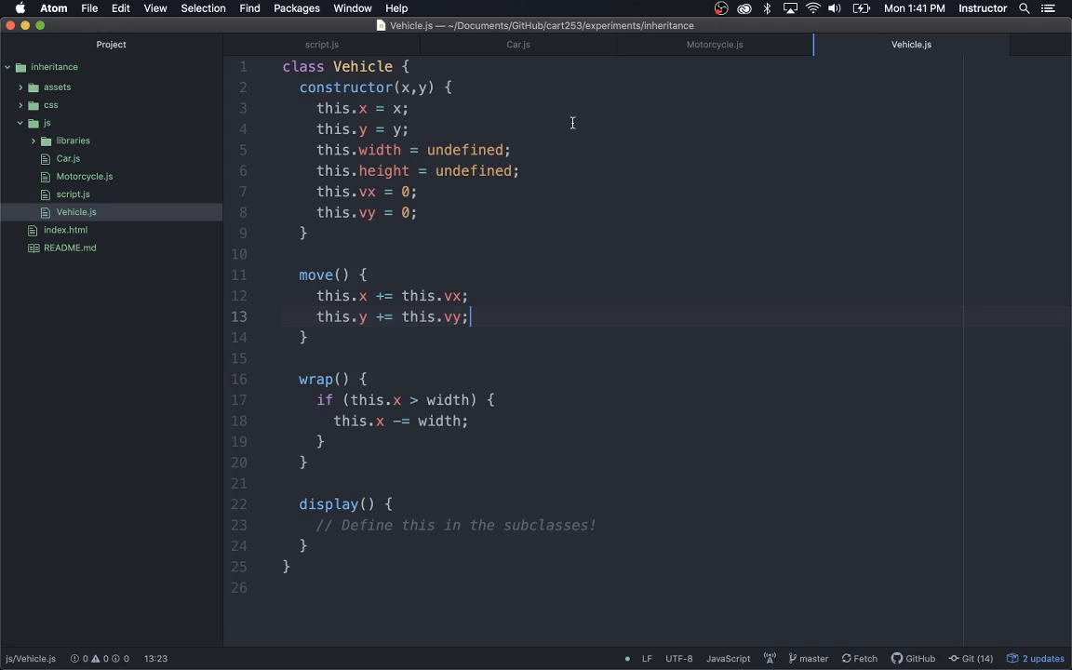
left_click(518, 44)
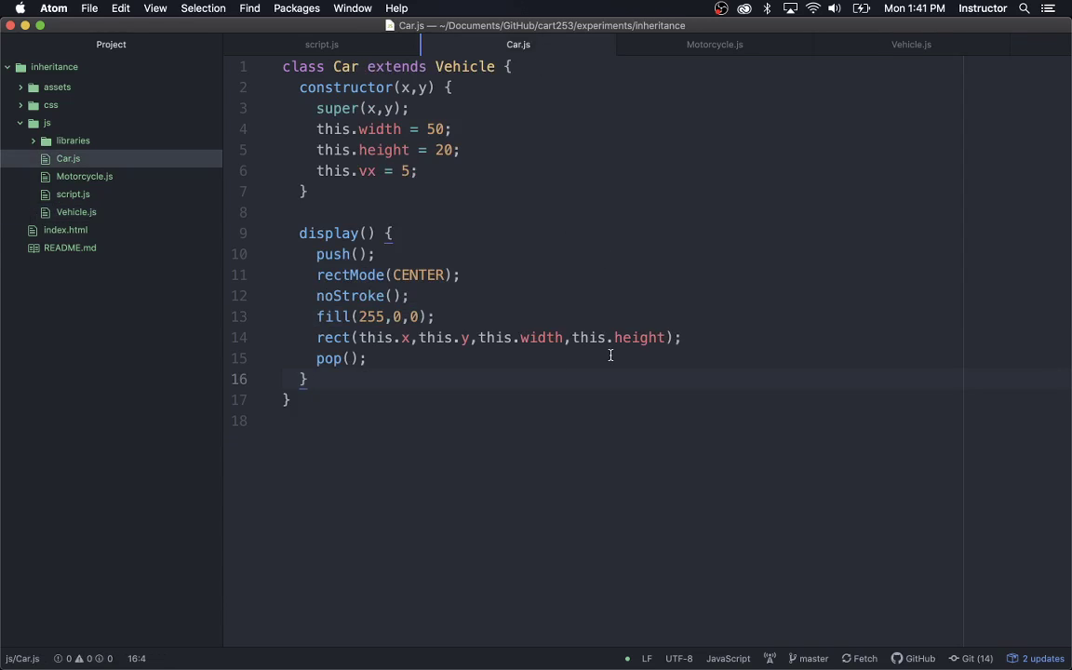
left_click(307, 378)
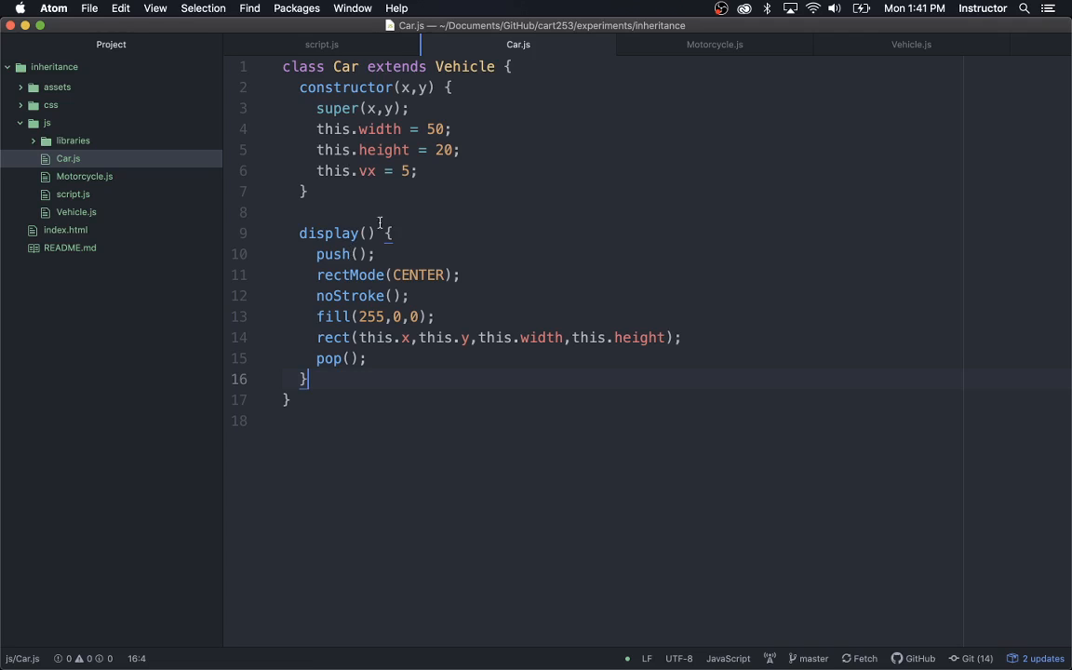
mouse_move(924, 51)
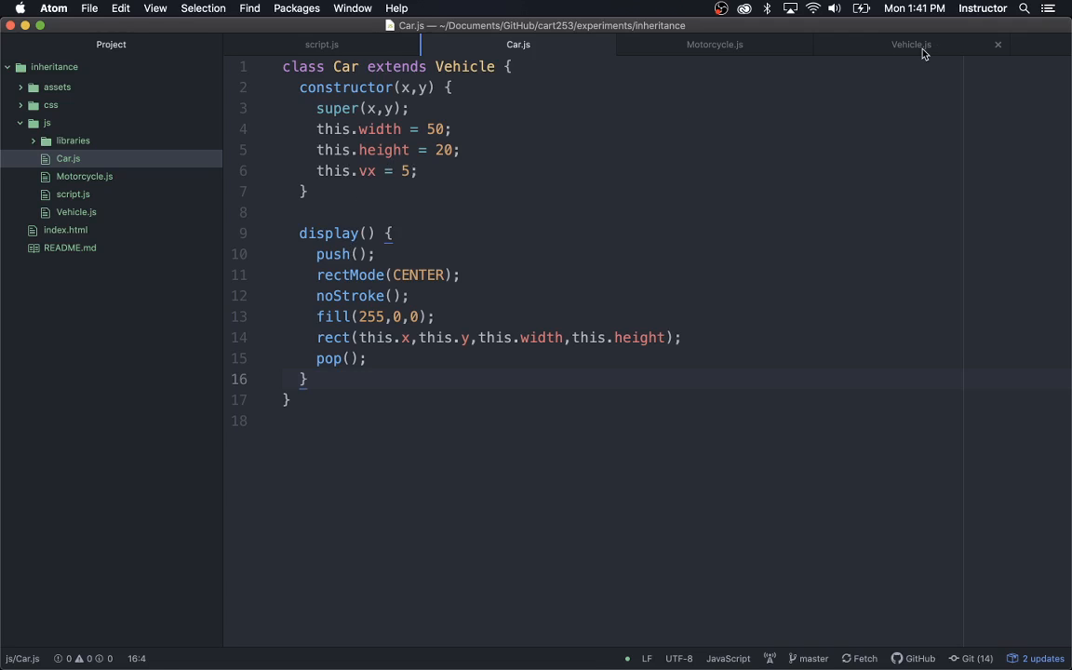
left_click(910, 43)
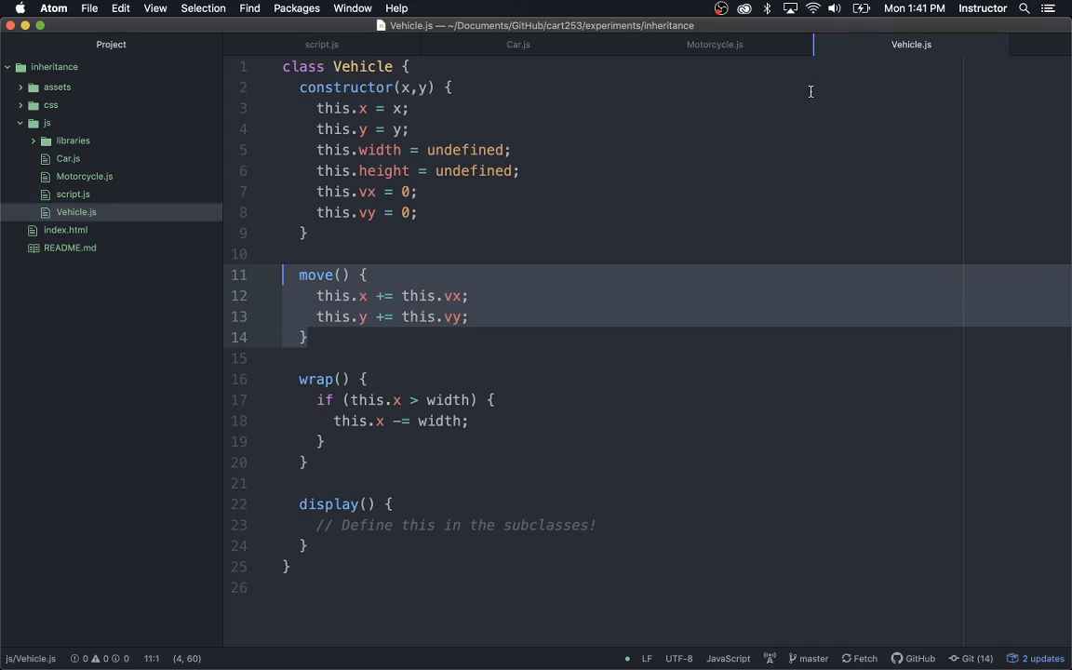
mouse_move(635, 281)
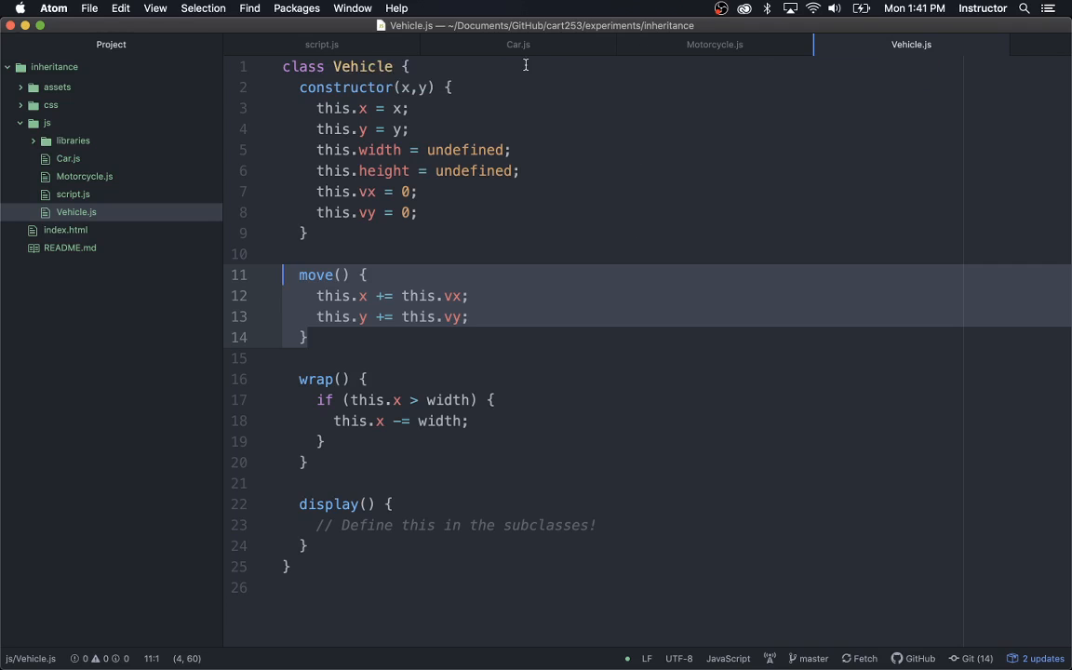
left_click(518, 44)
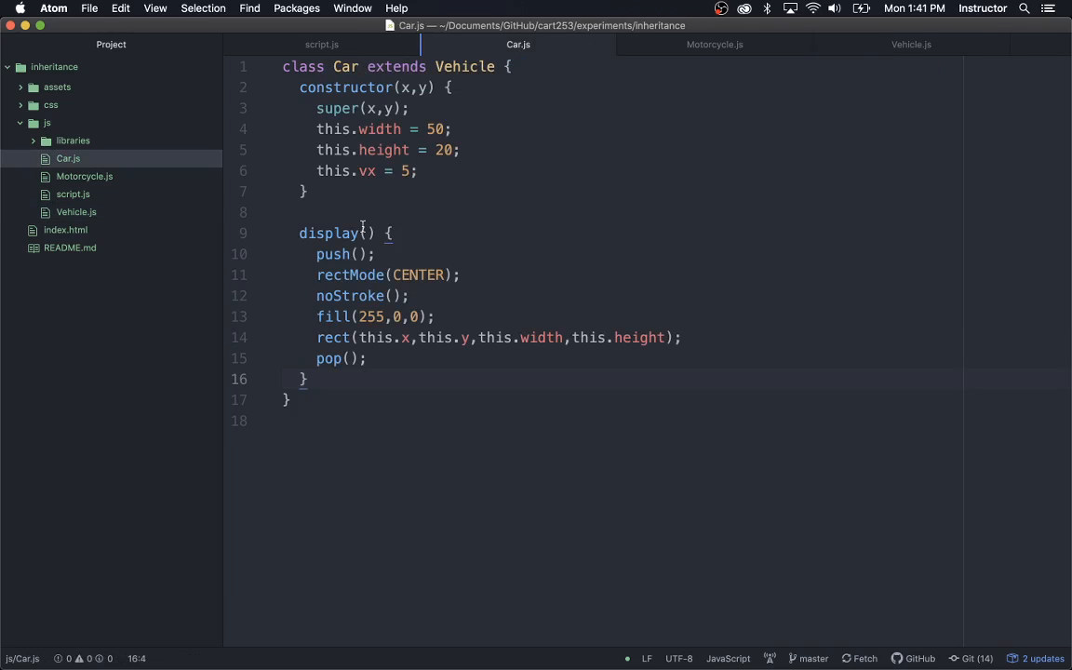
left_click(320, 191)
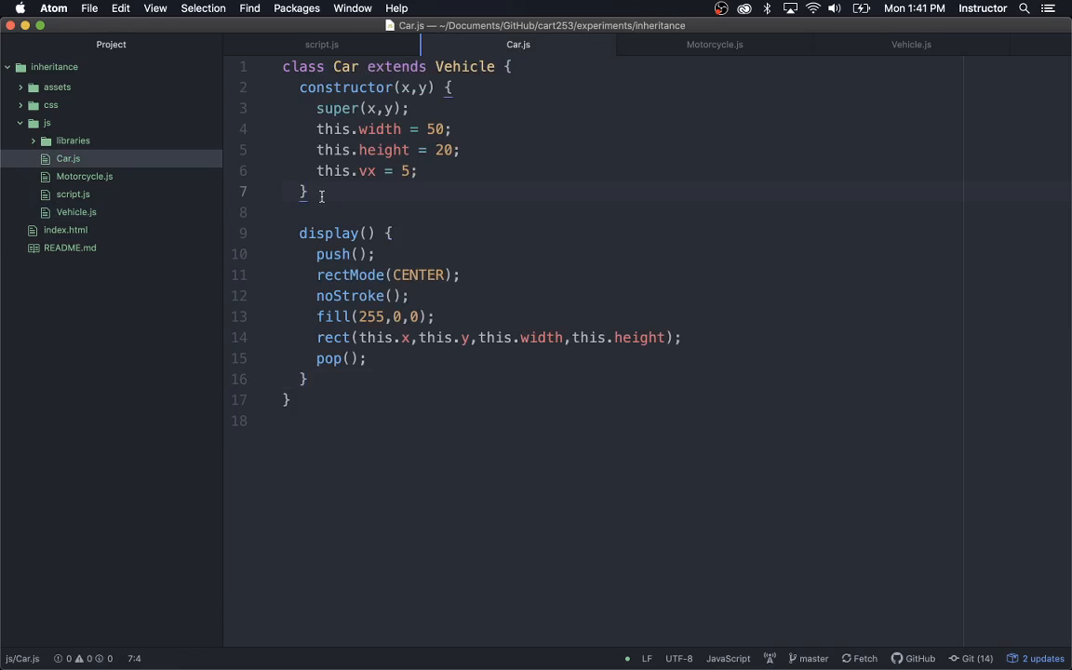
- Add an empty wrap() method below the Car constructor
key("enter")
type("move() {")
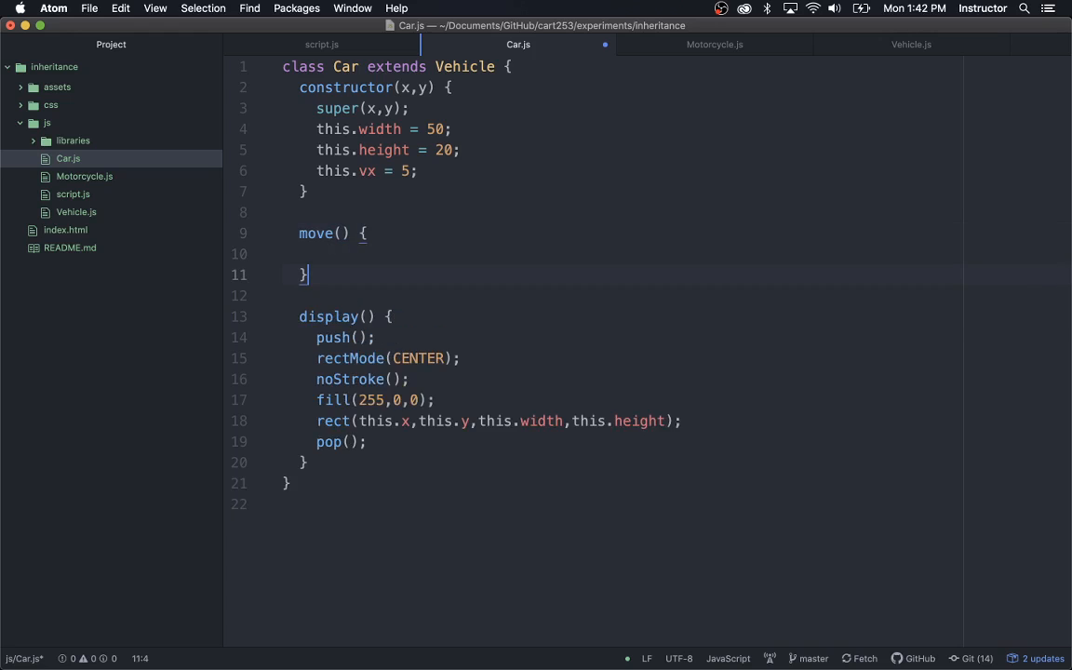
type("wrap()")
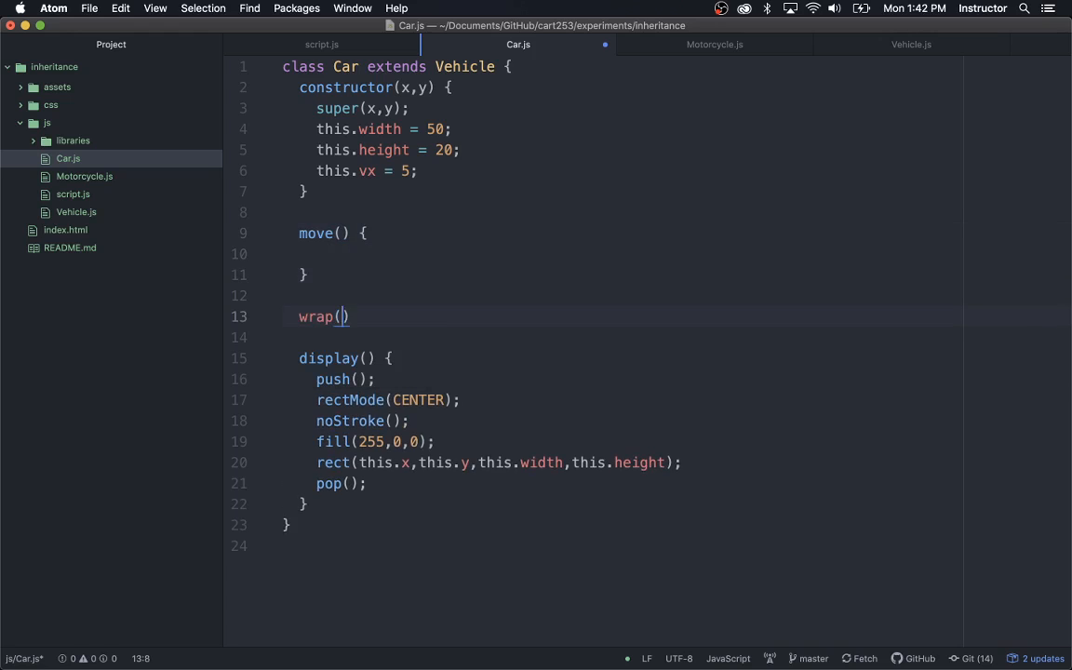
type("{")
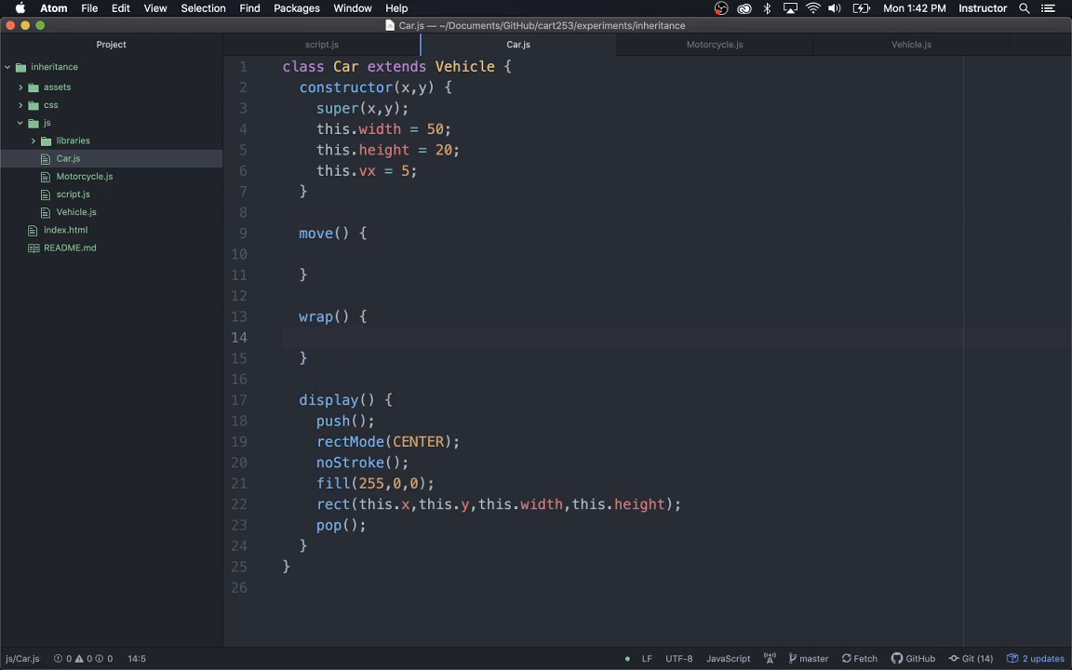
left_click(316, 337)
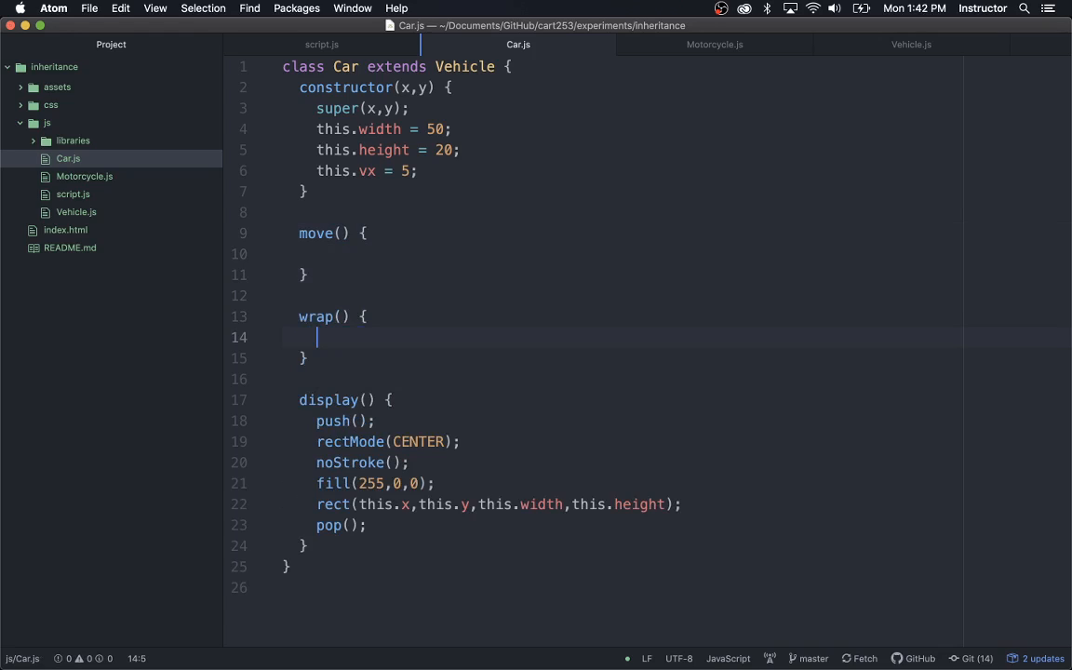
mouse_move(439, 218)
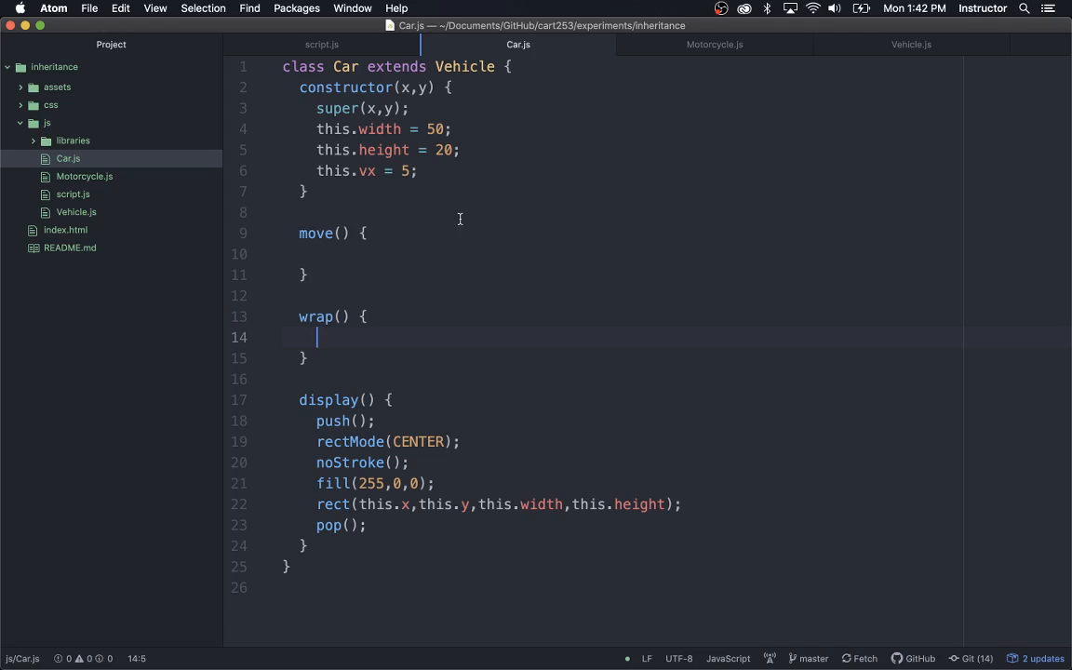
- Check Vehicle.js's move method, then return to Car's empty move method
left_click(316, 254)
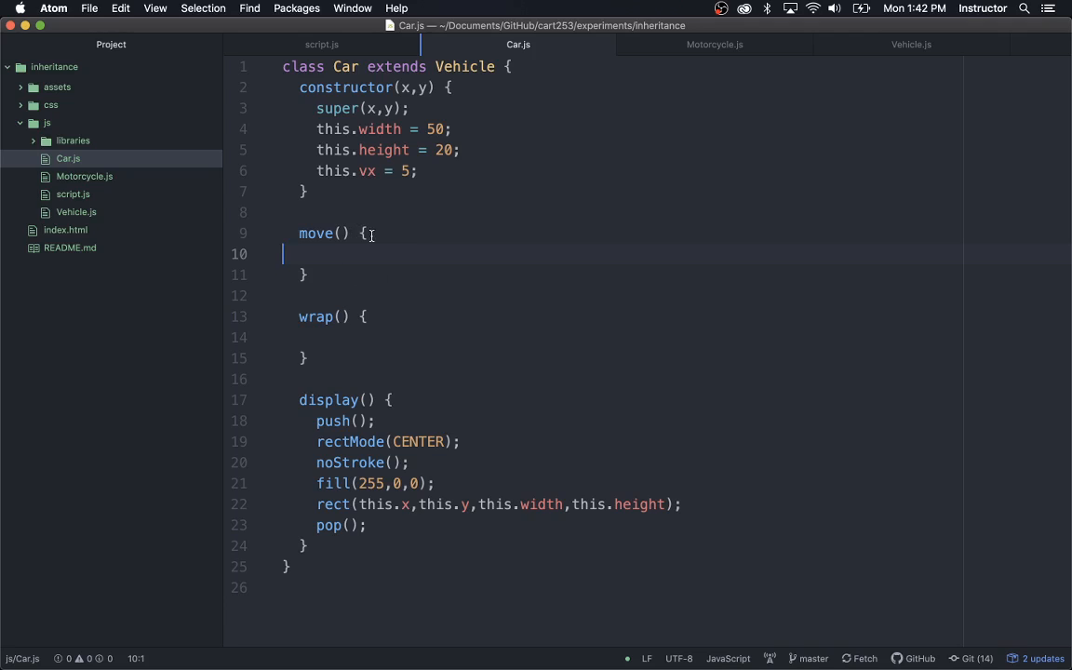
mouse_move(784, 198)
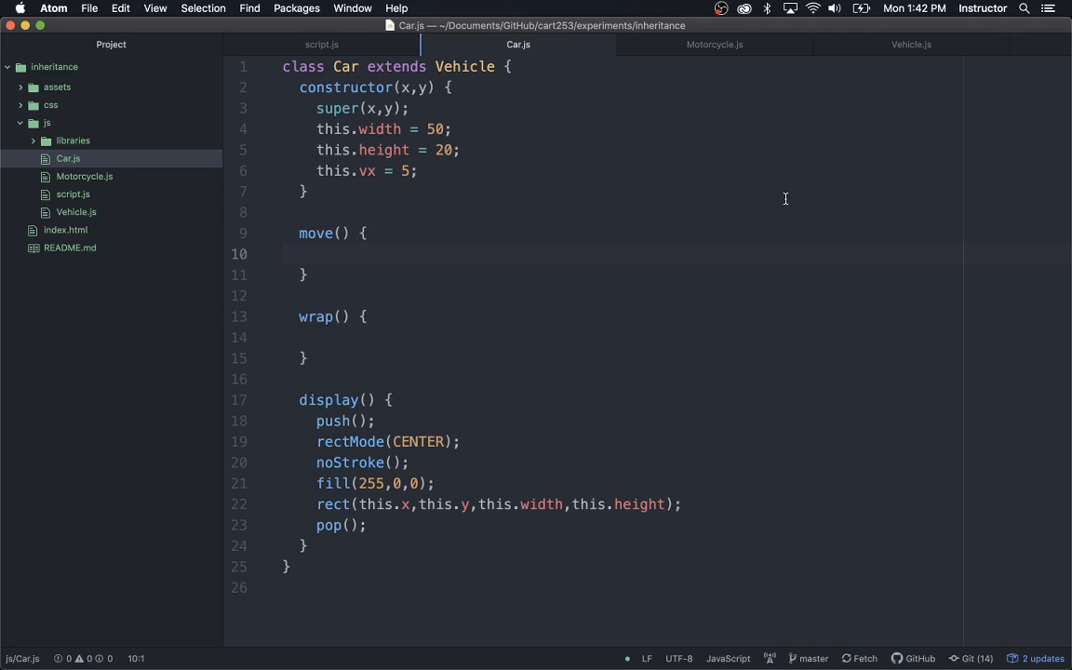
left_click(910, 44)
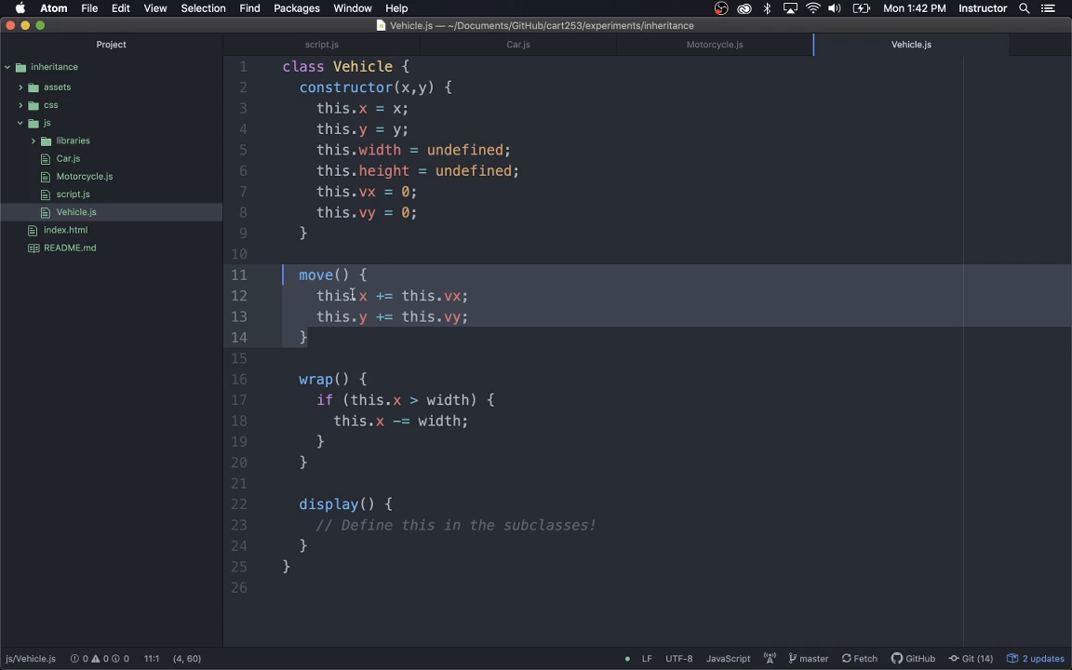
left_click(518, 44)
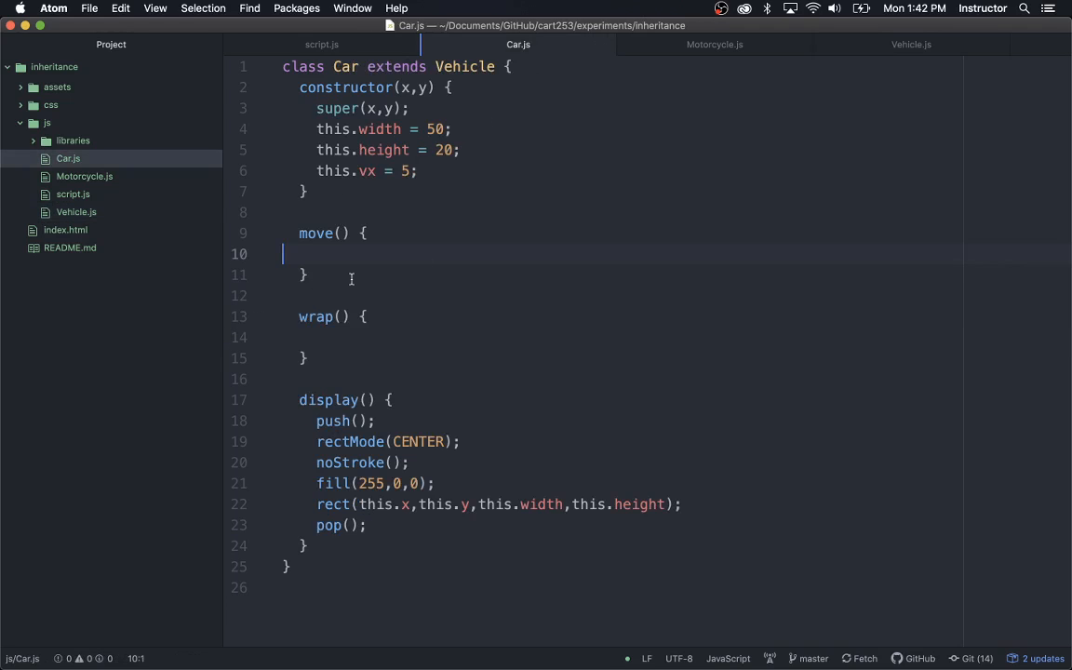
mouse_move(563, 360)
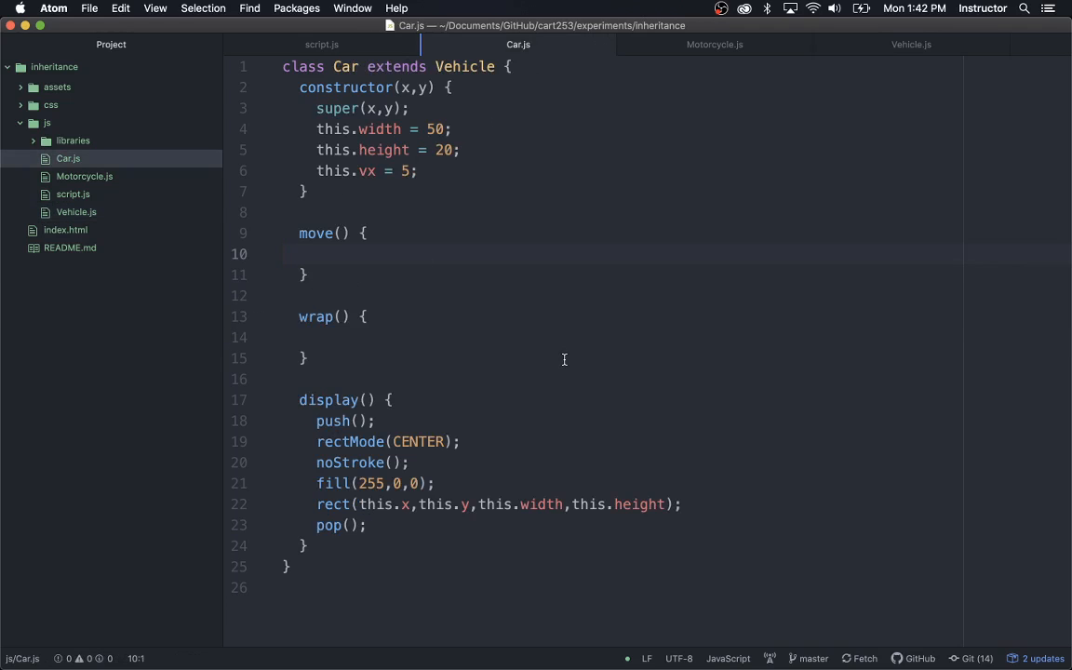
left_click(299, 253)
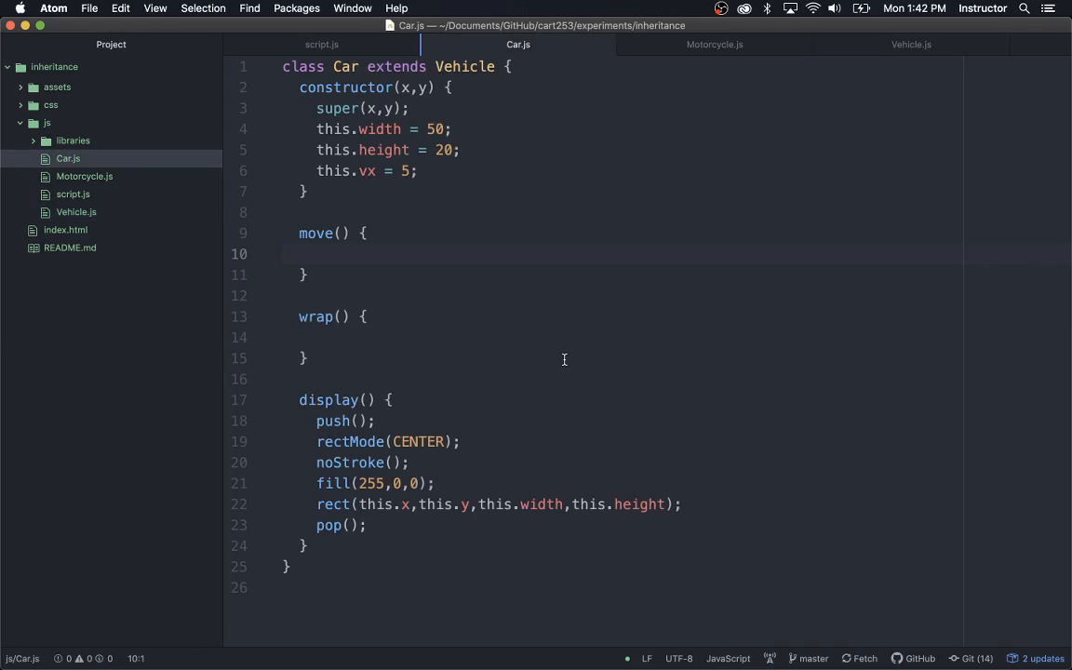
left_click(288, 254)
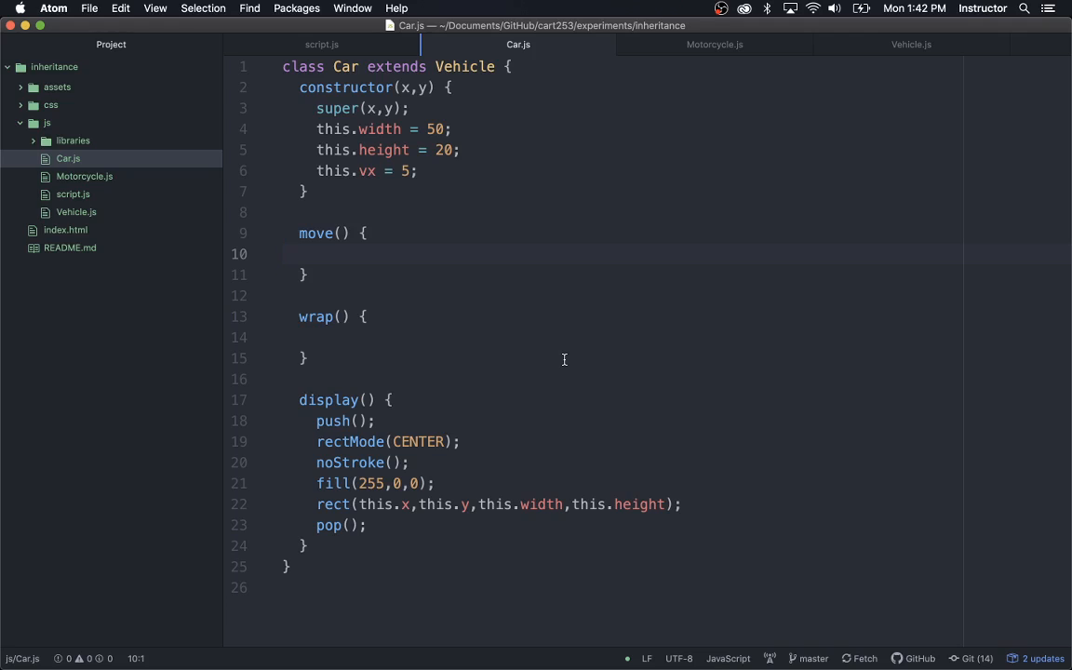
left_click(288, 254)
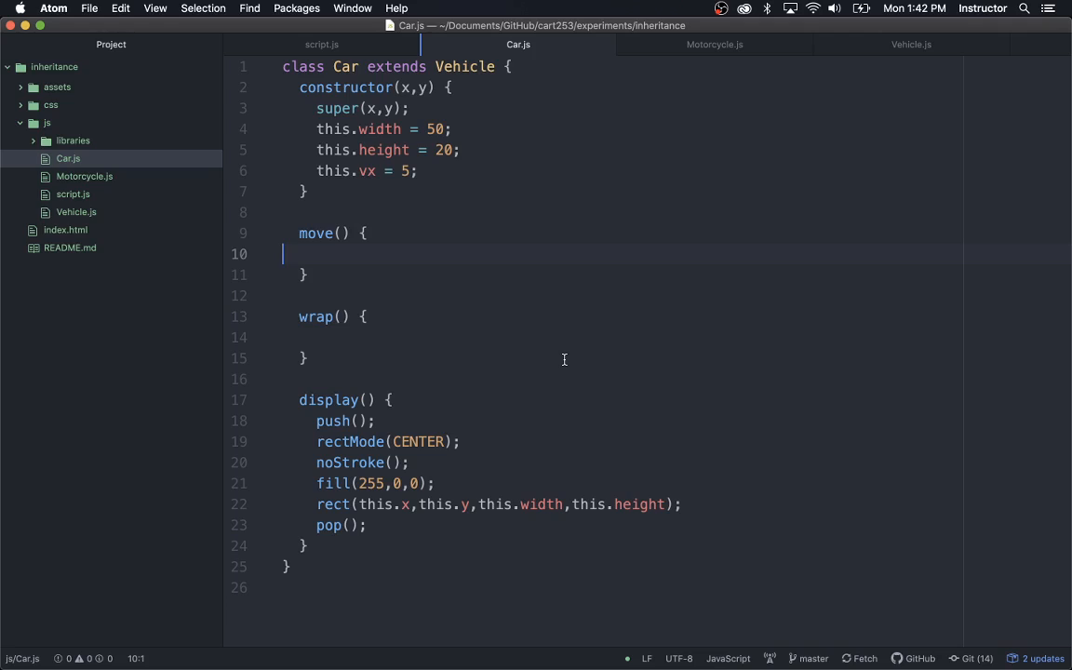
mouse_move(425, 322)
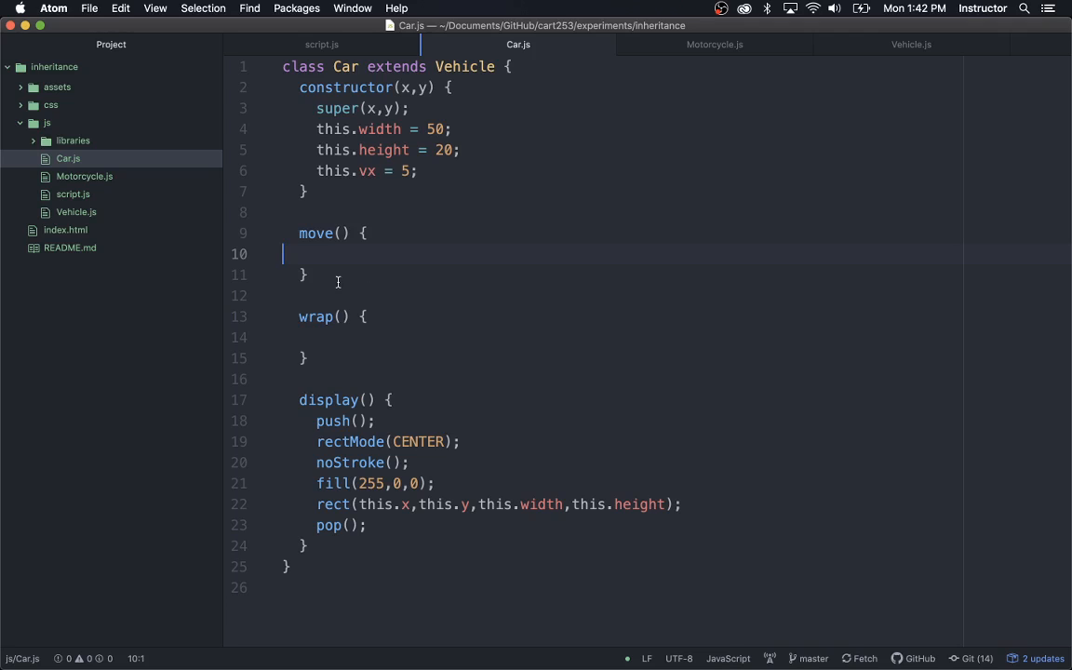
- Add this.drunkenness = 0.2; as a new line in the Car constructor
left_click(315, 275)
type("veer() {")
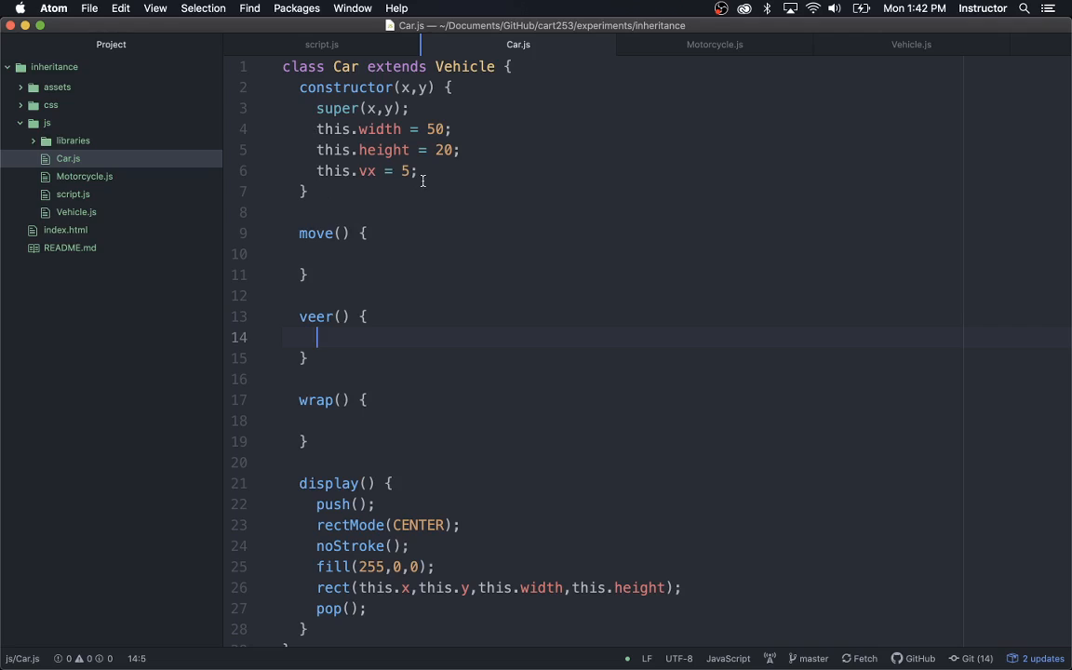
key("enter")
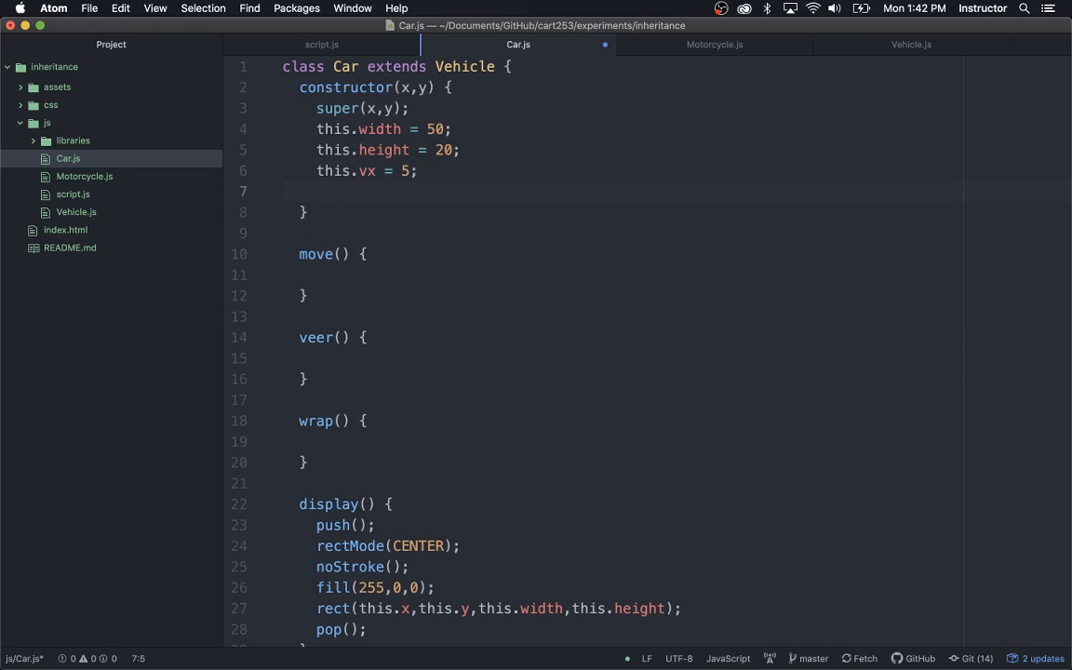
type("this")
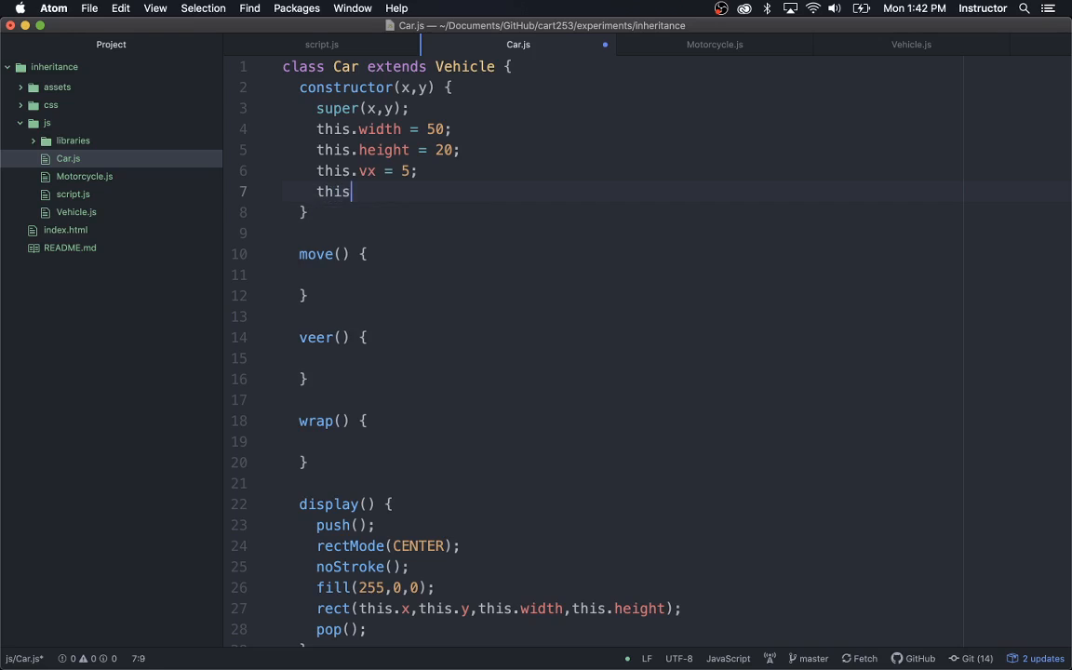
type(".drunkenn")
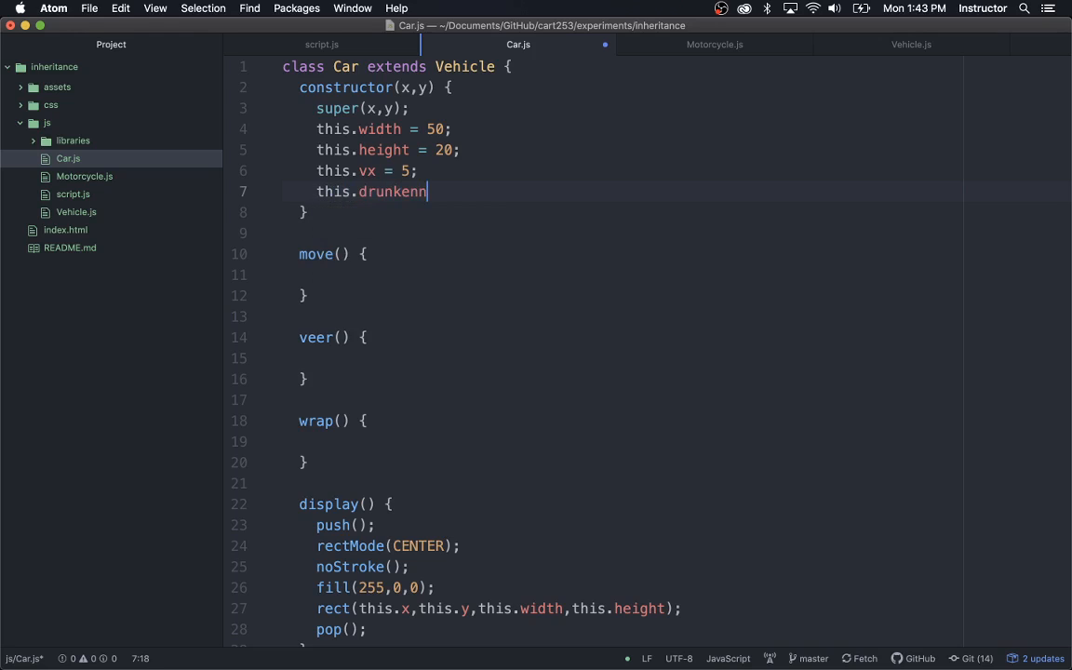
type("e")
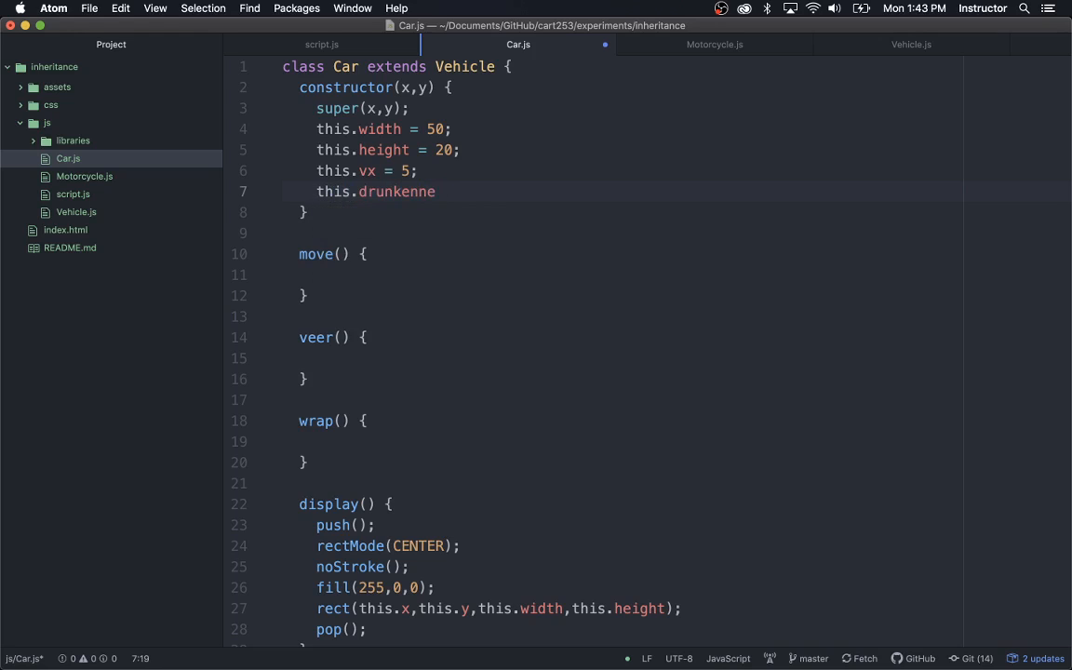
type("ss")
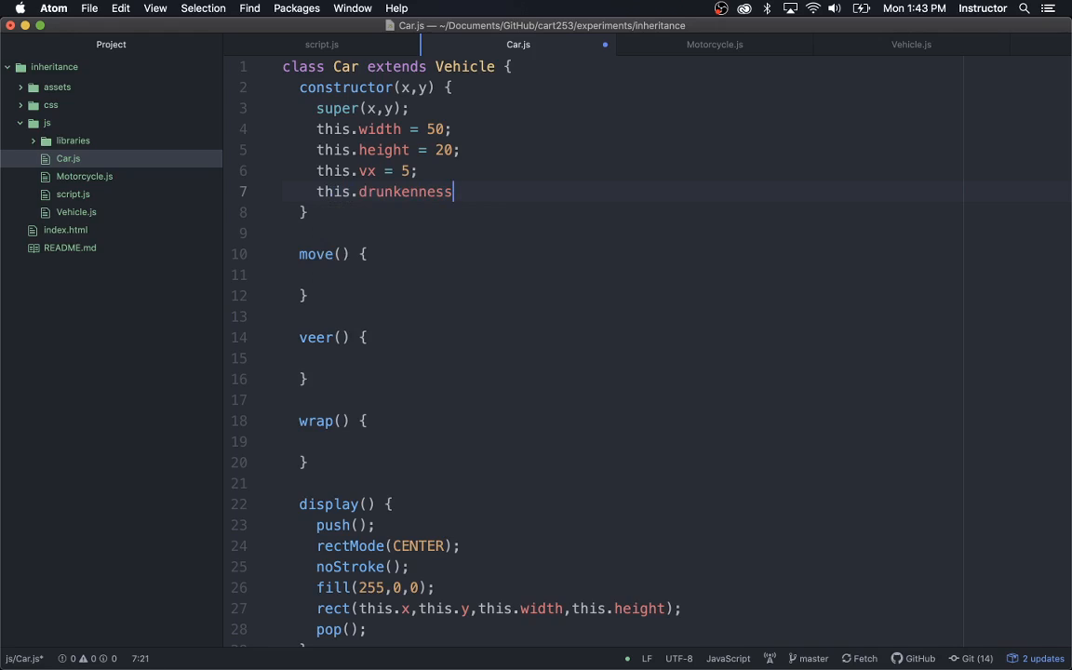
type("=")
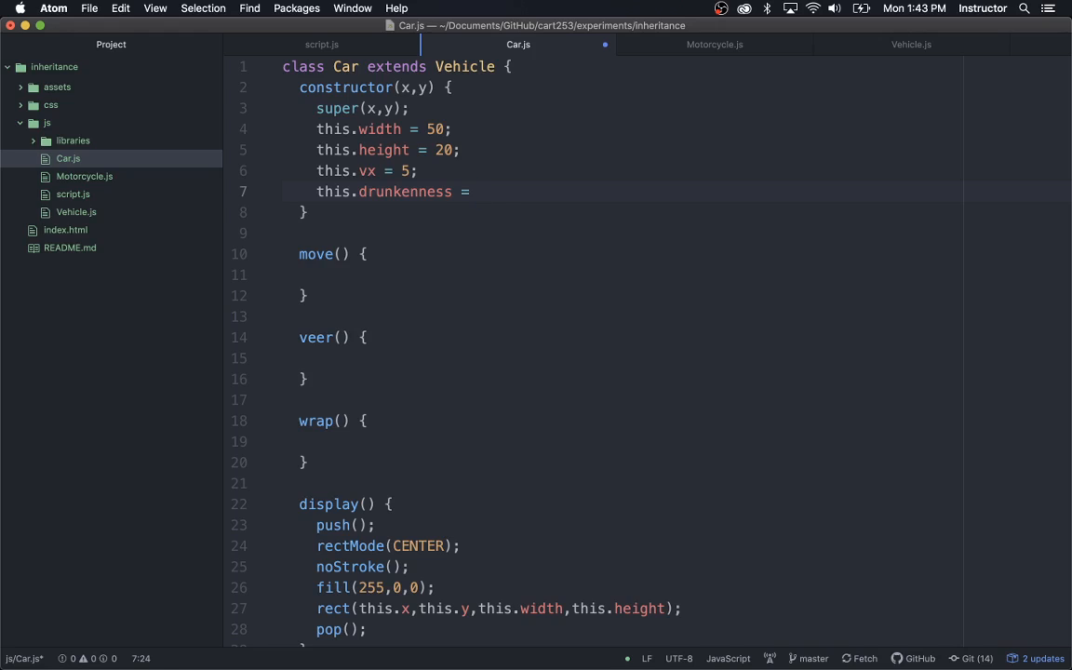
type("0.2;")
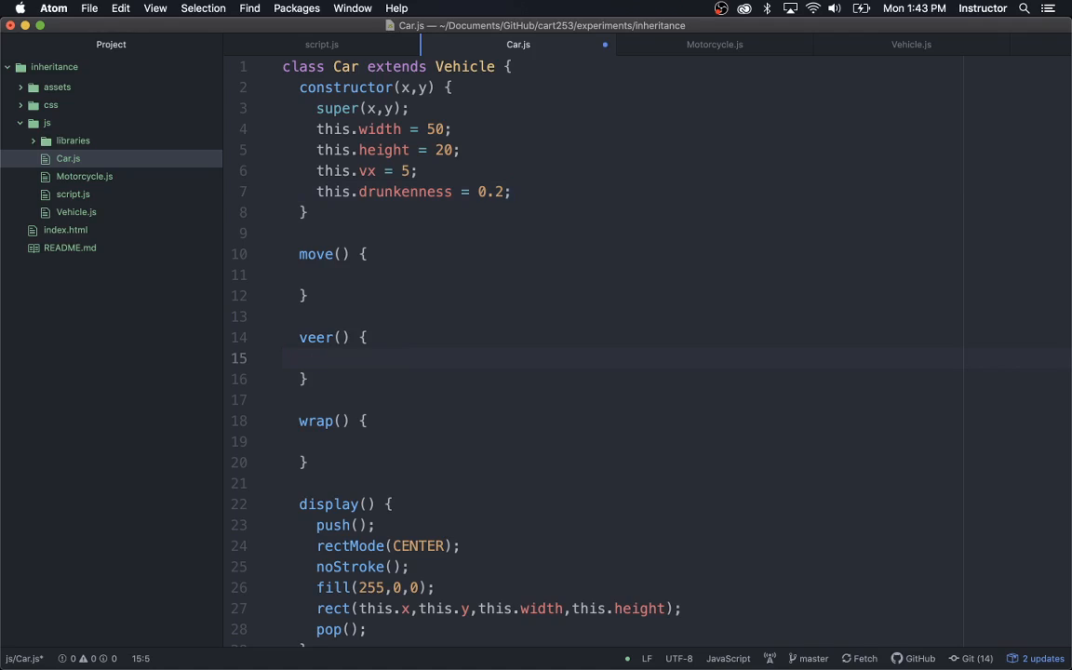
- Write veer(): let r = random(); if r < this.drunkenness, this.vy = random(-5,5)
type("let r = random")
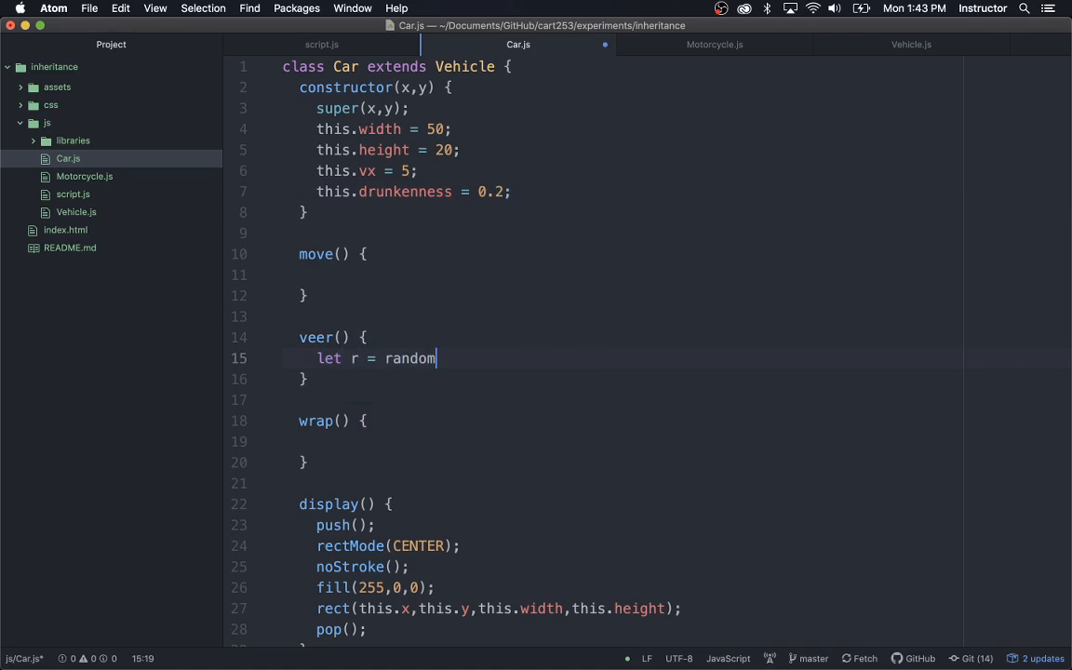
type("();")
type("if (r ")
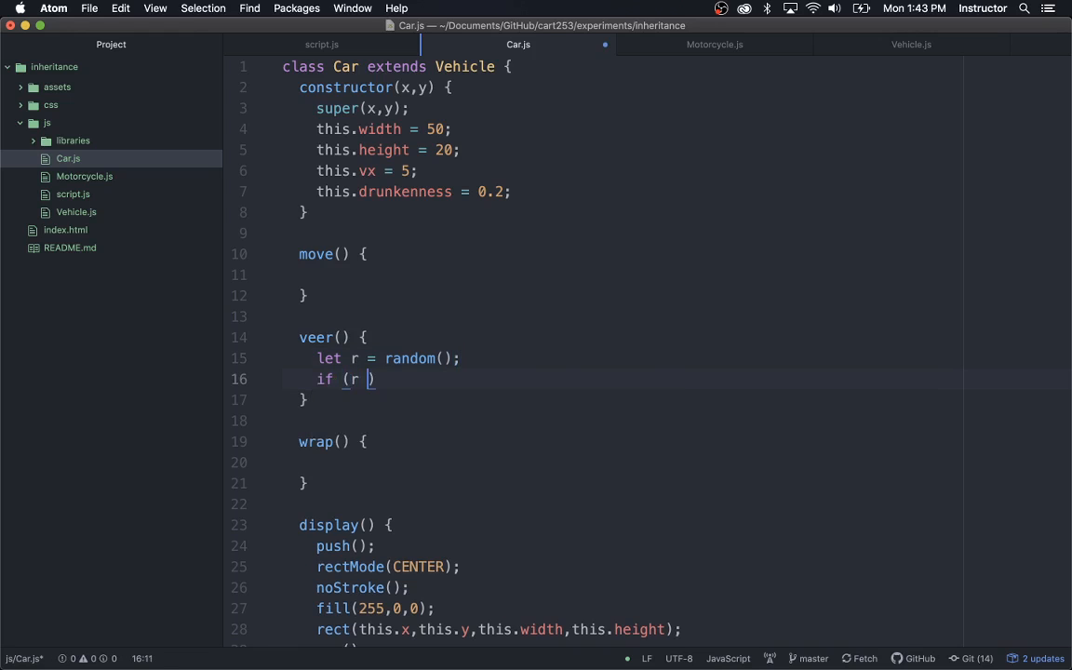
type("< this.drunkenness")
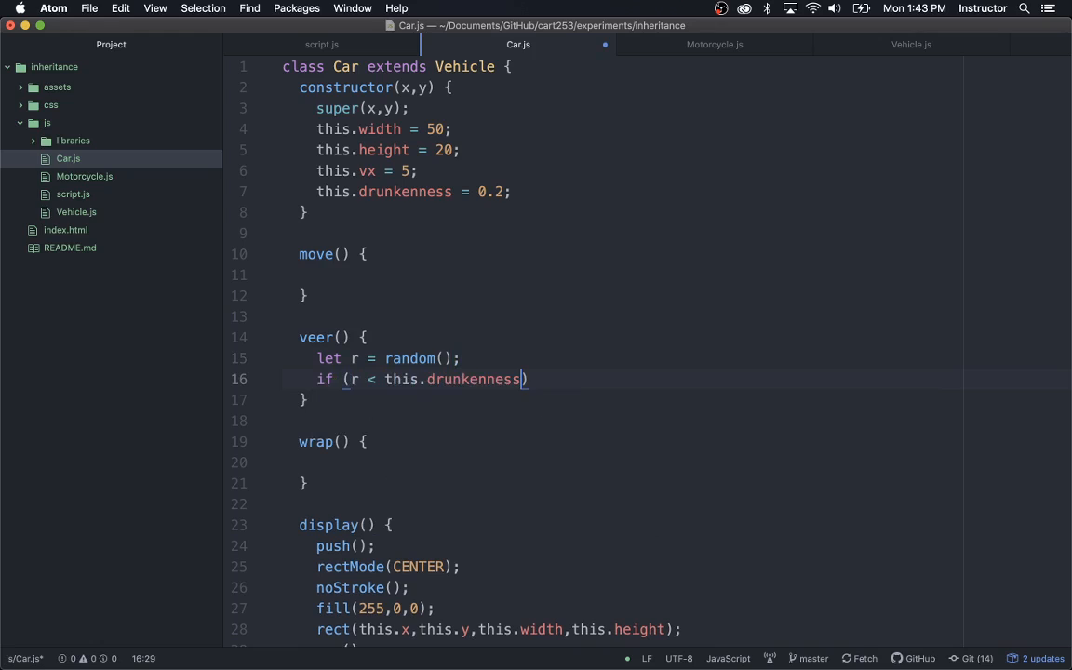
type(" {")
key("enter")
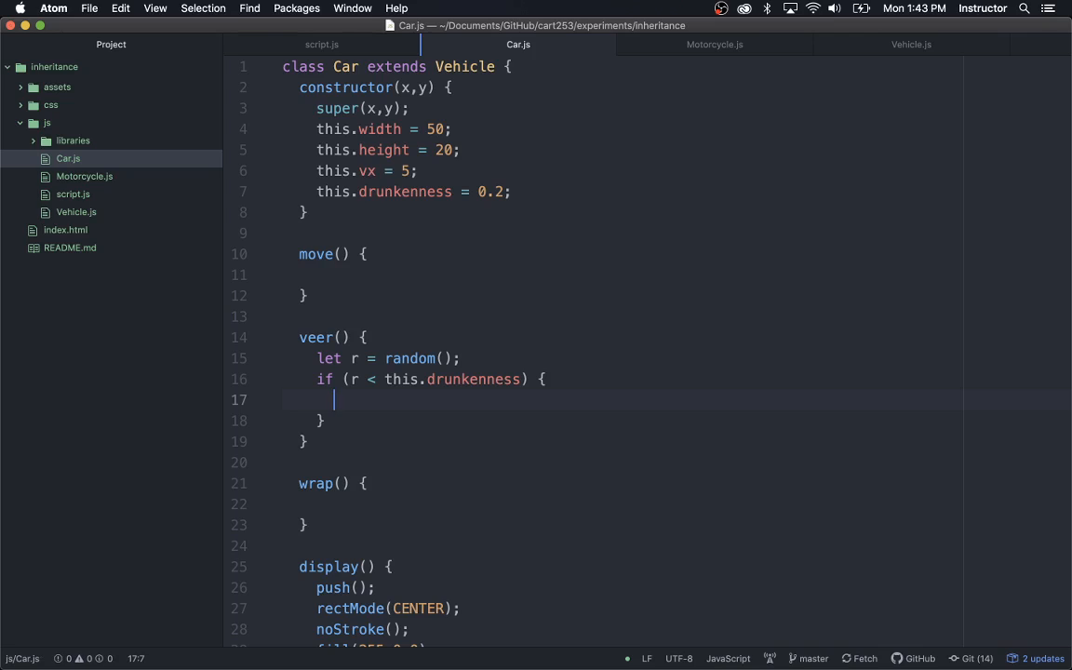
type("this.")
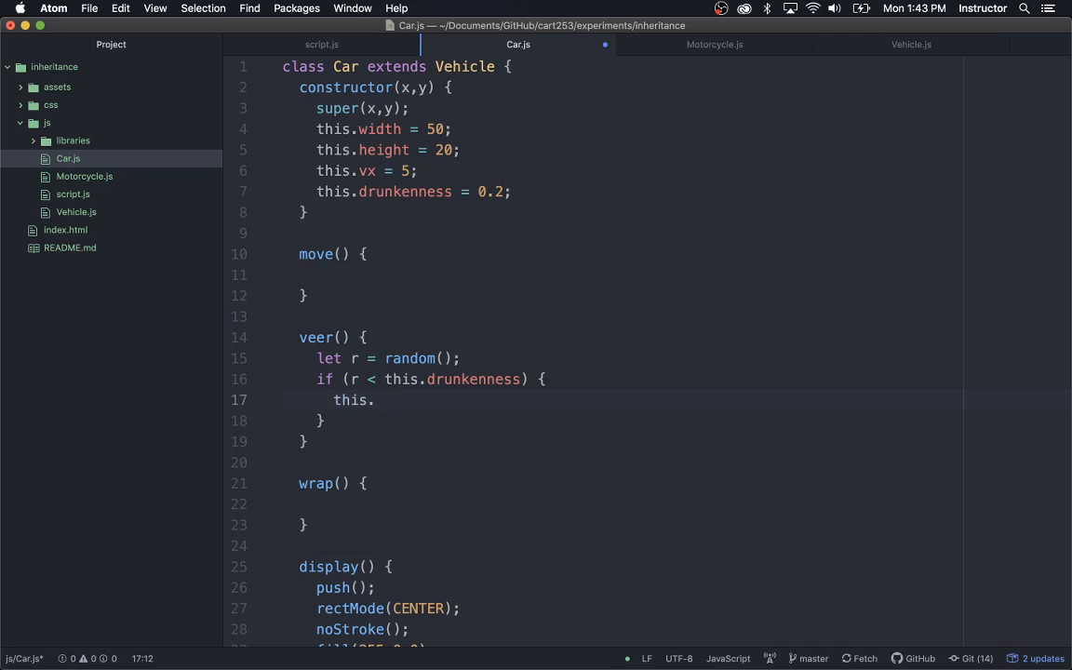
type("vy")
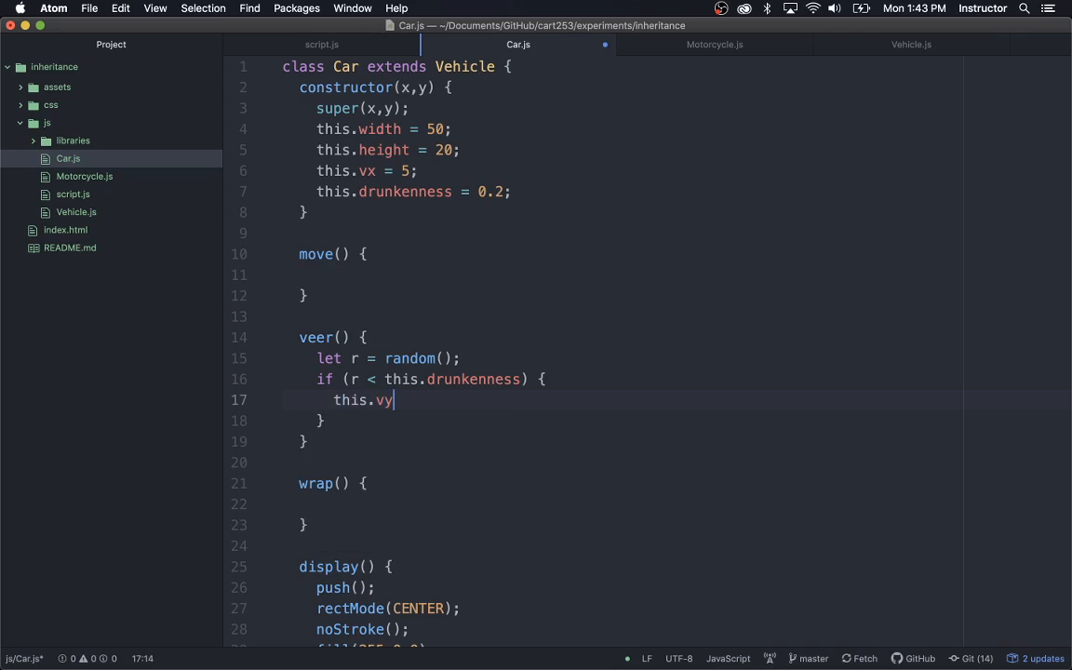
type("= random()")
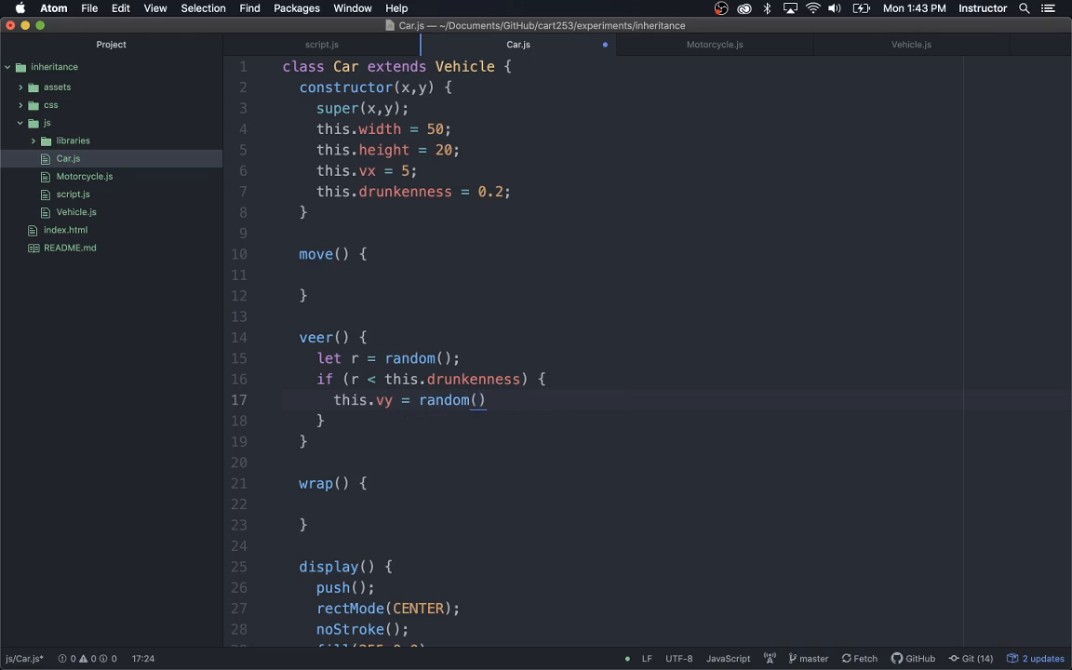
type("-5,5")
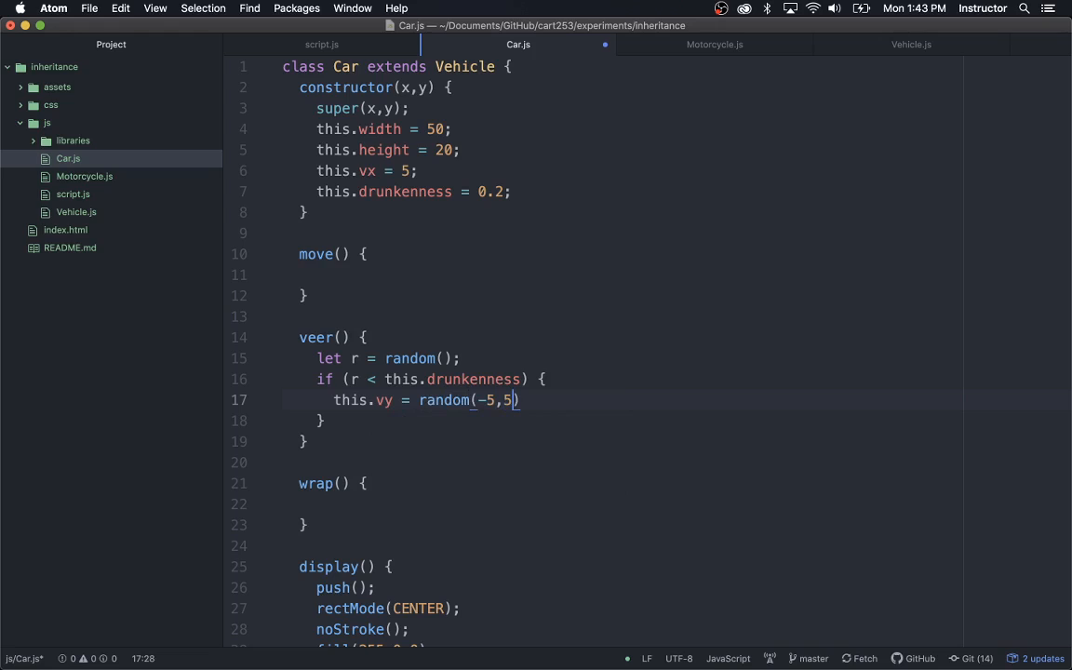
type(";")
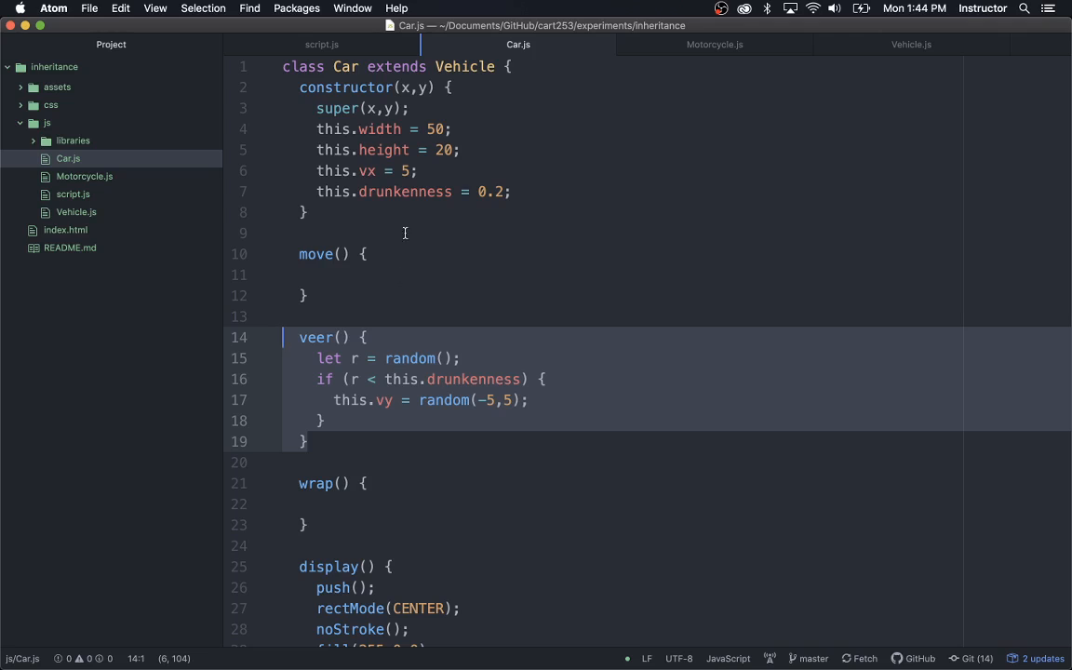
mouse_move(714, 43)
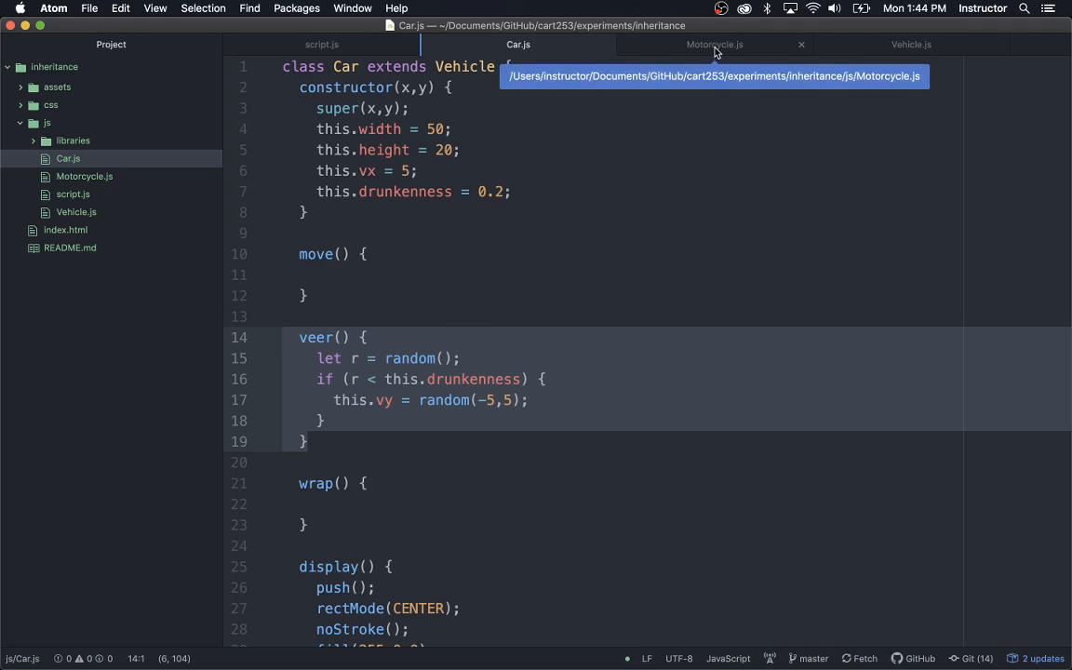
mouse_move(360, 425)
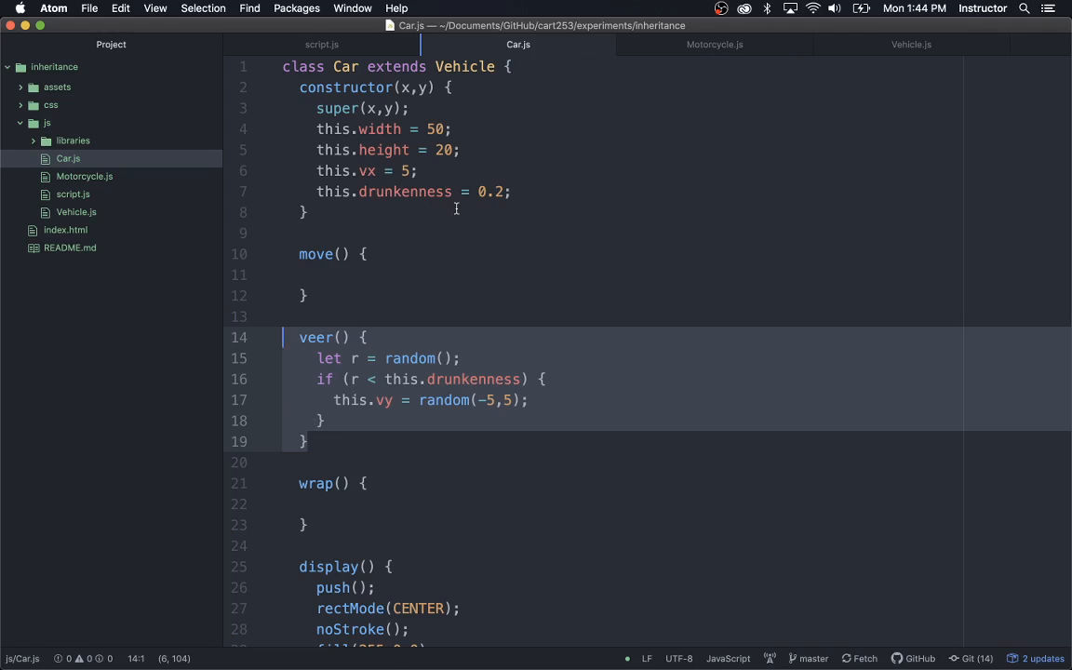
- Call this.veer(); inside Car's move method
left_click(395, 275)
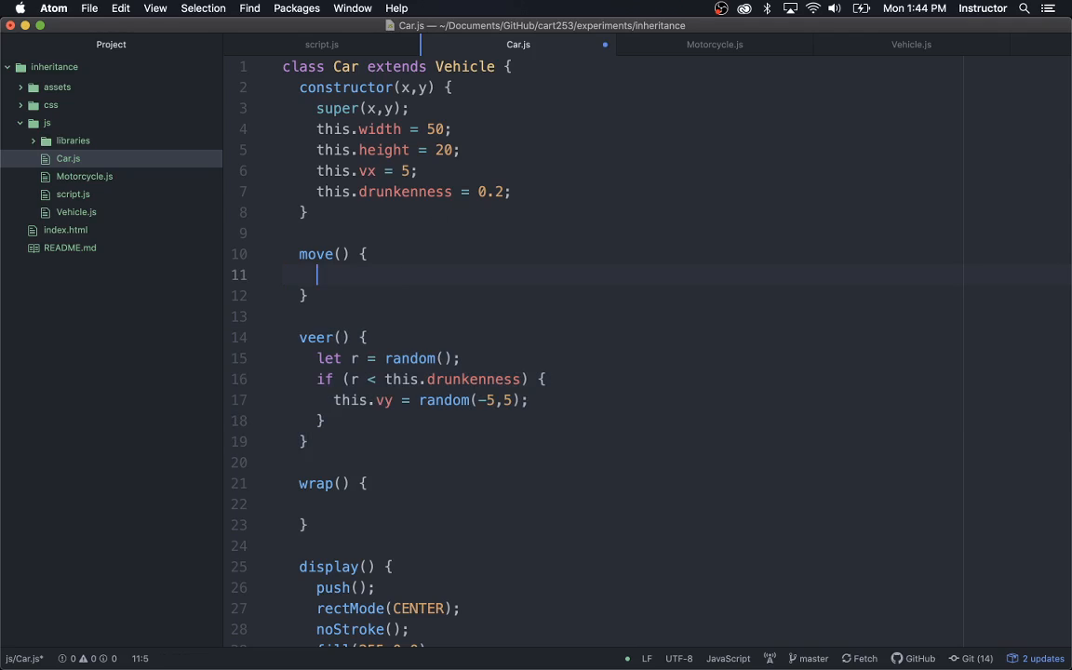
type("thi")
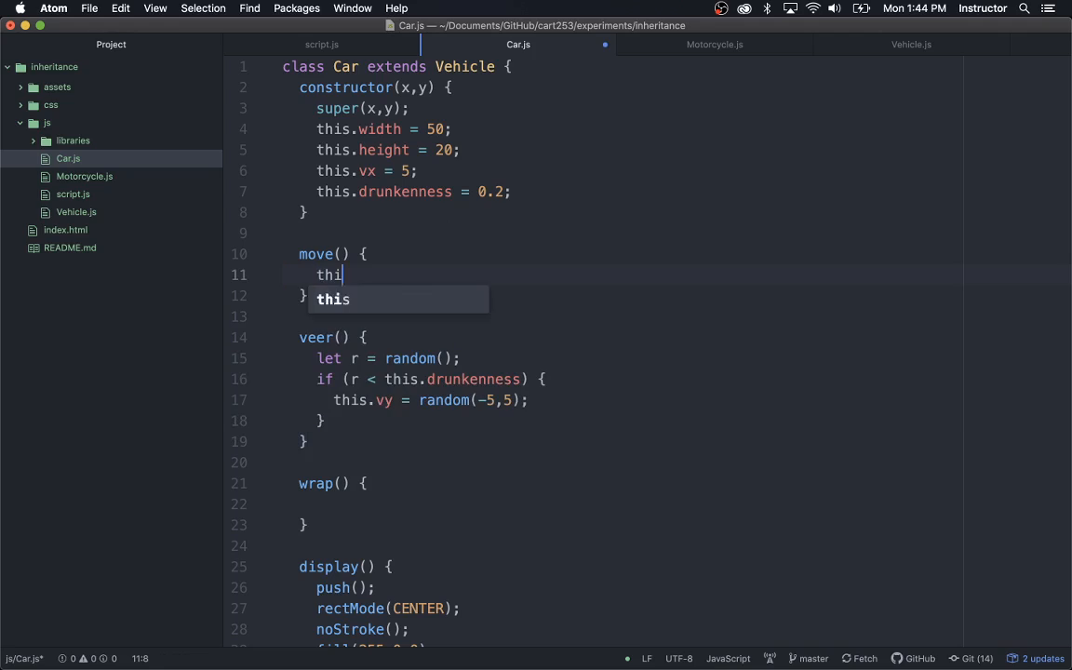
type("s.veer();")
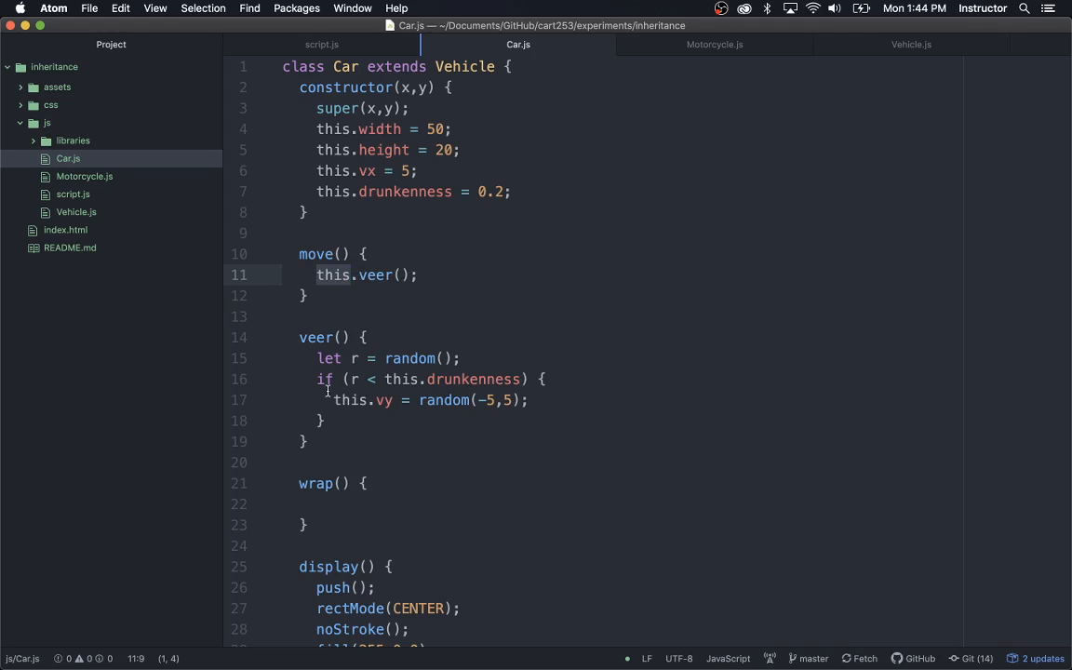
left_click(314, 440)
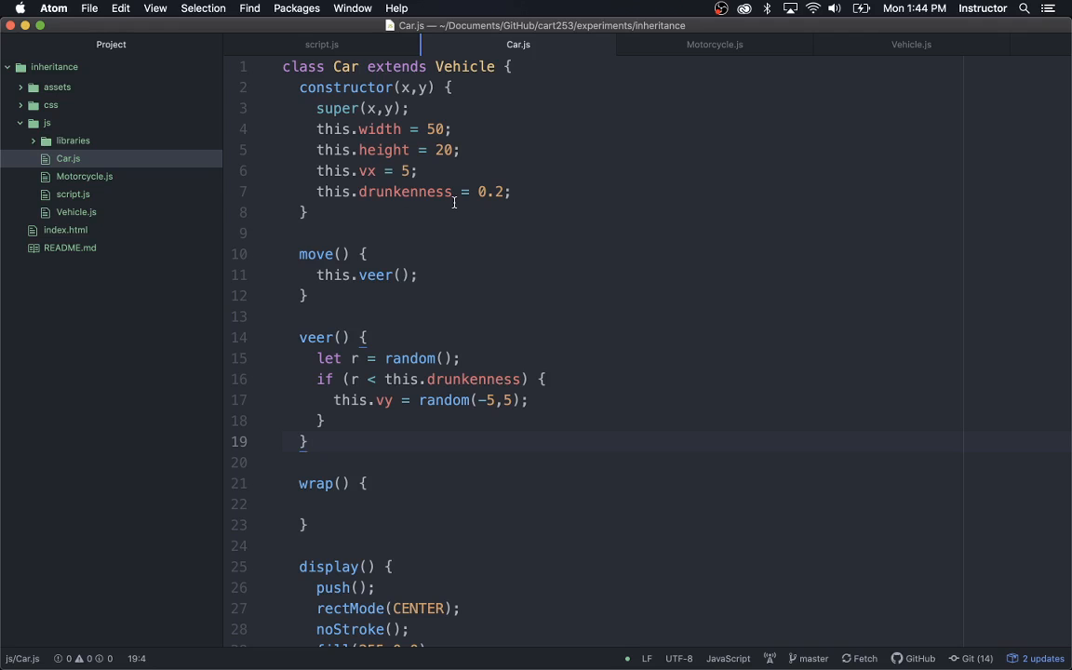
left_click(322, 44)
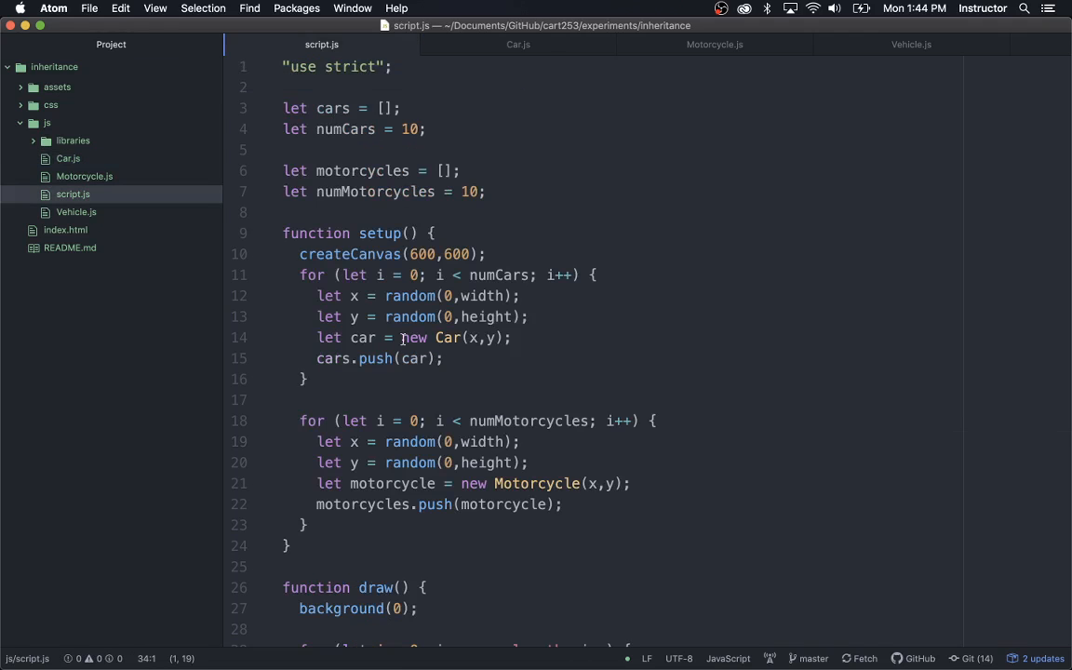
scroll("down", 3)
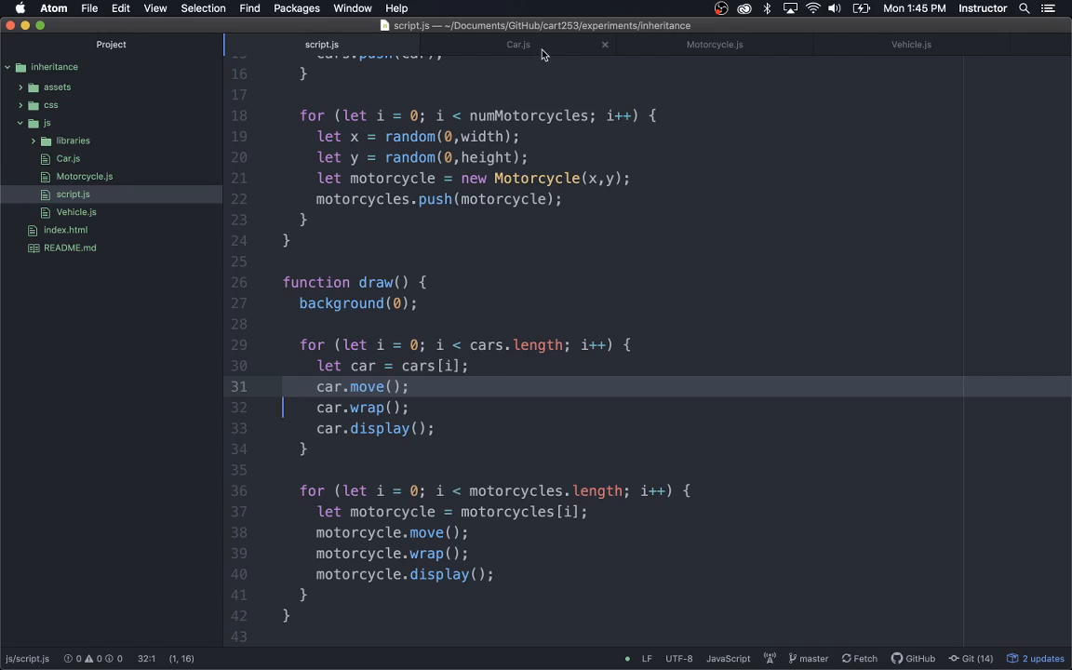
left_click(518, 44)
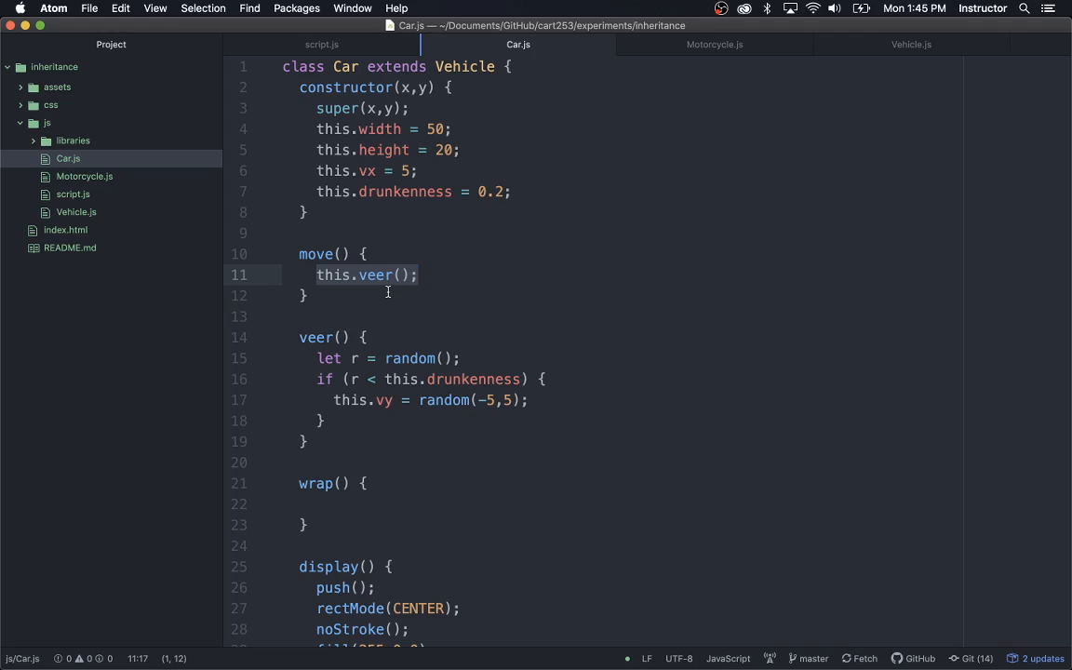
left_click(424, 274)
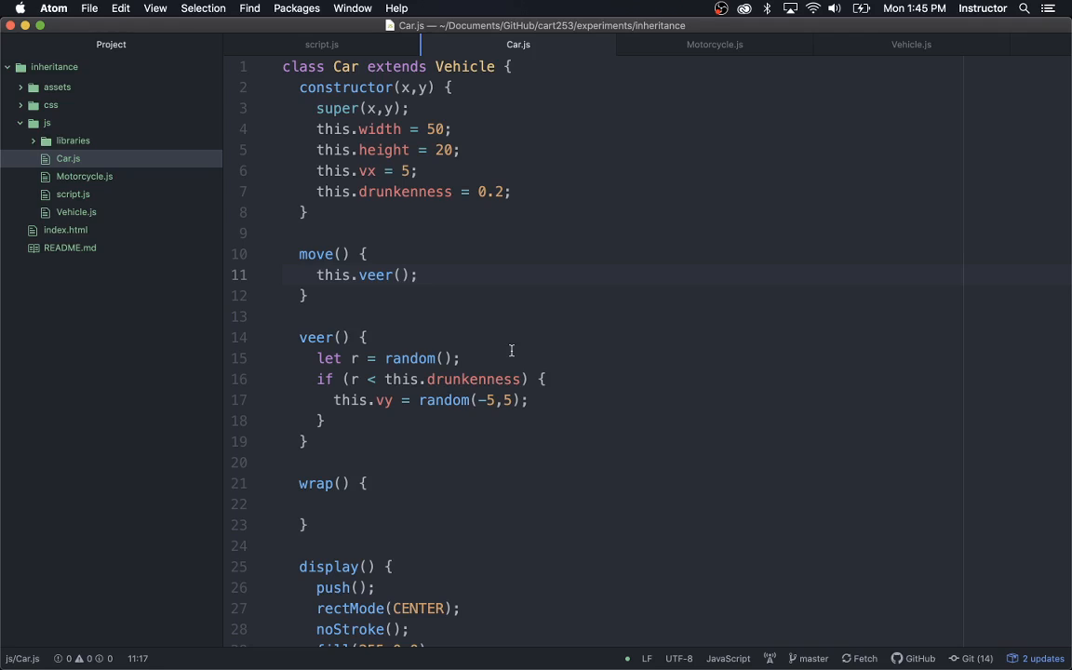
left_click(418, 275)
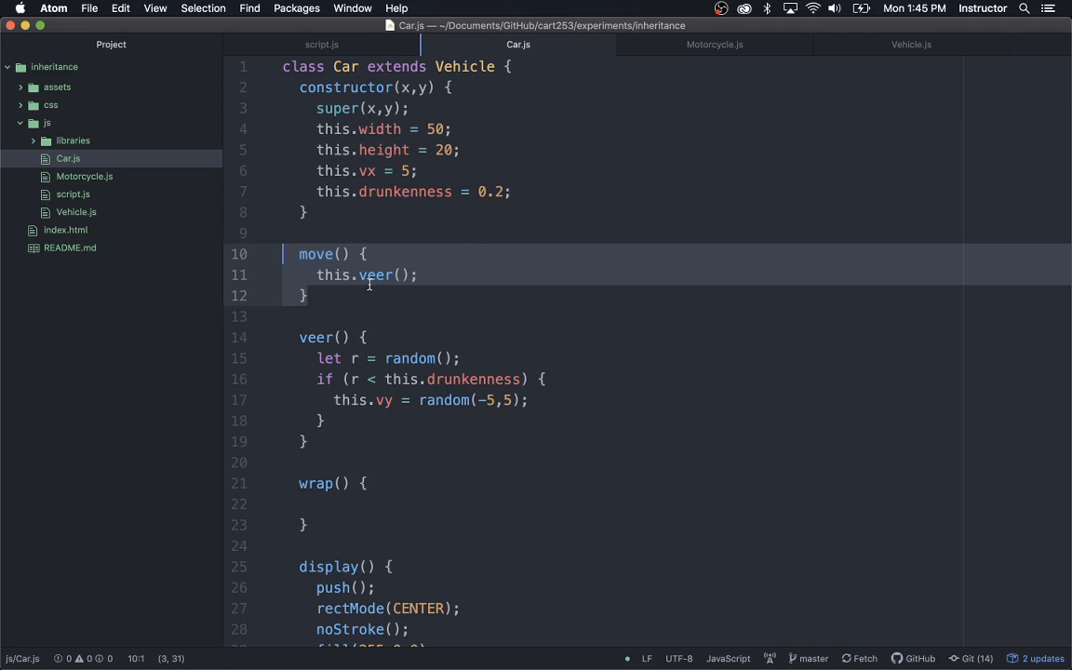
- Add super.move(); below this.veer(); in move, highlighting super to explain it
key("enter")
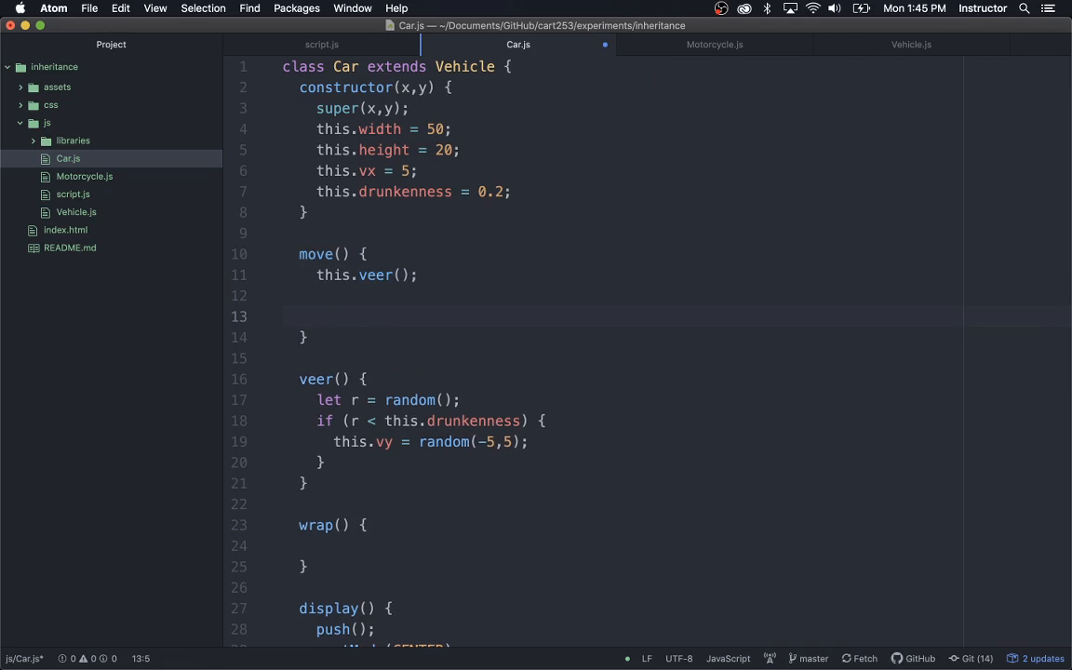
left_click(317, 316)
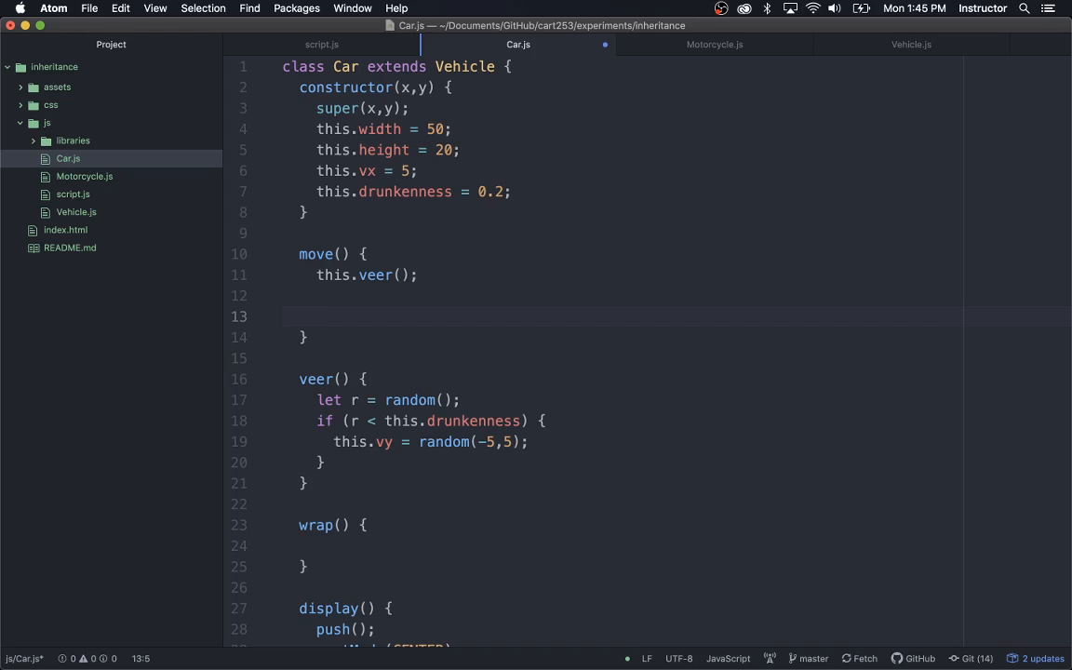
type("super")
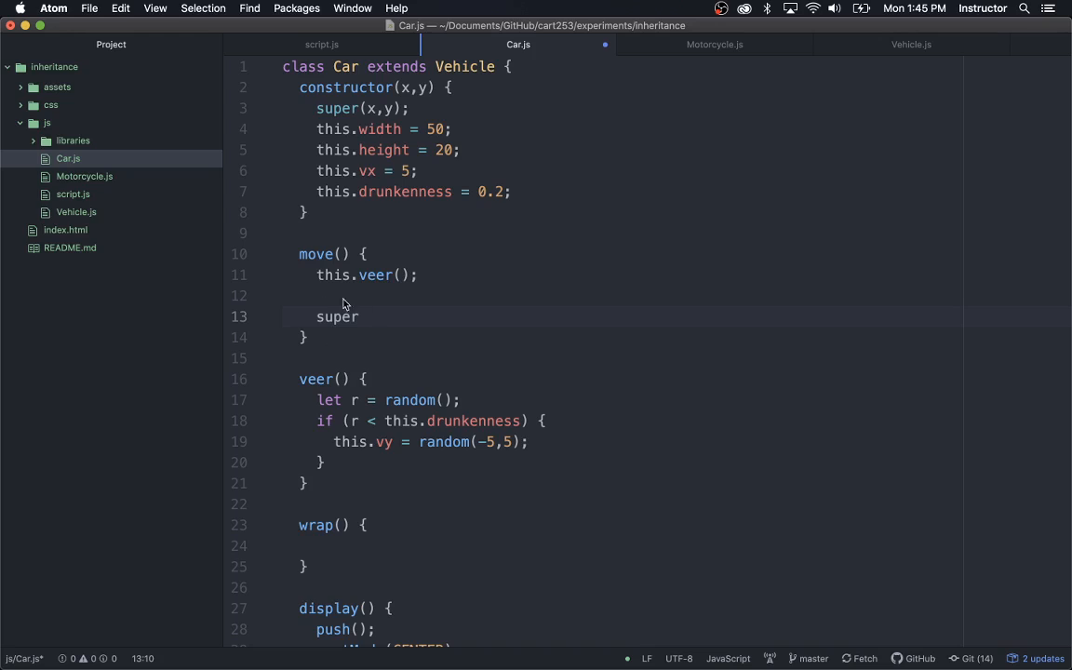
double_click(336, 316)
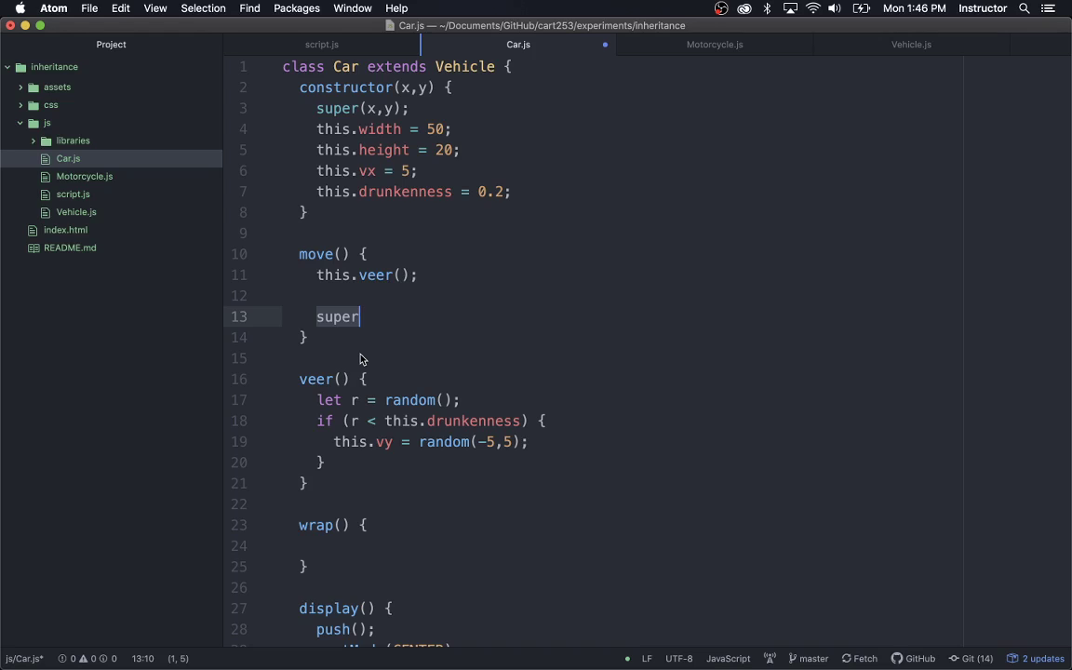
mouse_move(344, 300)
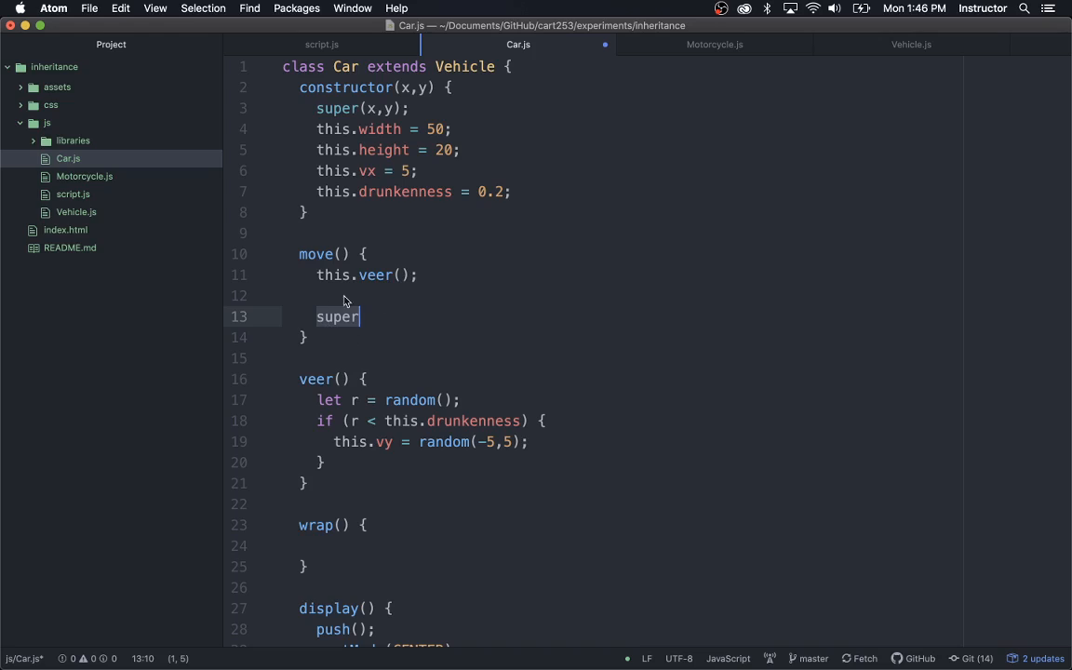
mouse_move(386, 363)
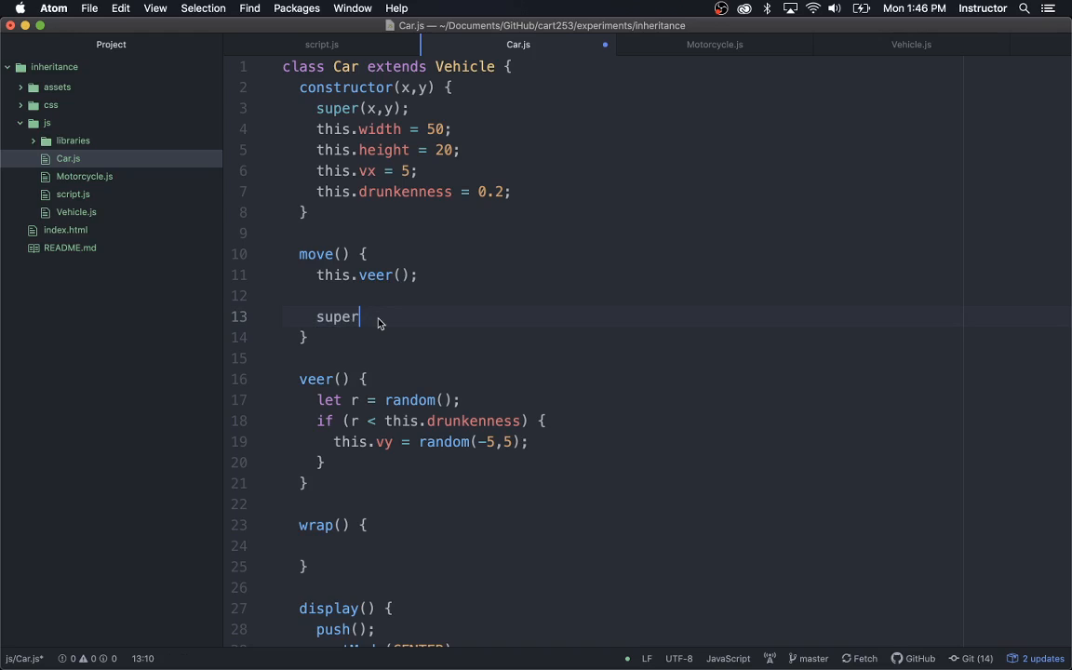
type(".m")
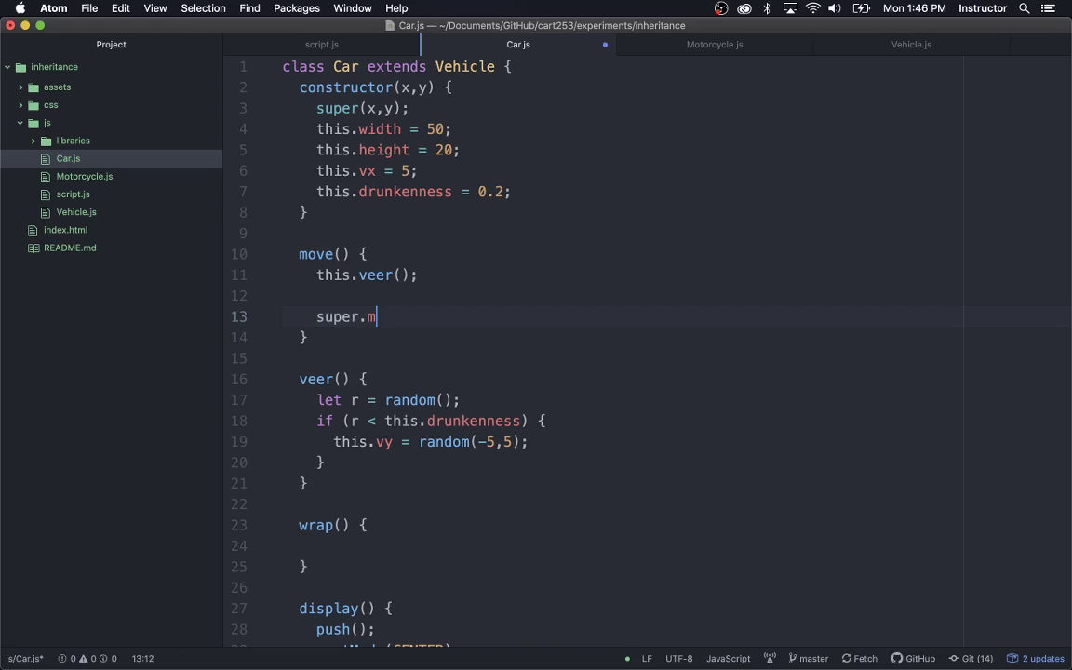
type("ove();")
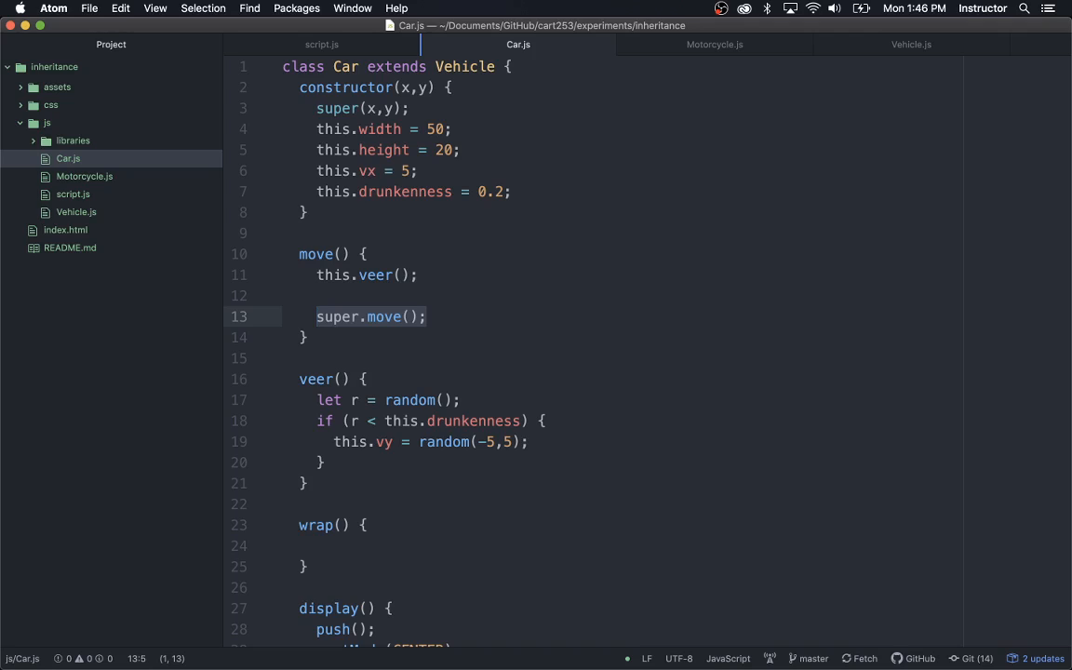
mouse_move(392, 261)
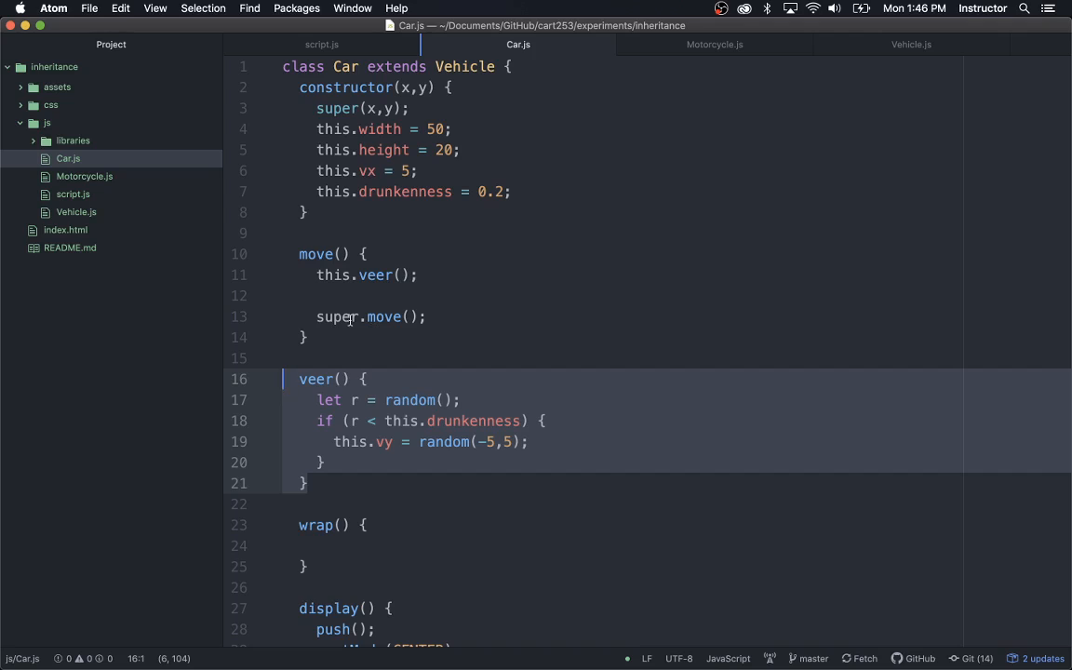
left_click(391, 316)
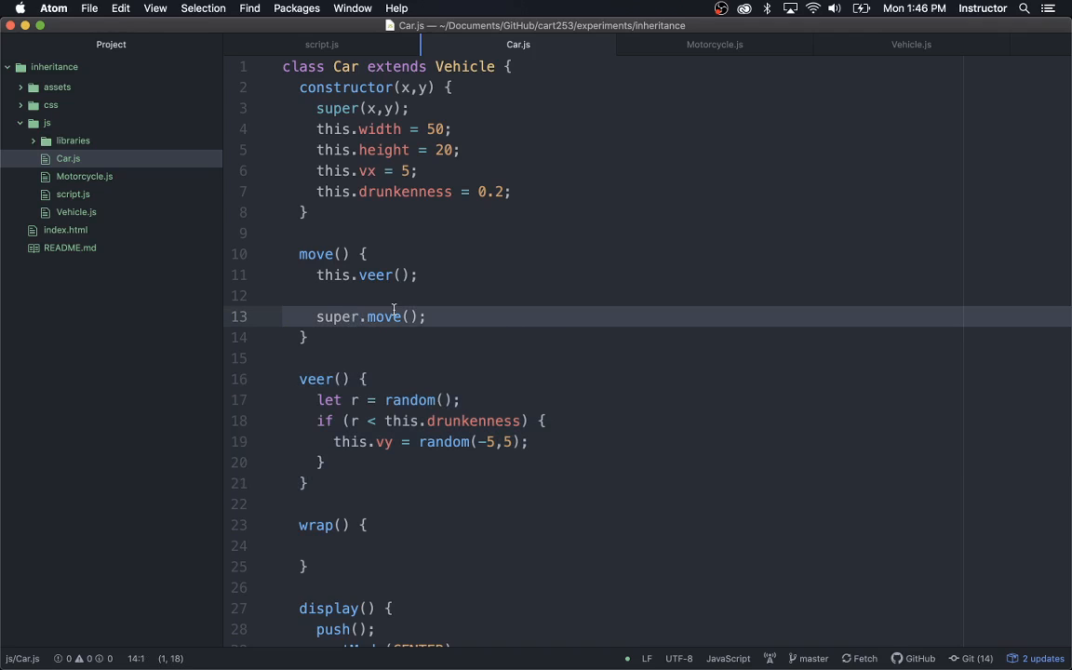
left_click(381, 317)
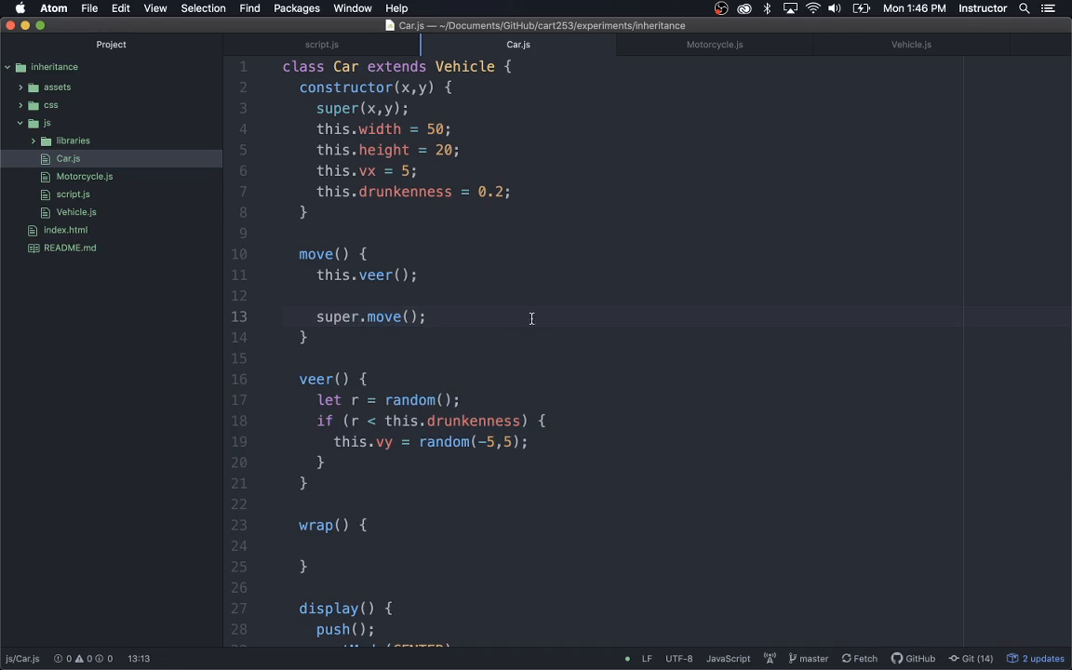
mouse_move(478, 379)
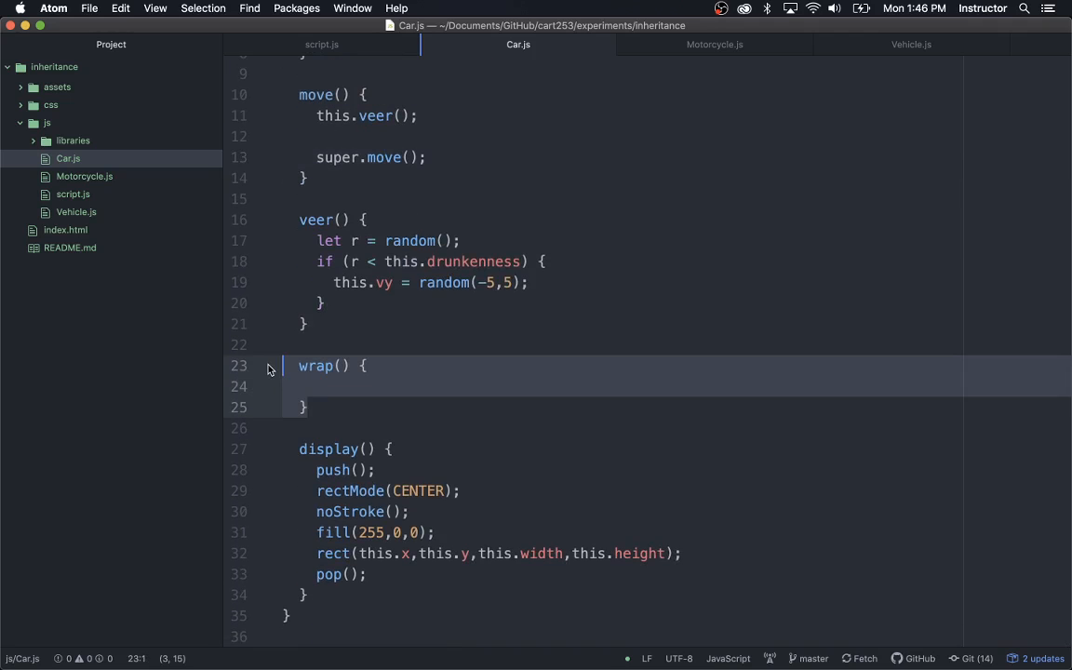
mouse_move(601, 409)
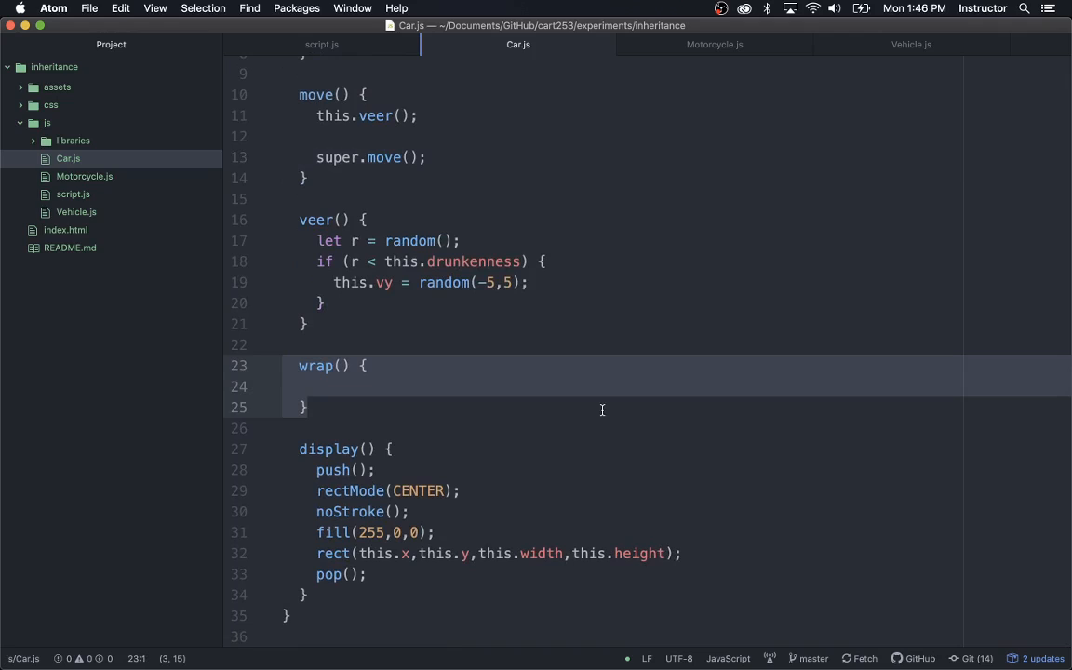
- Type super.wrap(); inside Car's empty wrap method
left_click(348, 366)
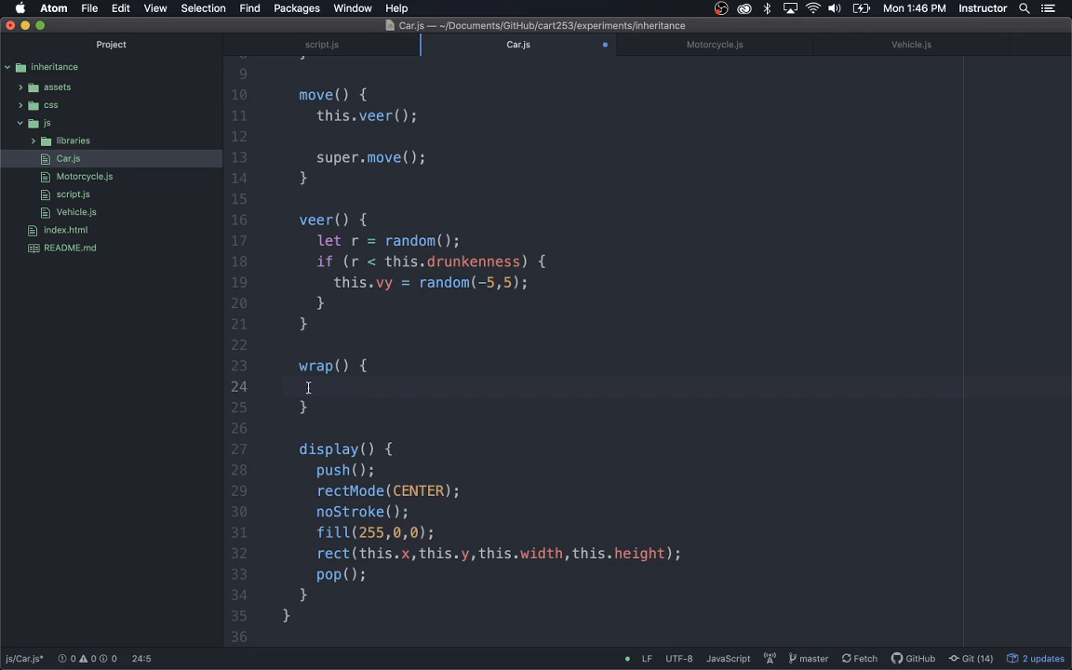
mouse_move(375, 419)
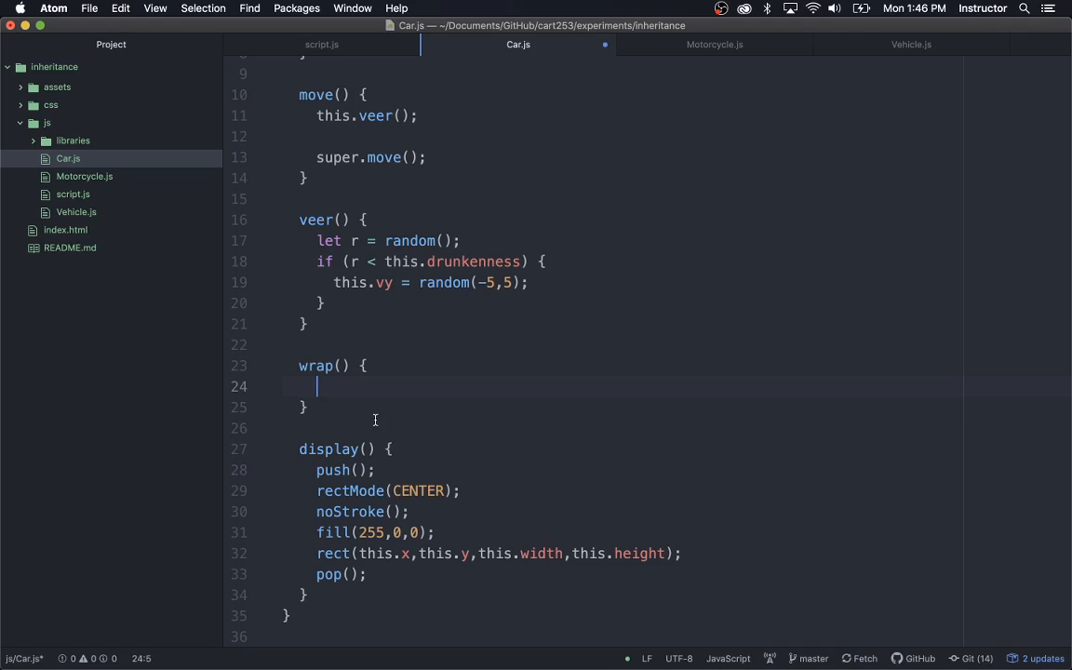
type("super.")
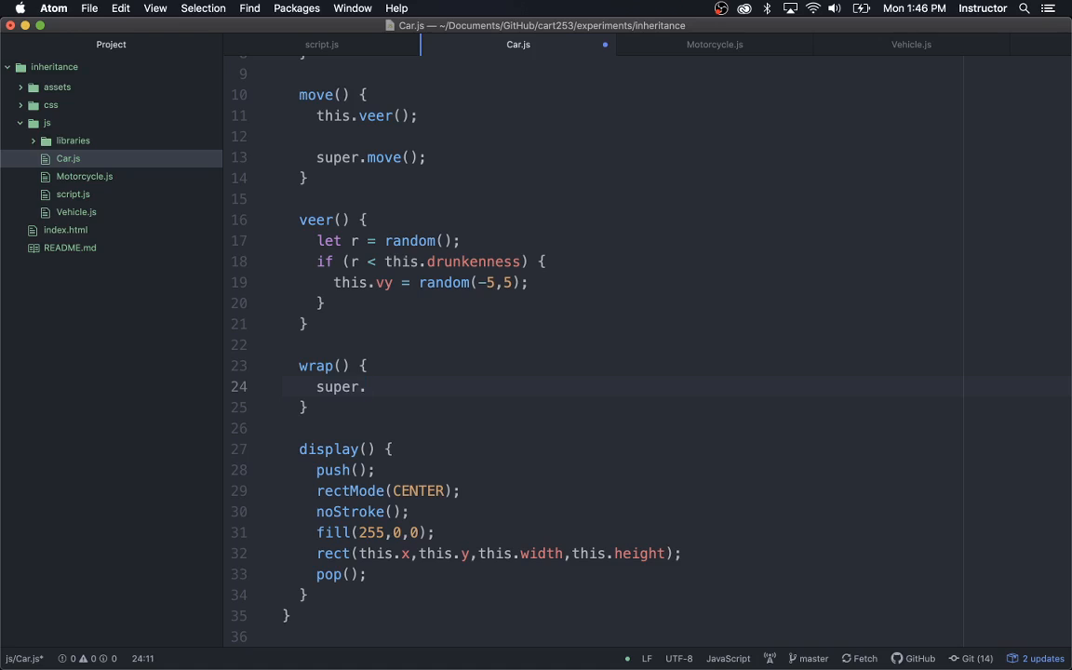
type("wrap();")
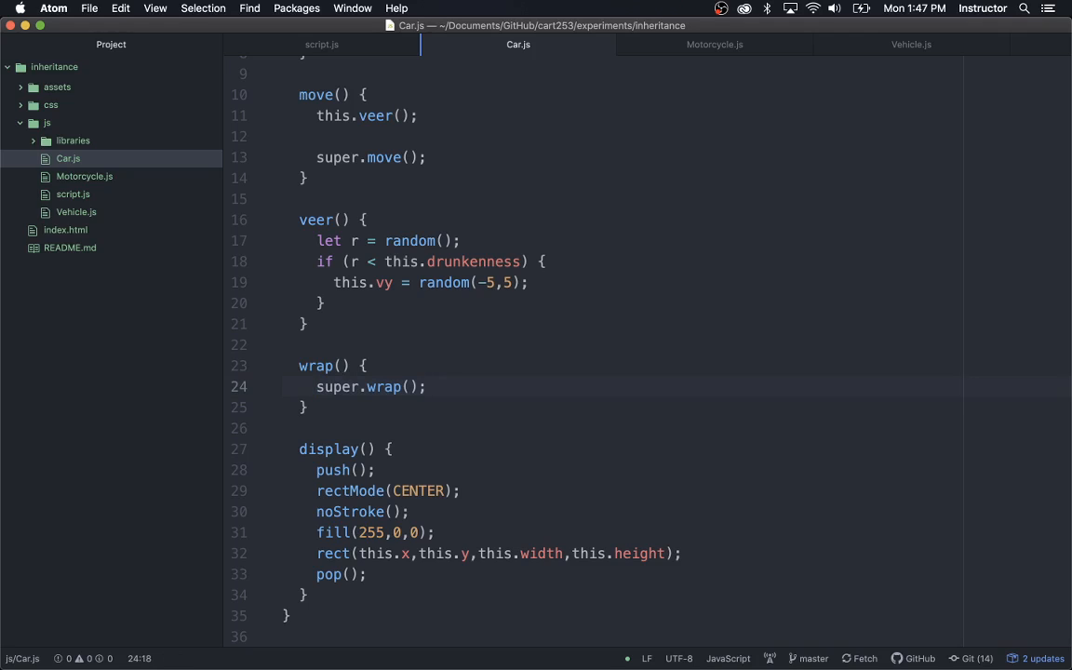
left_click(426, 386)
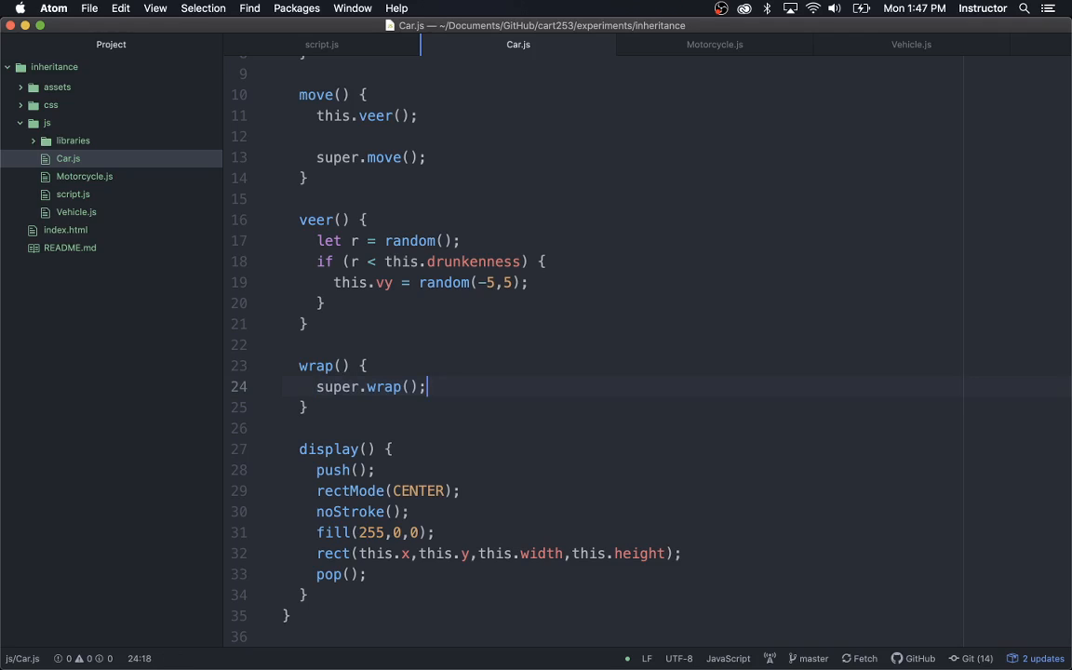
mouse_move(374, 419)
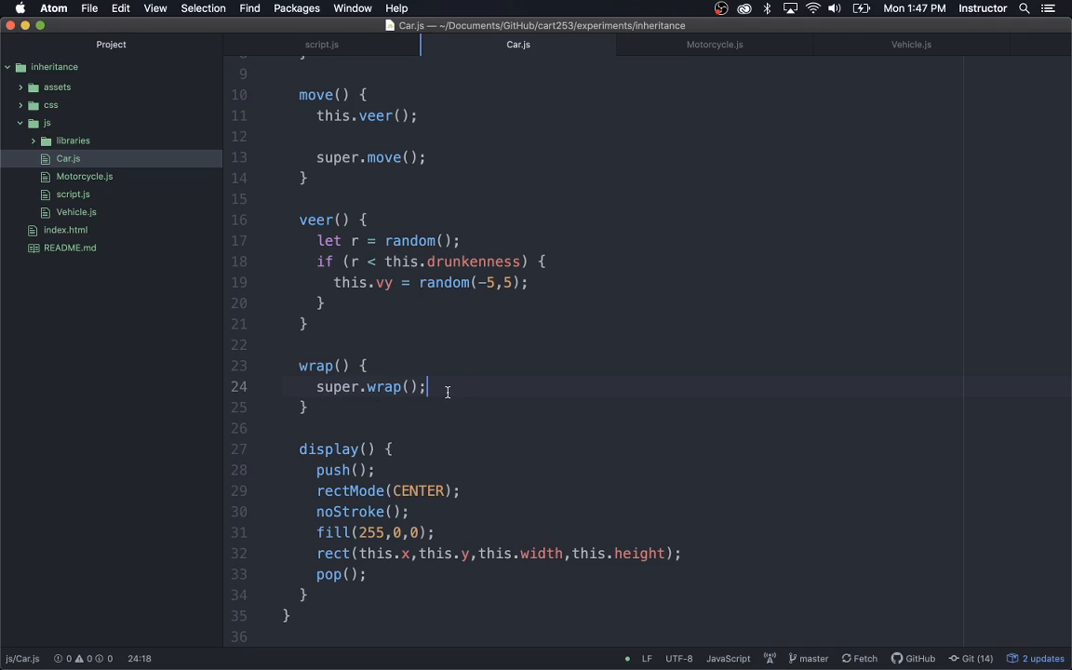
- Below super.wrap(), subtract height when y > height and add height when y < 0
key("enter")
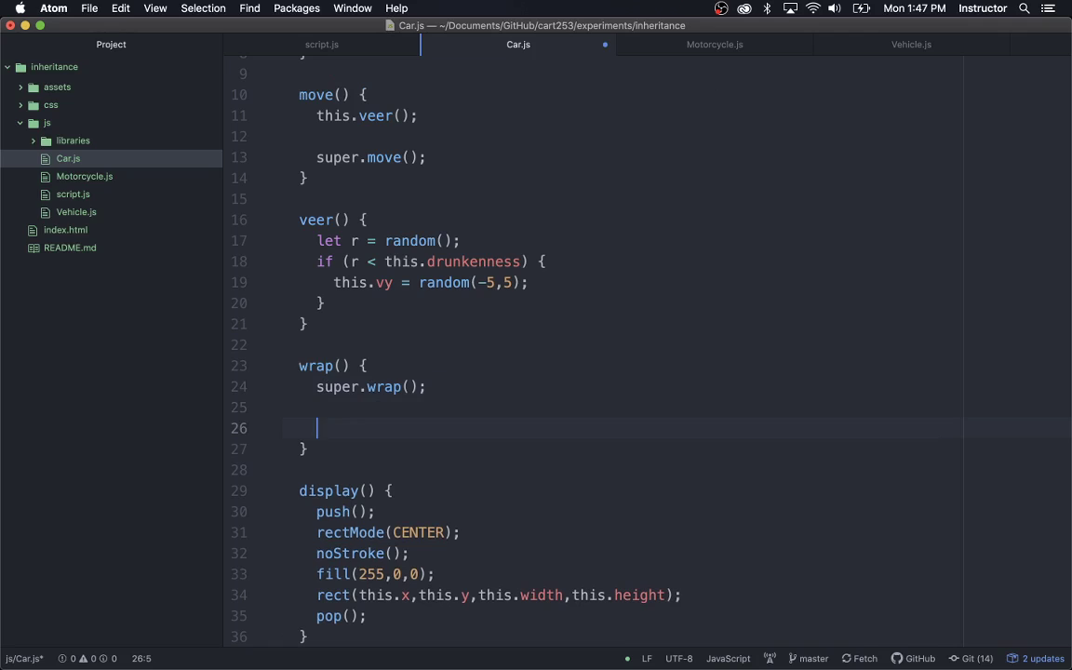
type("if")
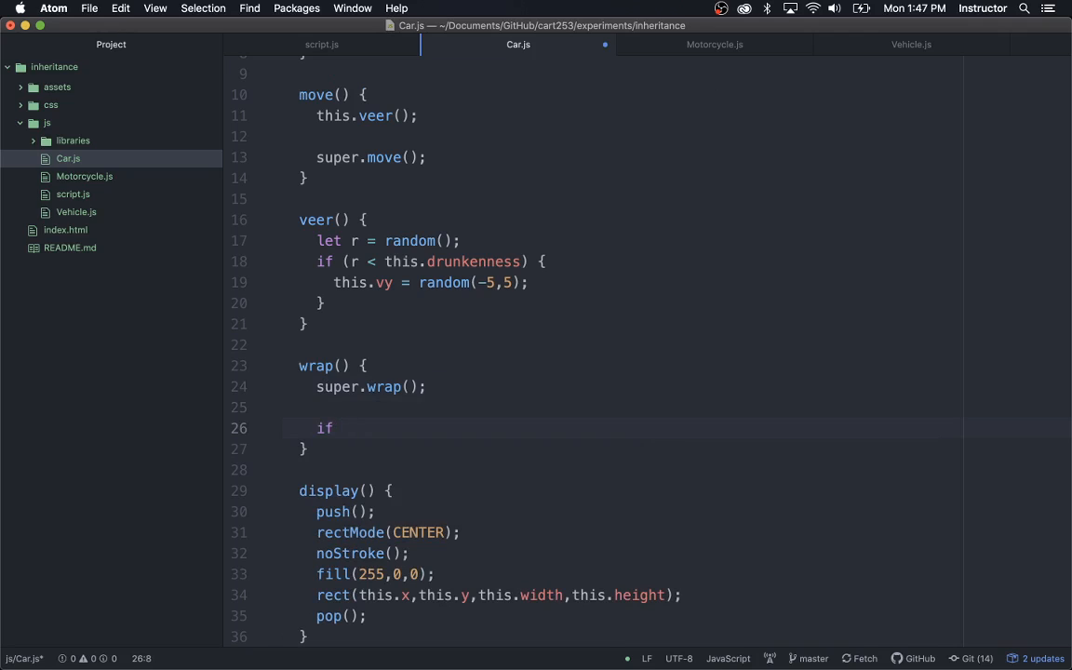
type("(this.")
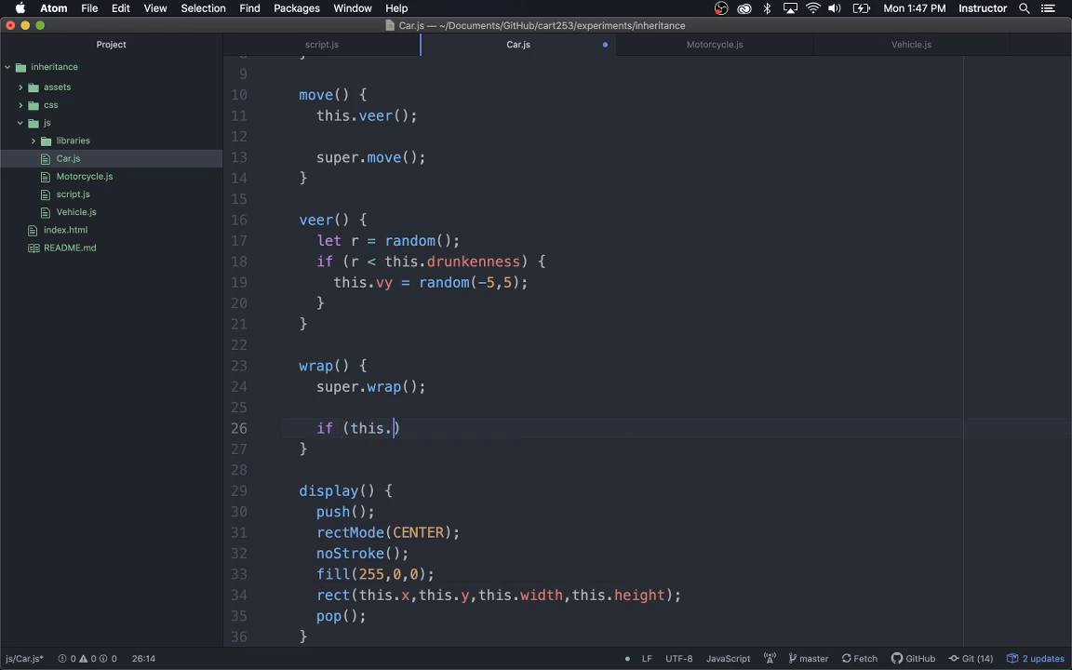
type("y > height")
type("this.")
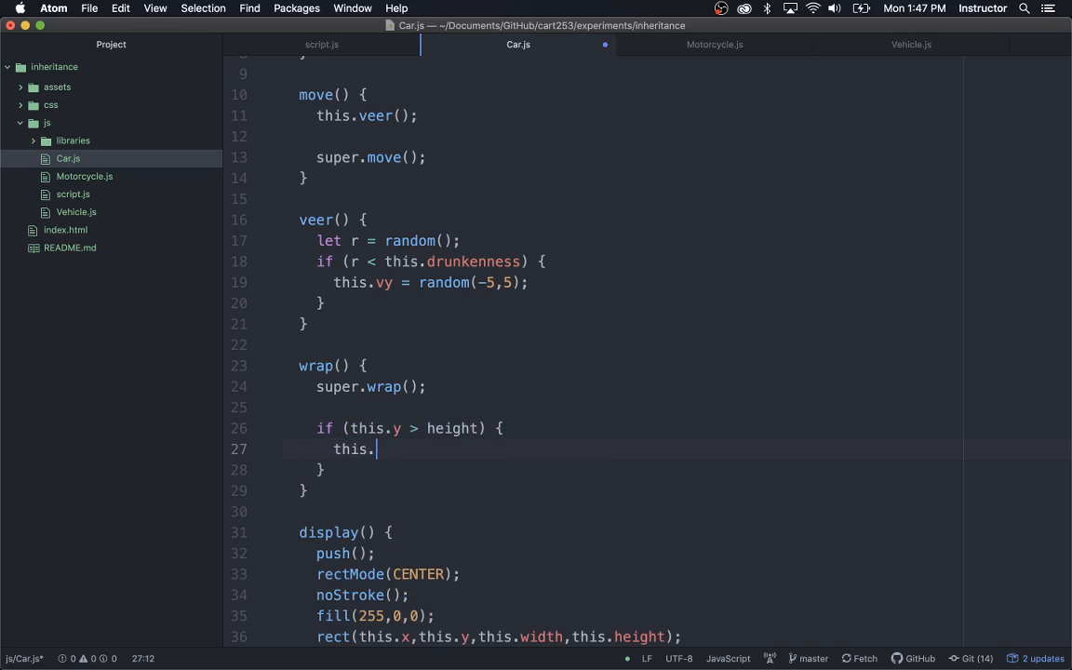
type("y -= height;")
type("else if")
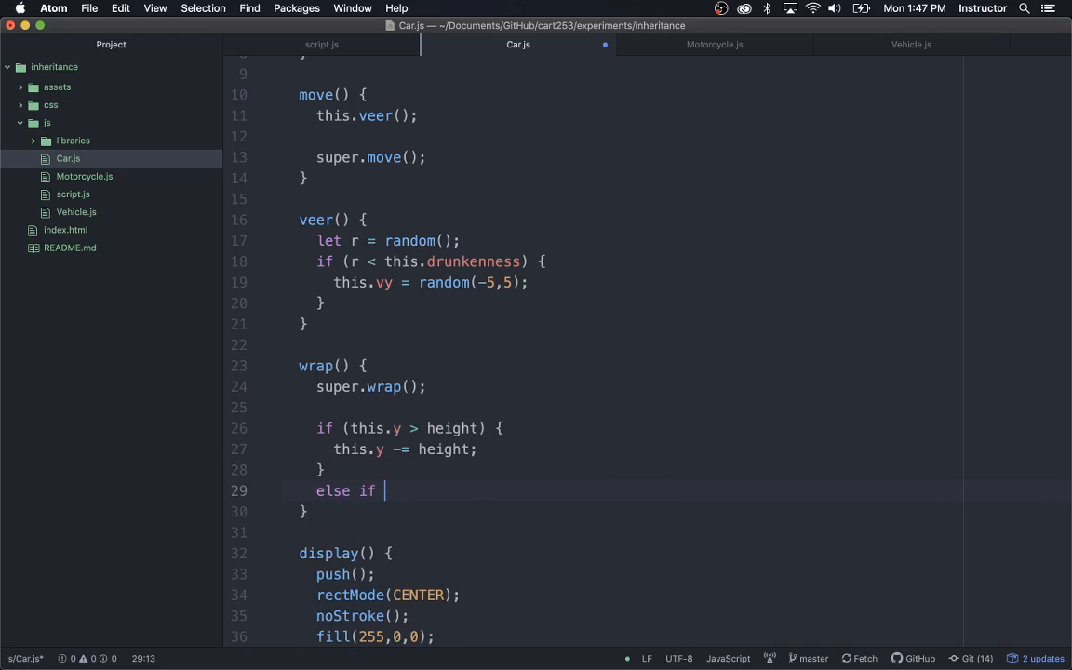
type("(this.y < 0) {")
type("this.y +")
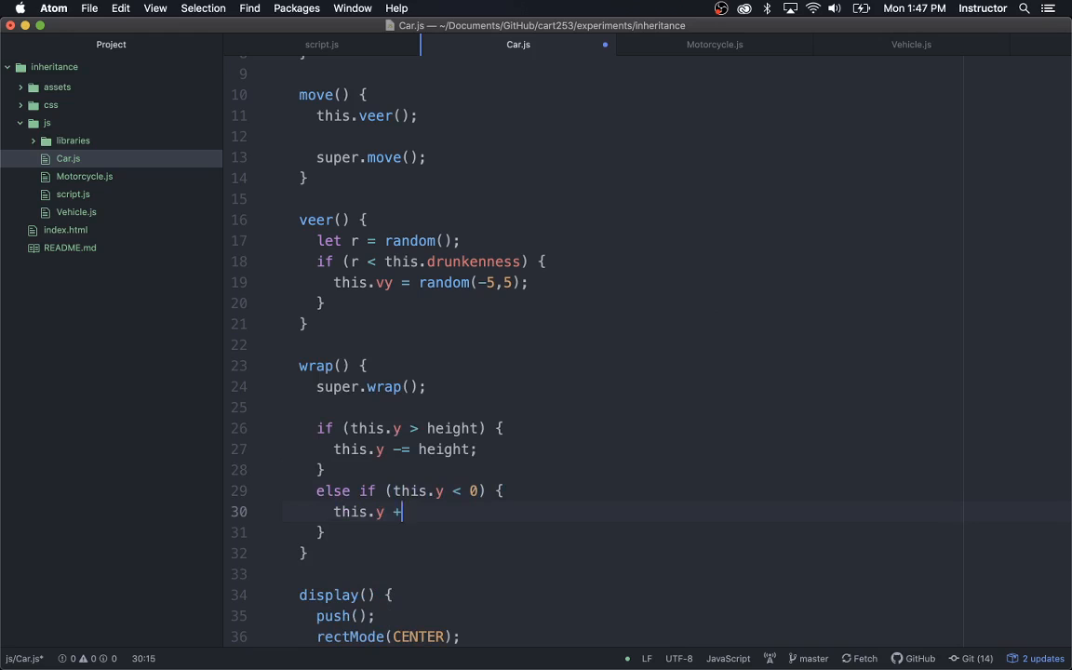
type("= height;")
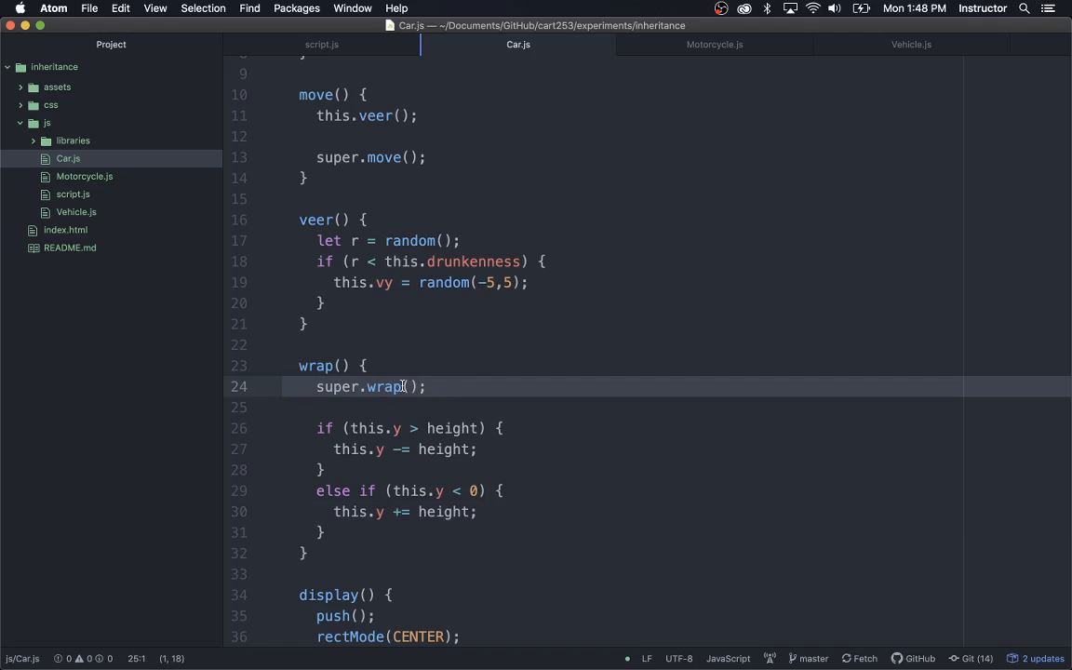
left_click(286, 406)
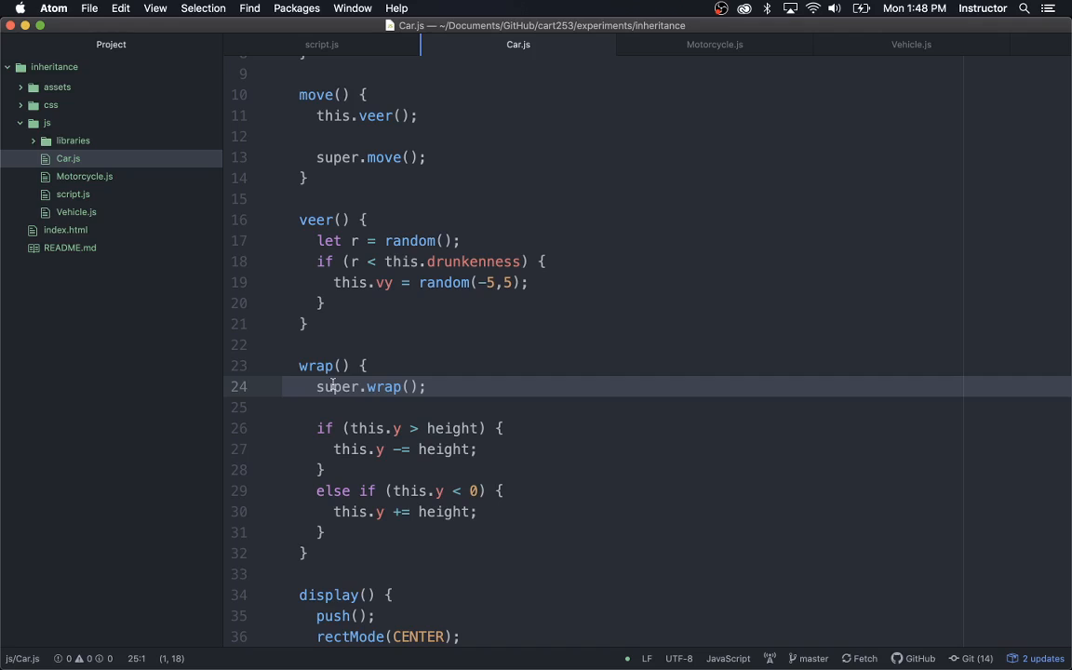
left_click(283, 407)
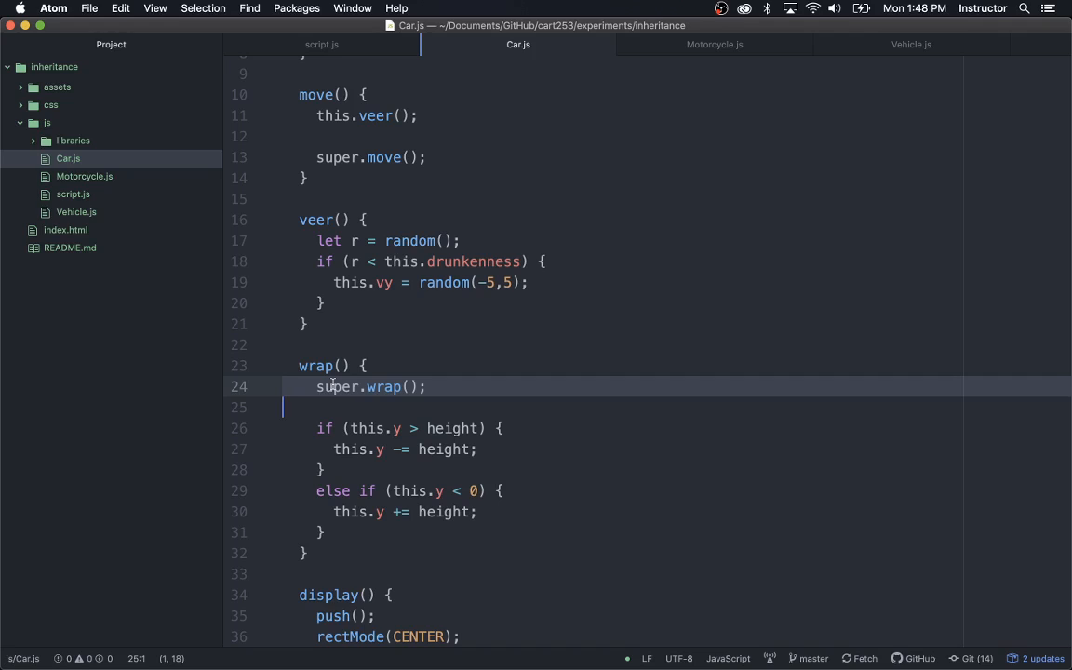
left_click(398, 428)
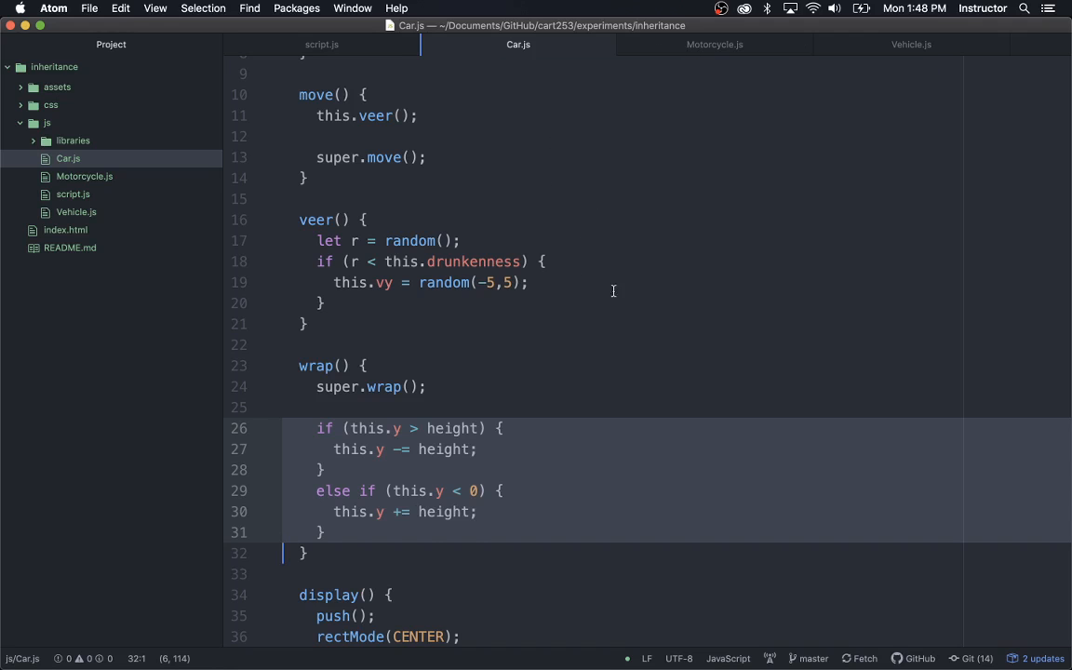
scroll("up", 3)
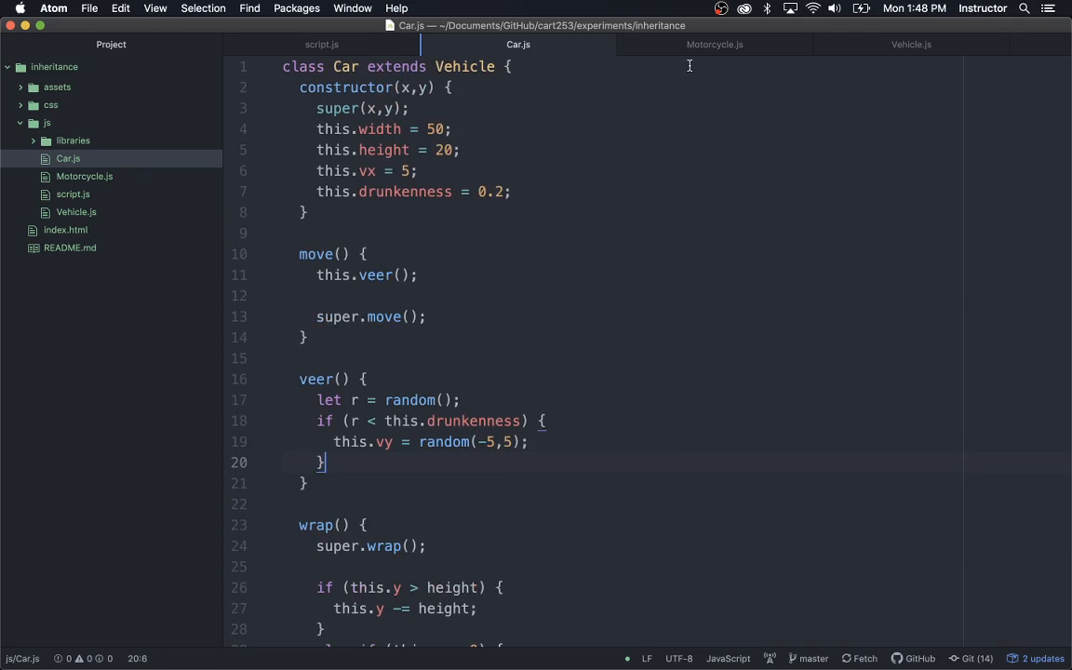
mouse_move(714, 43)
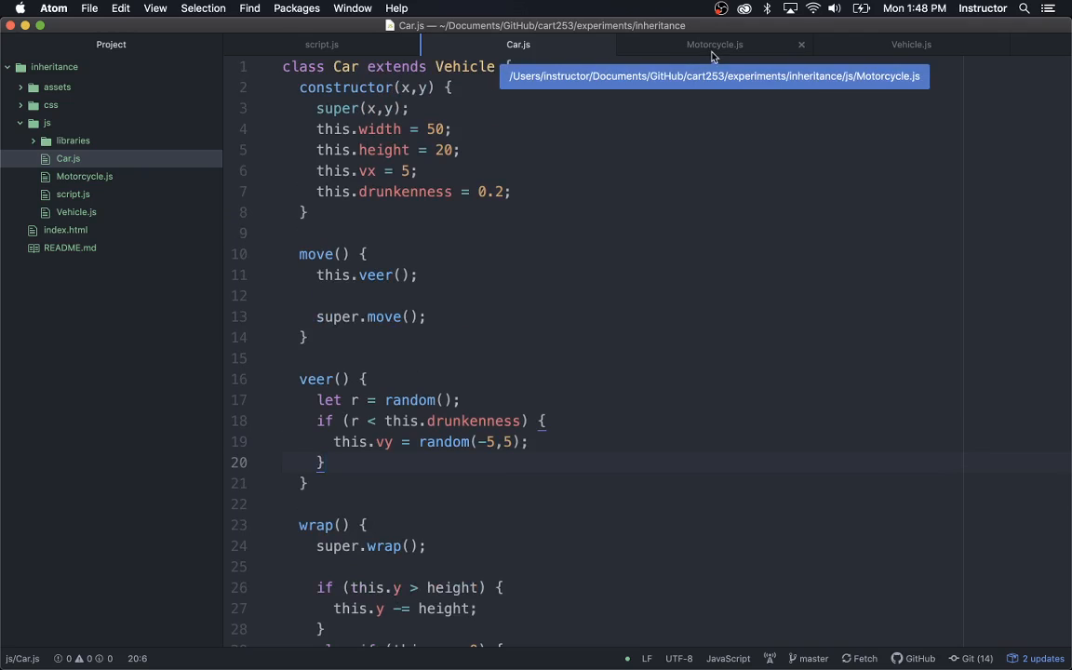
left_click(713, 44)
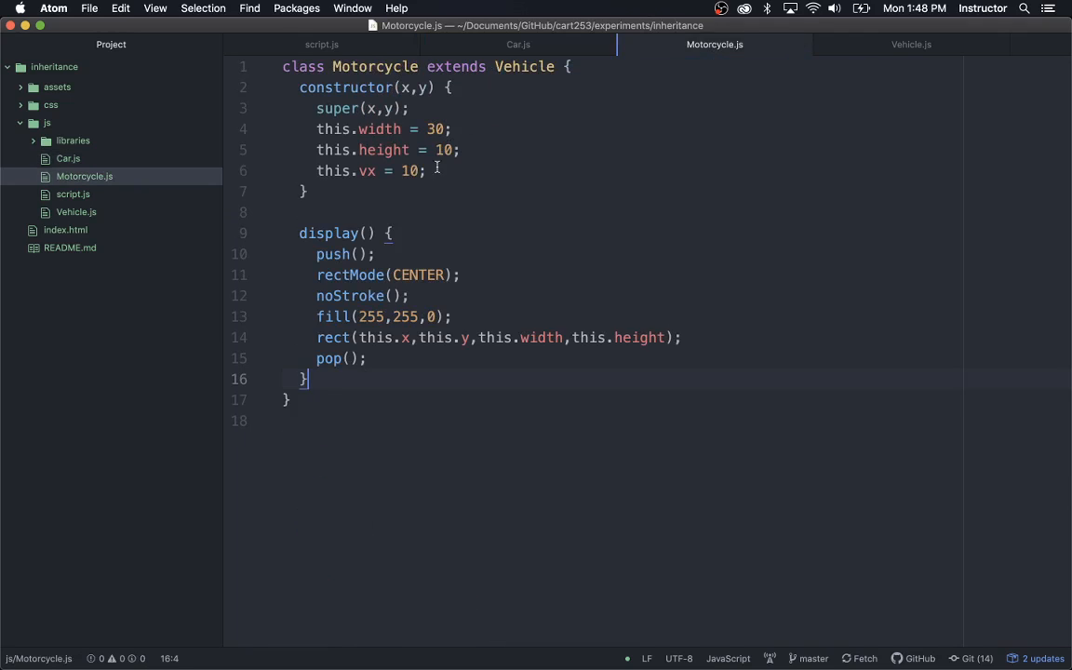
mouse_move(429, 307)
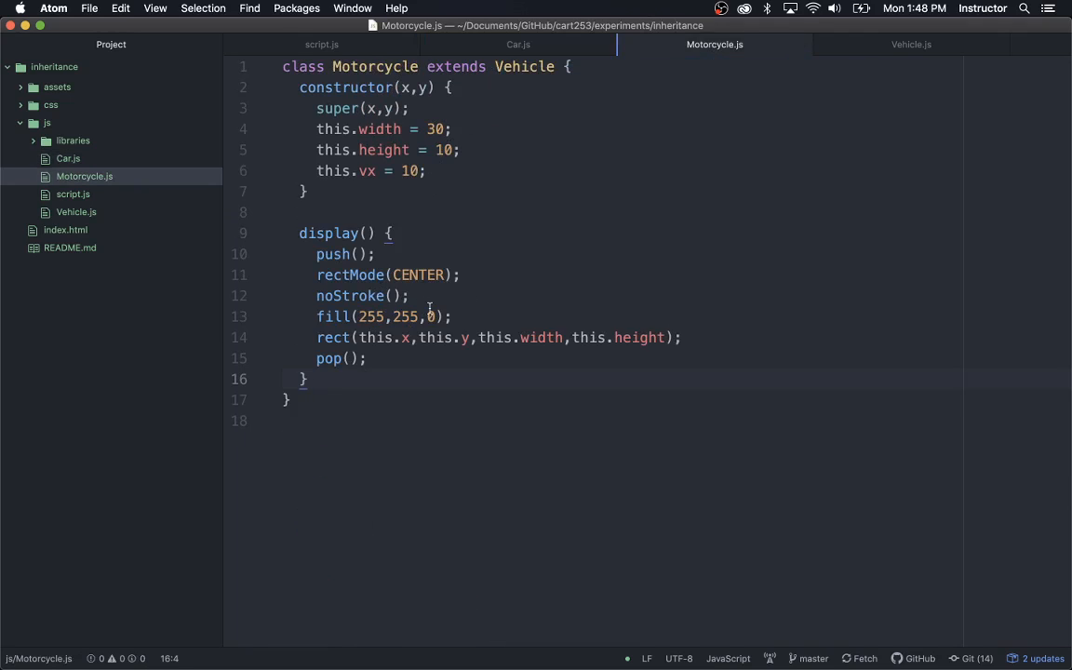
left_click(518, 44)
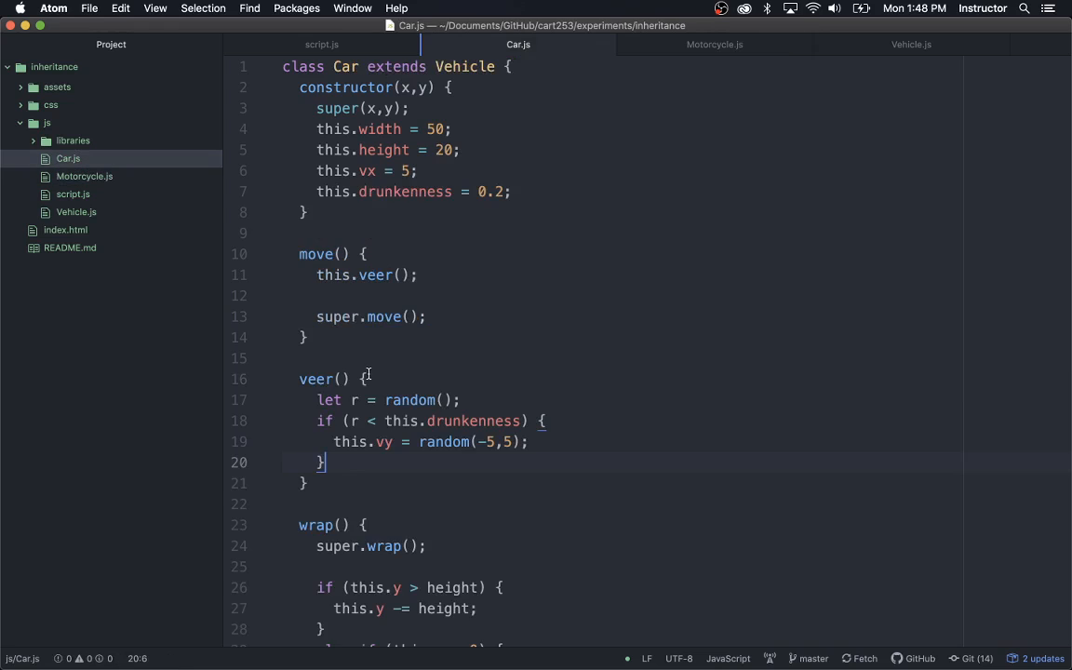
scroll("down", 3)
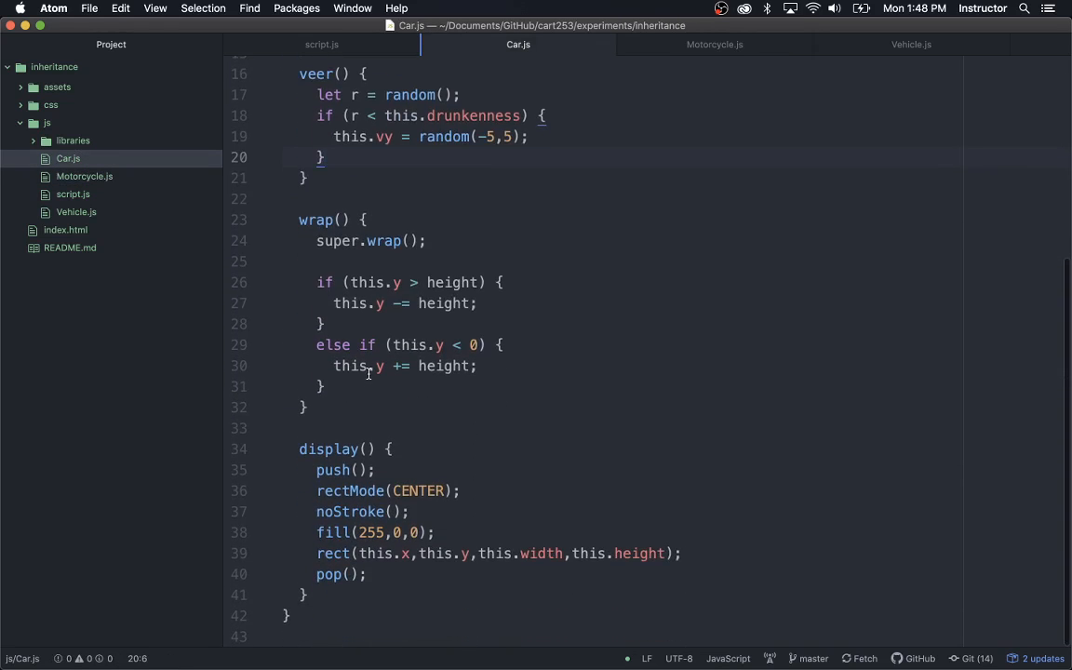
scroll("up", 3)
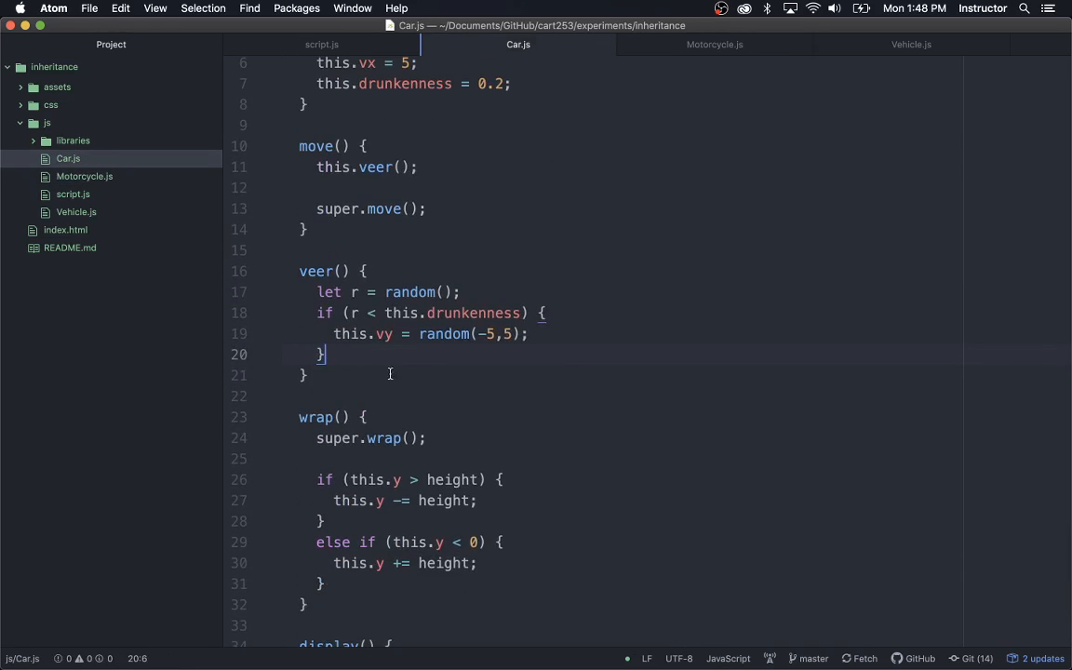
scroll("up", 3)
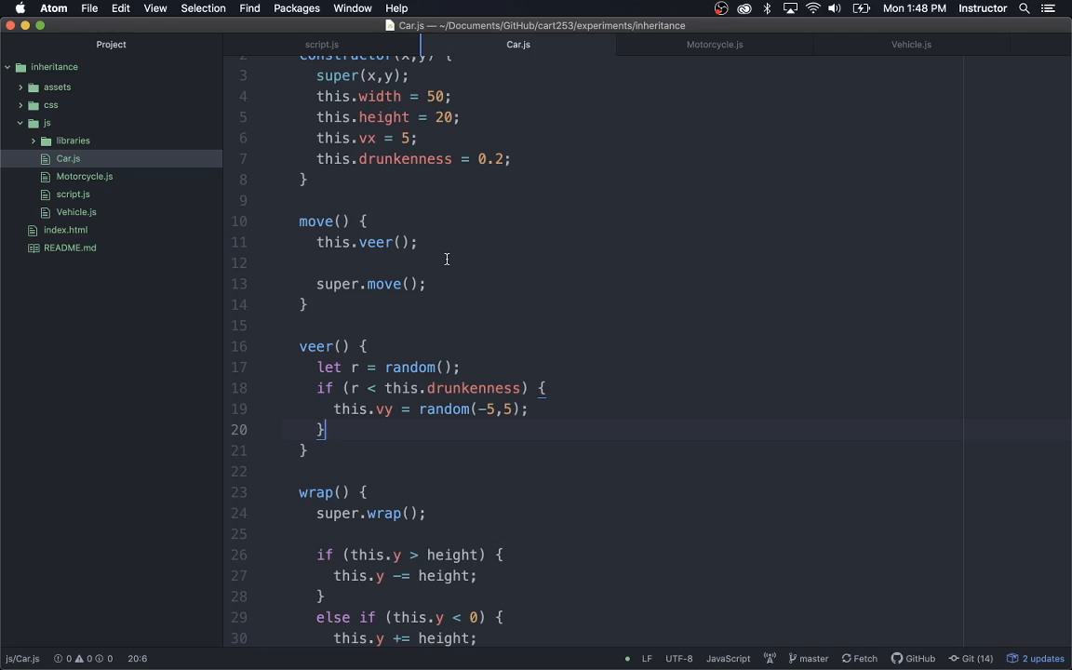
mouse_move(553, 279)
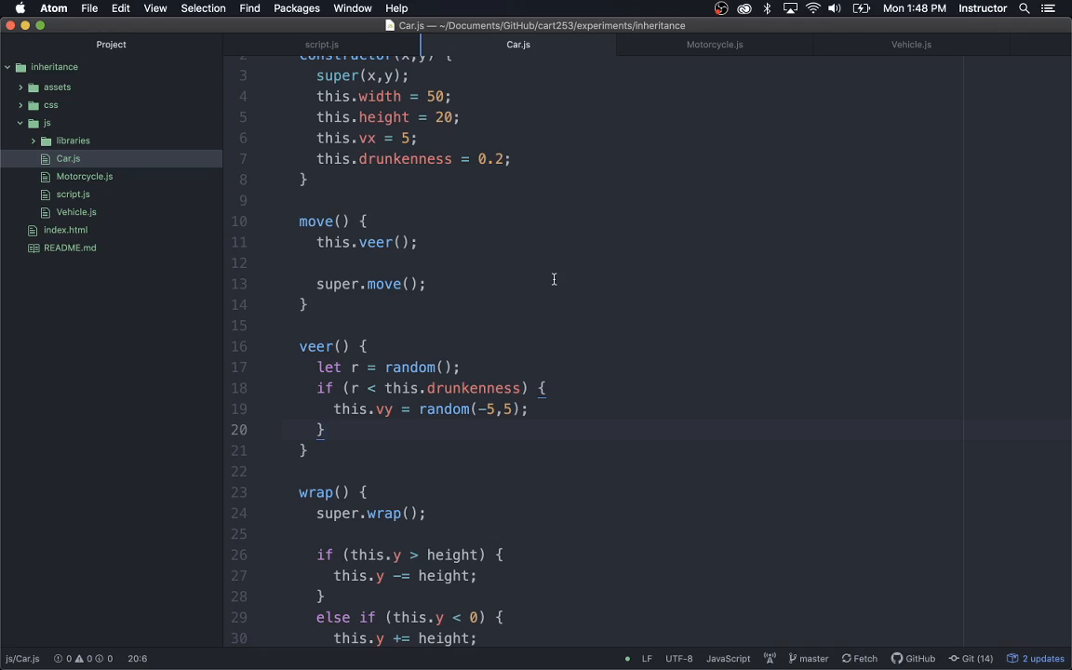
mouse_move(563, 345)
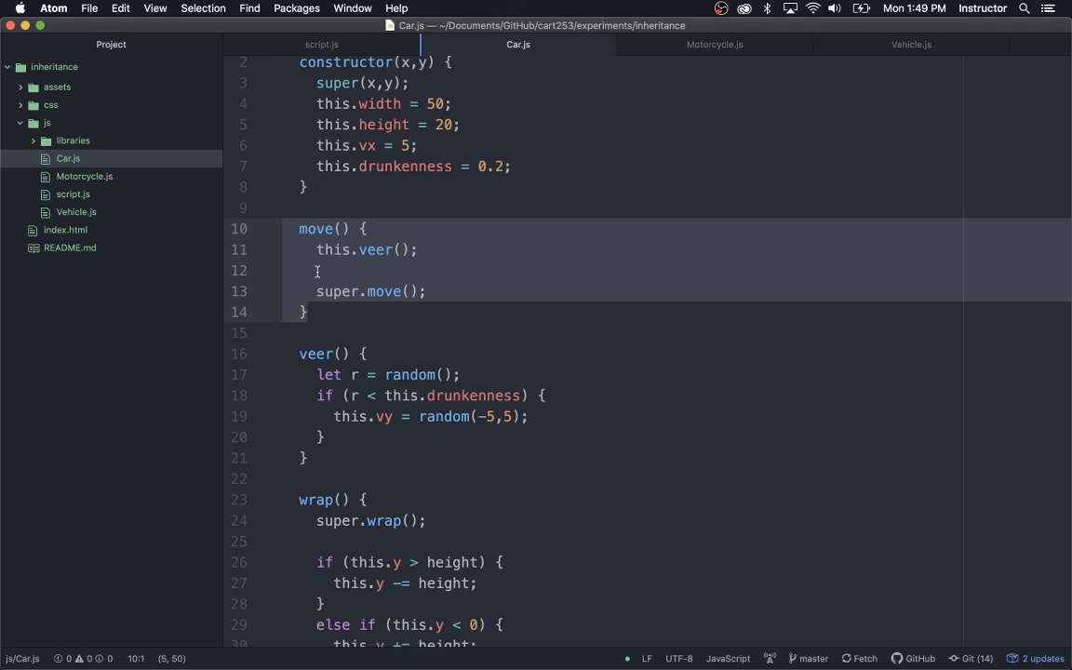
- Click through the move method lines, then show the TextEdit 'Overriding methods' slide
left_click(355, 250)
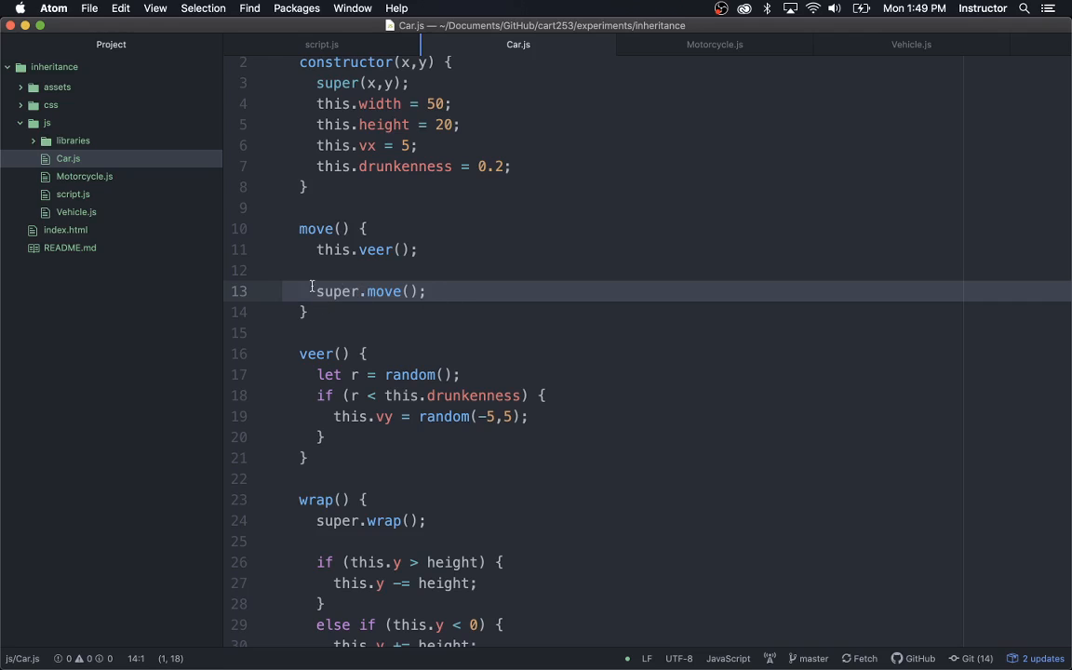
left_click(358, 249)
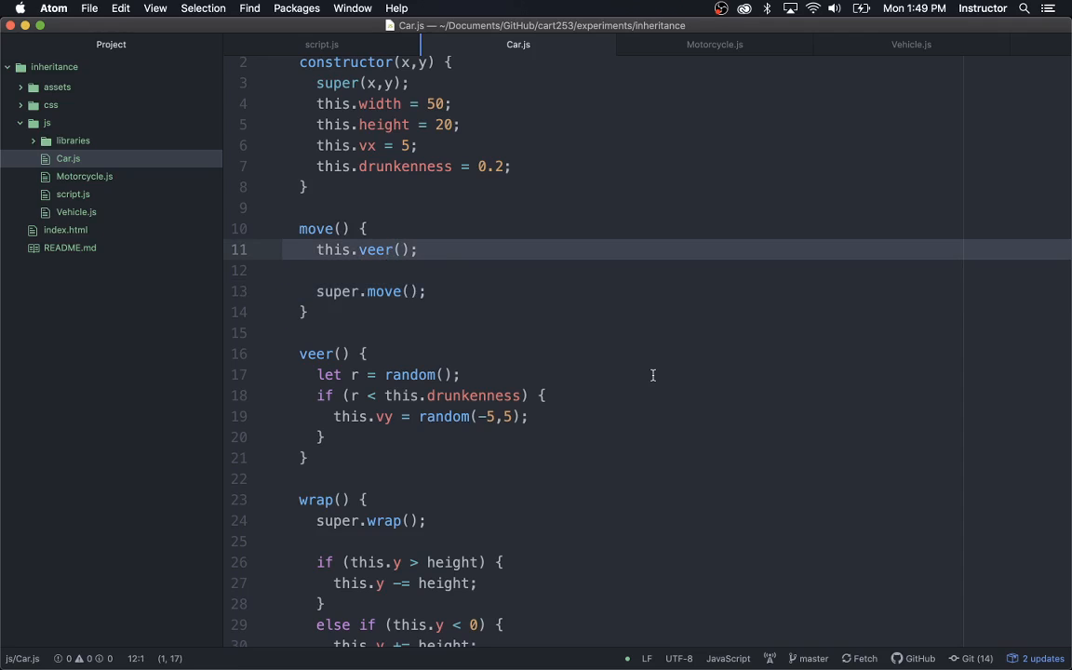
left_click(288, 269)
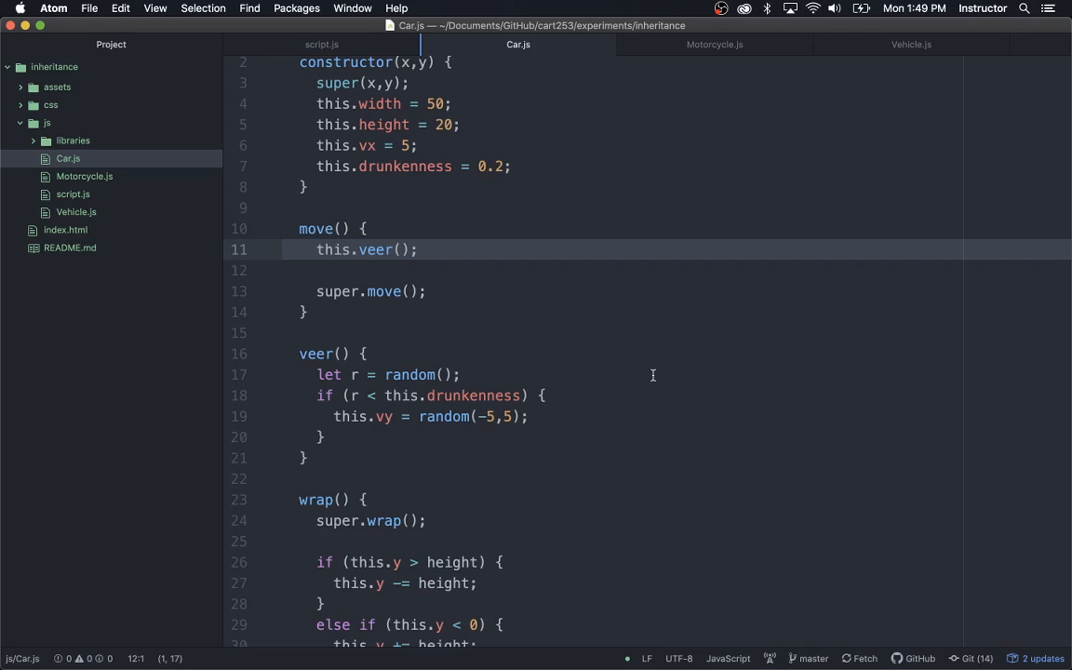
left_click(284, 269)
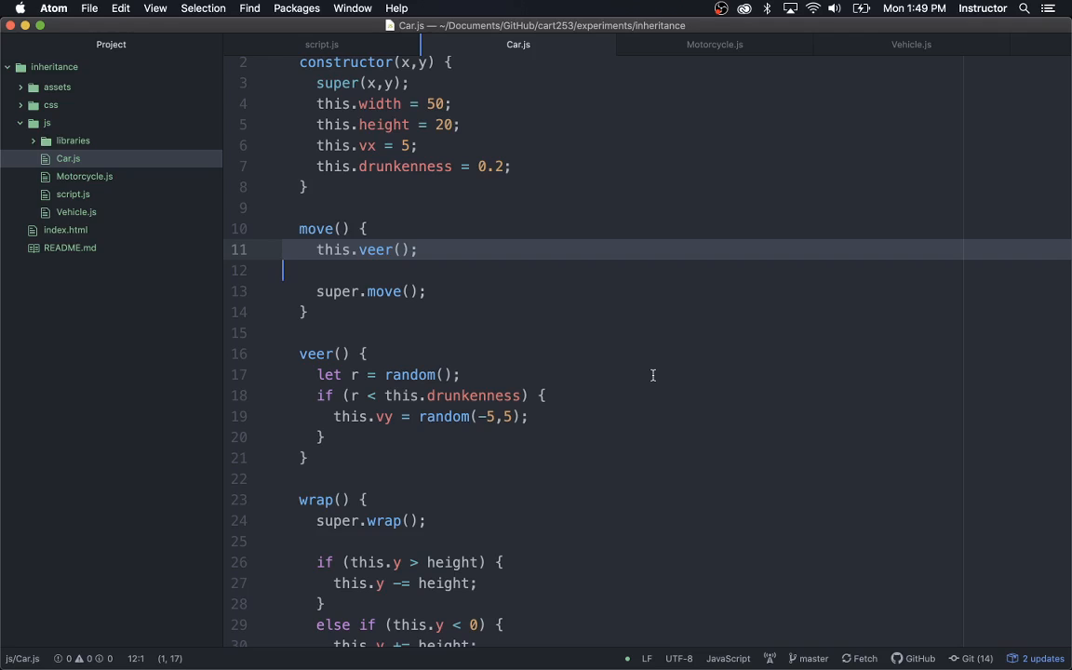
mouse_move(755, 375)
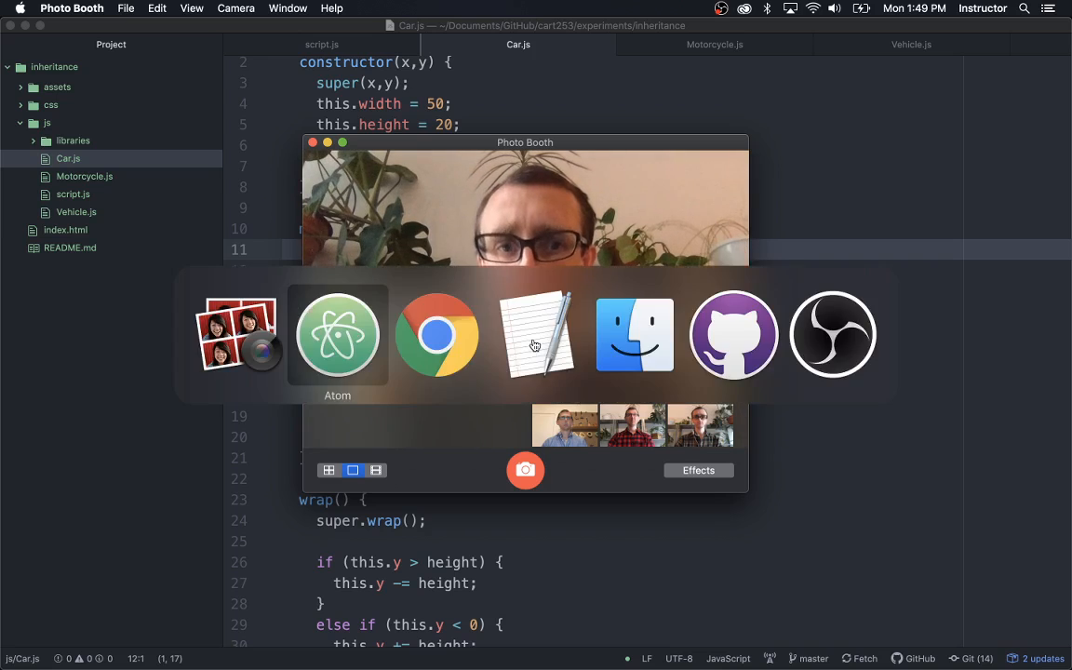
left_click(536, 334)
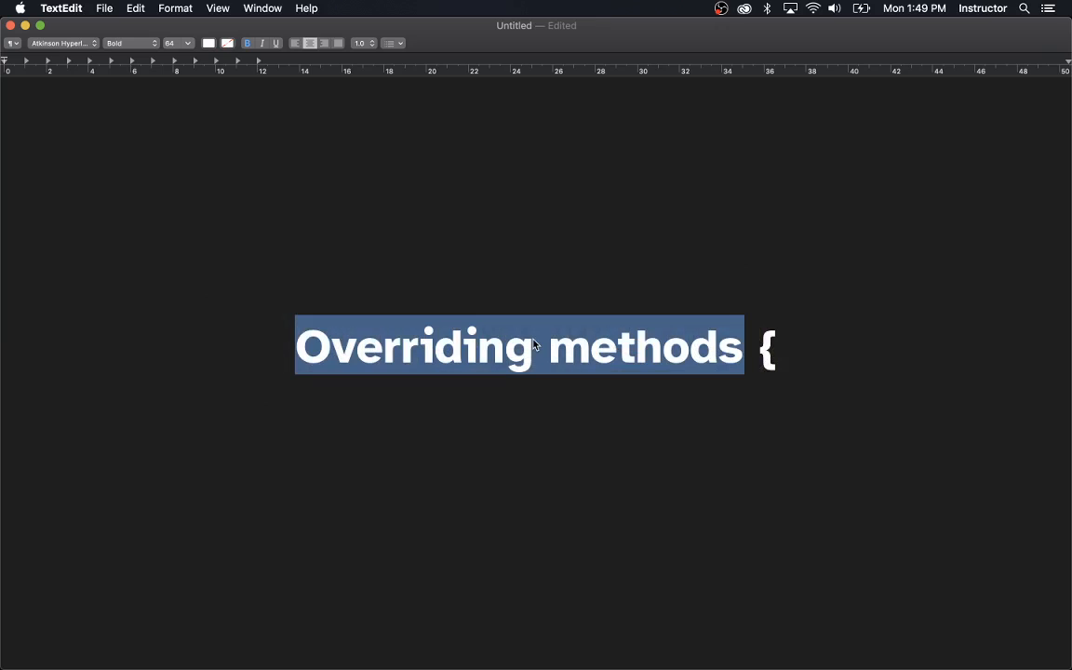
mouse_move(712, 63)
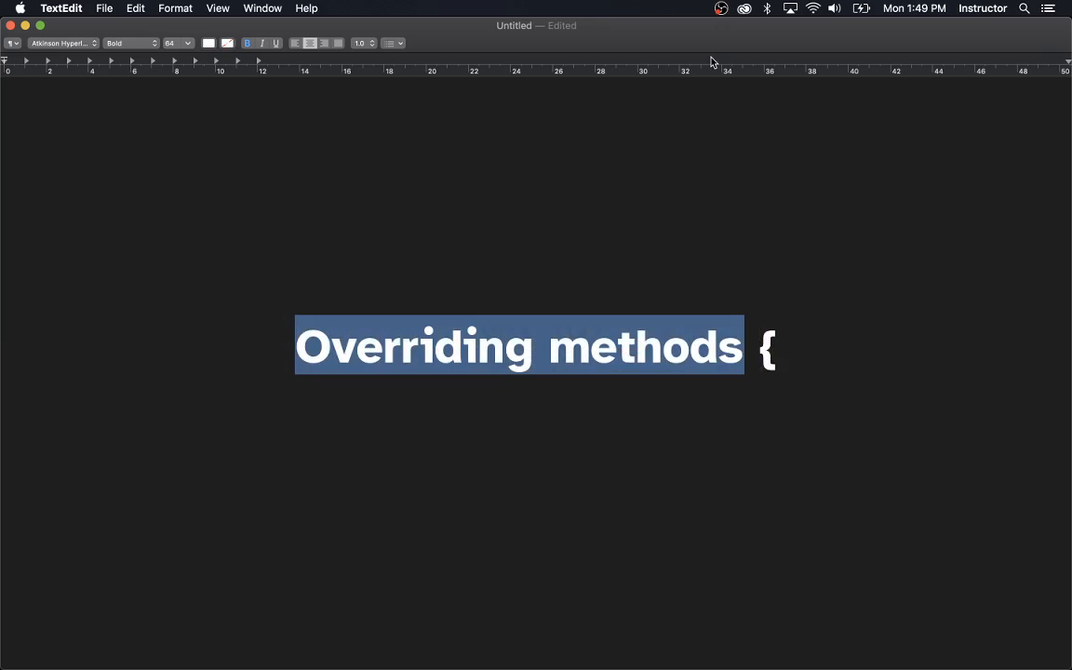